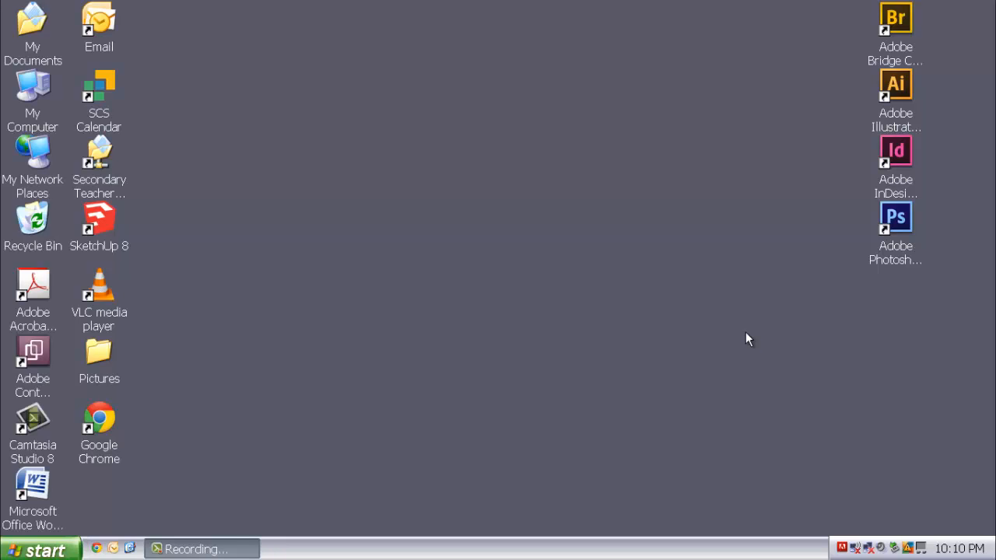
pyautogui.moveTo(704, 362)
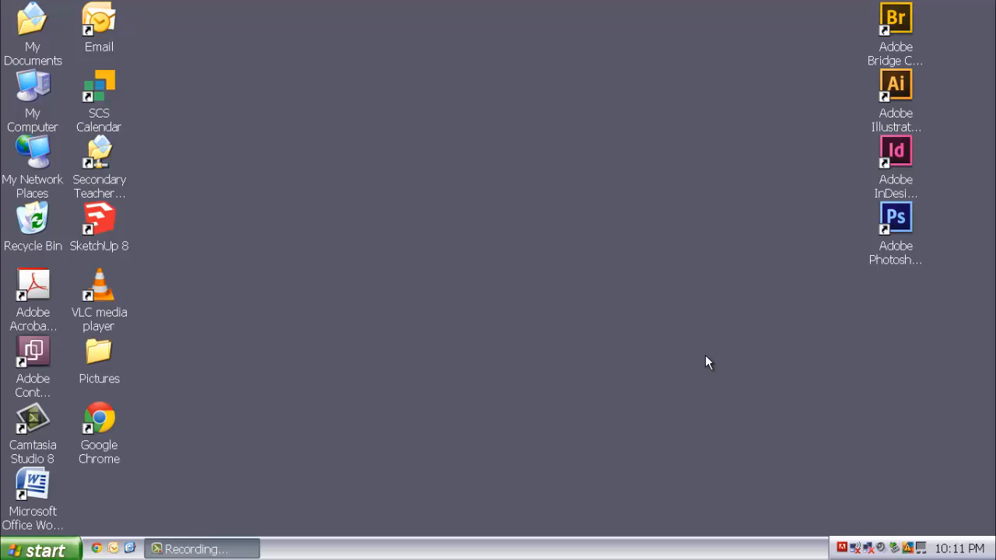
pyautogui.moveTo(688, 356)
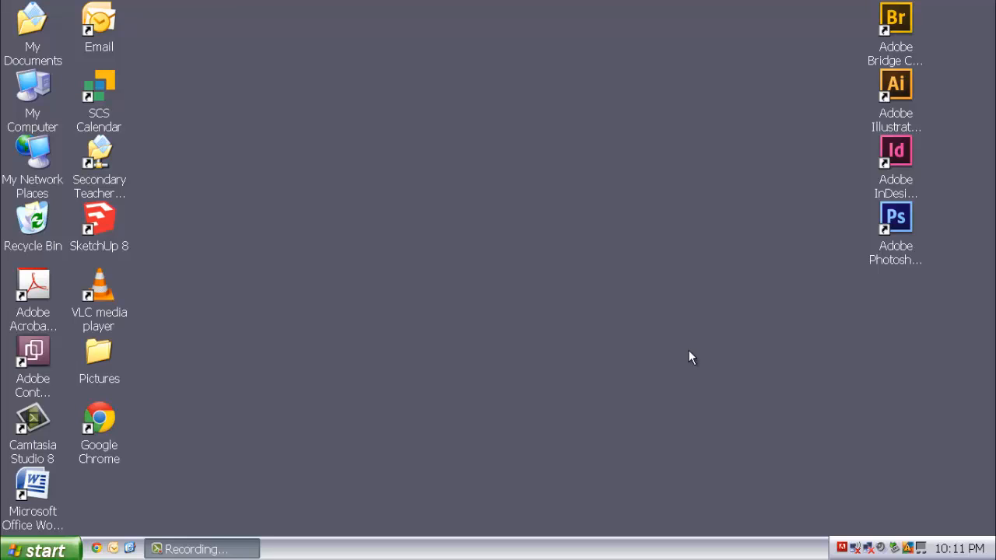
pyautogui.moveTo(730, 352)
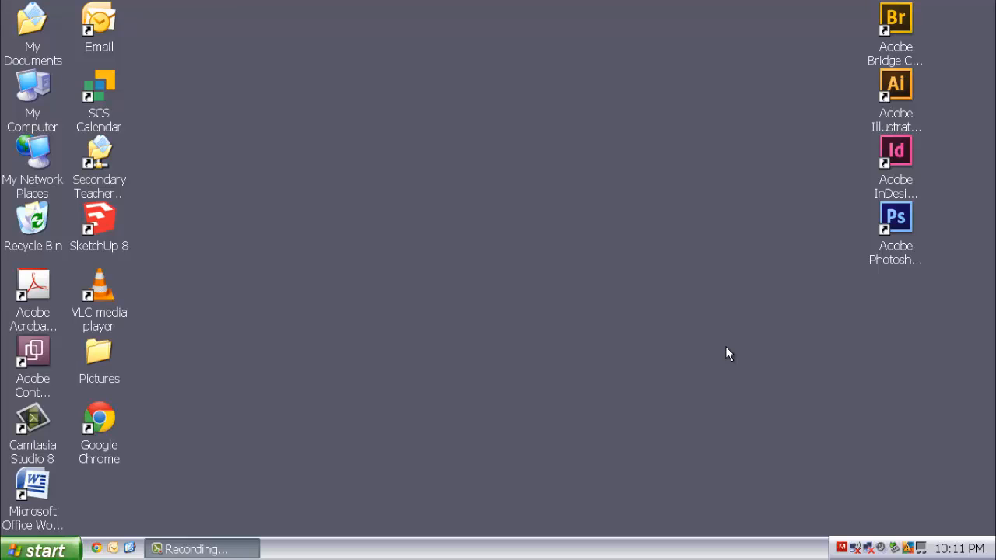
pyautogui.moveTo(716, 352)
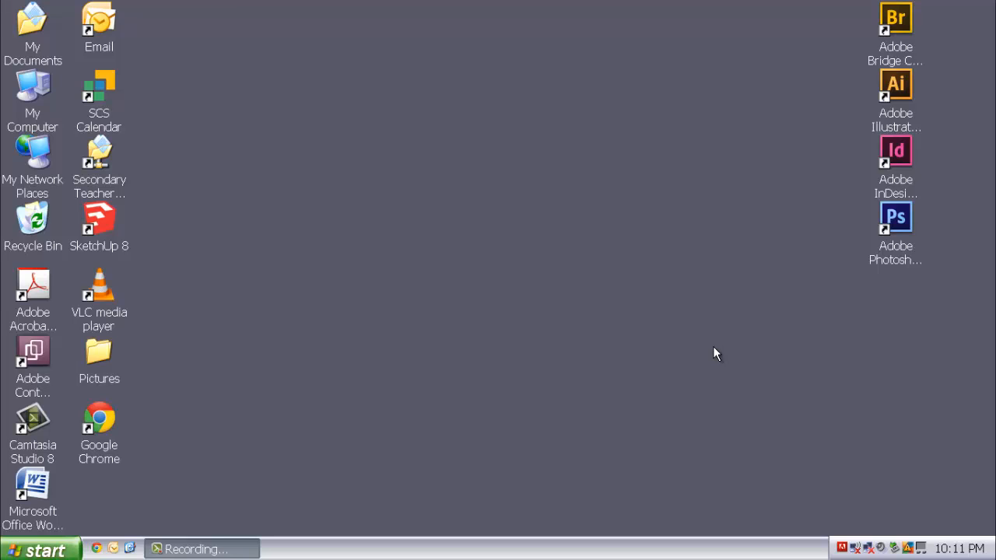
pyautogui.moveTo(719, 355)
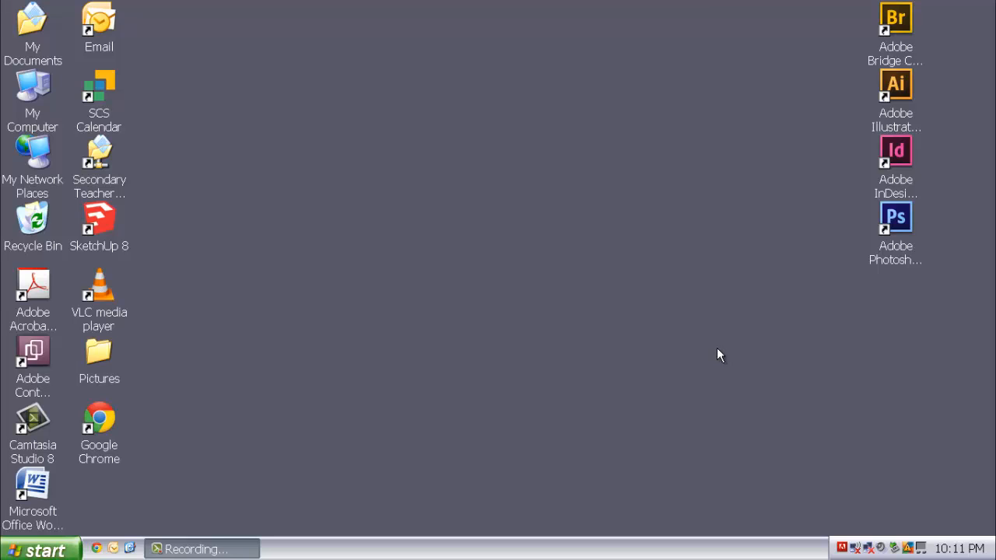
pyautogui.moveTo(786, 362)
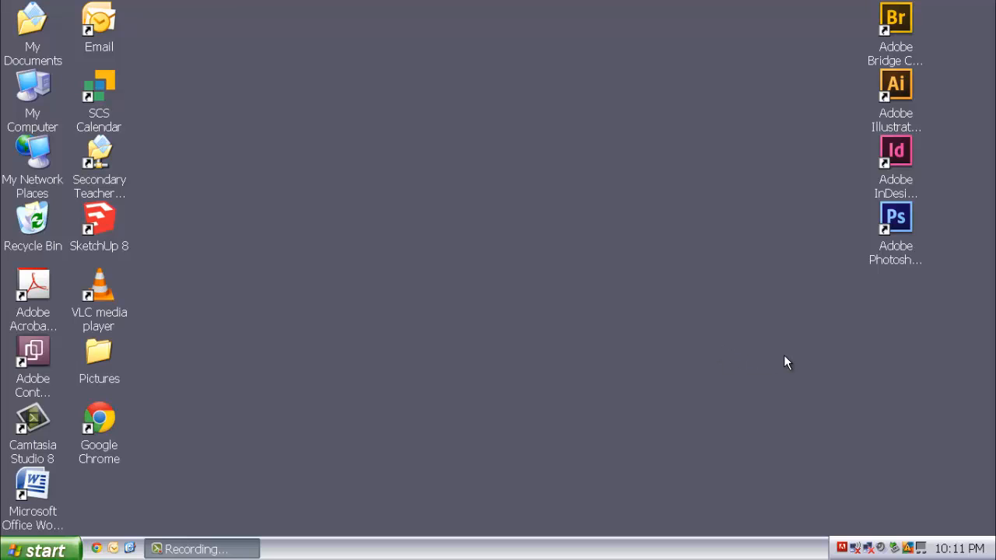
pyautogui.moveTo(793, 365)
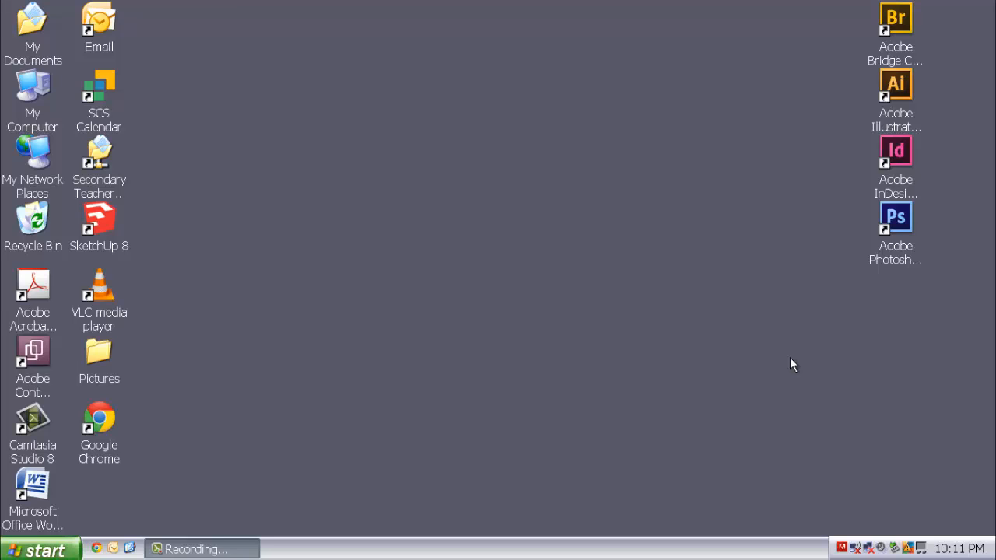
pyautogui.moveTo(791, 359)
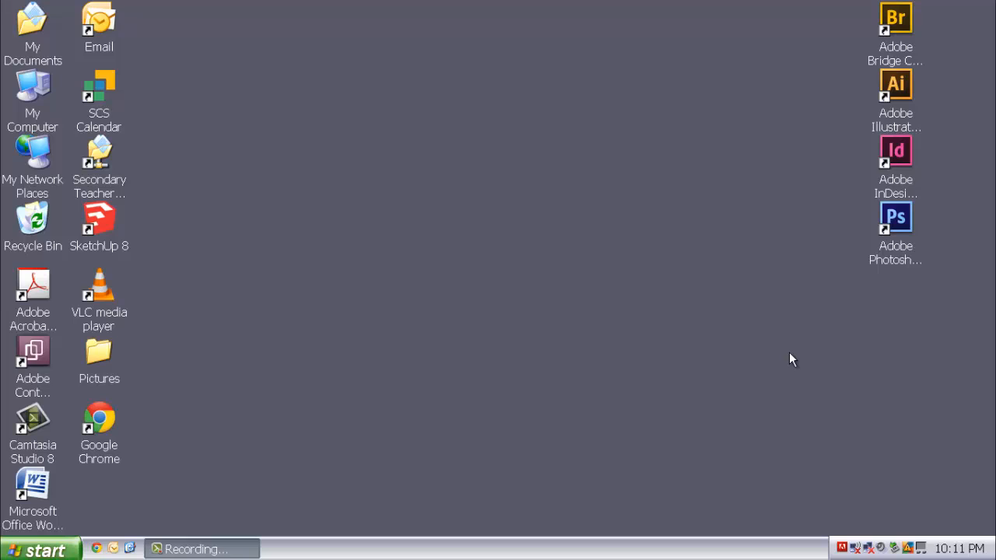
pyautogui.moveTo(797, 358)
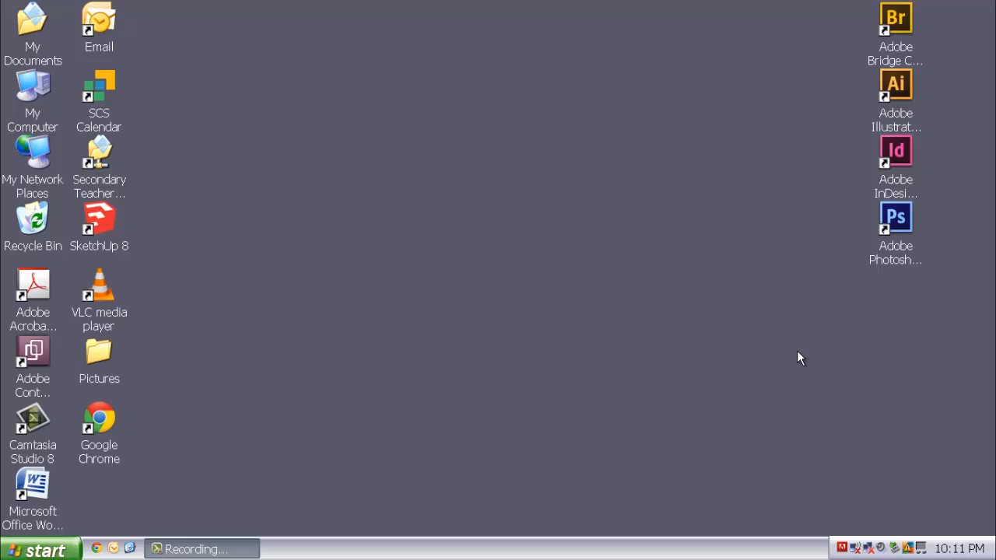
pyautogui.moveTo(812, 350)
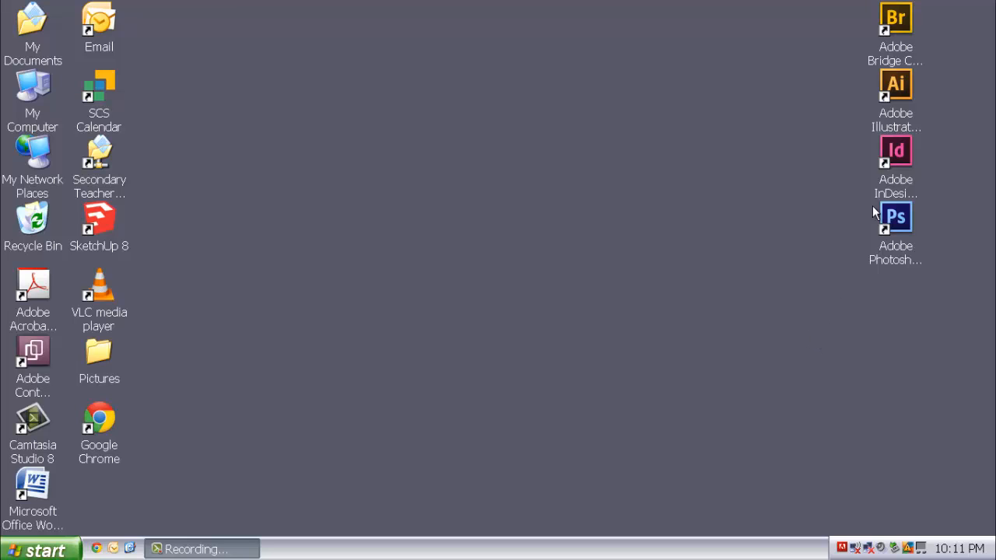
pyautogui.moveTo(912, 39)
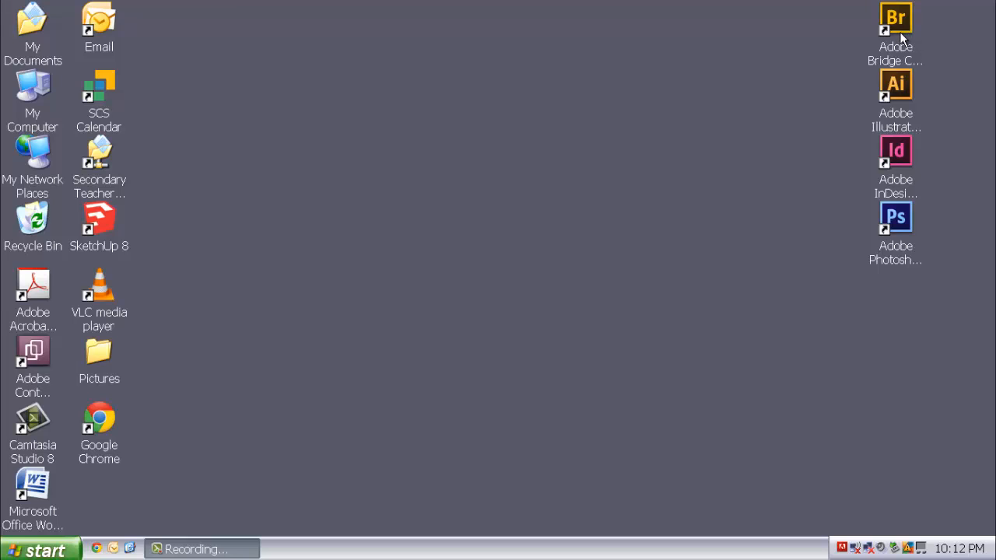
pyautogui.moveTo(903, 35)
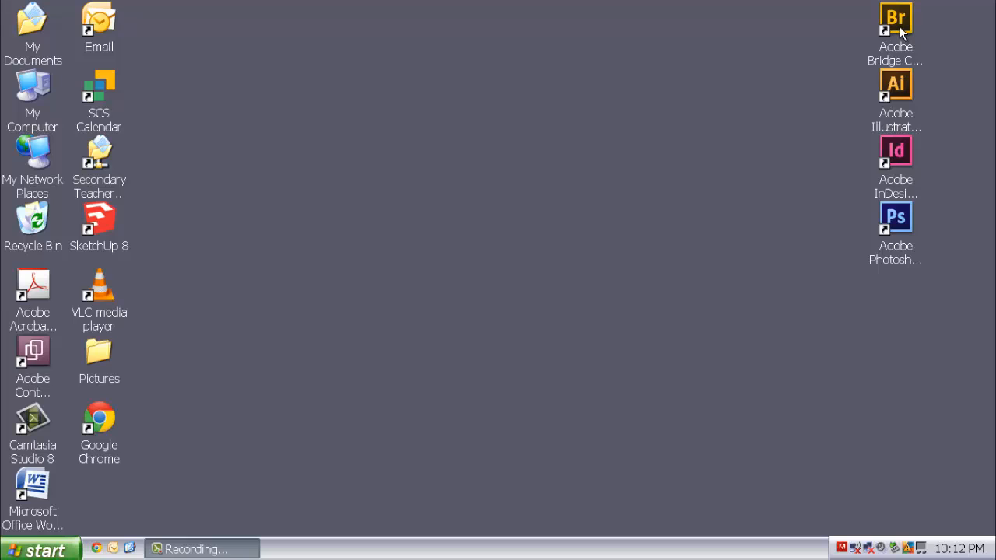
pyautogui.moveTo(899, 32)
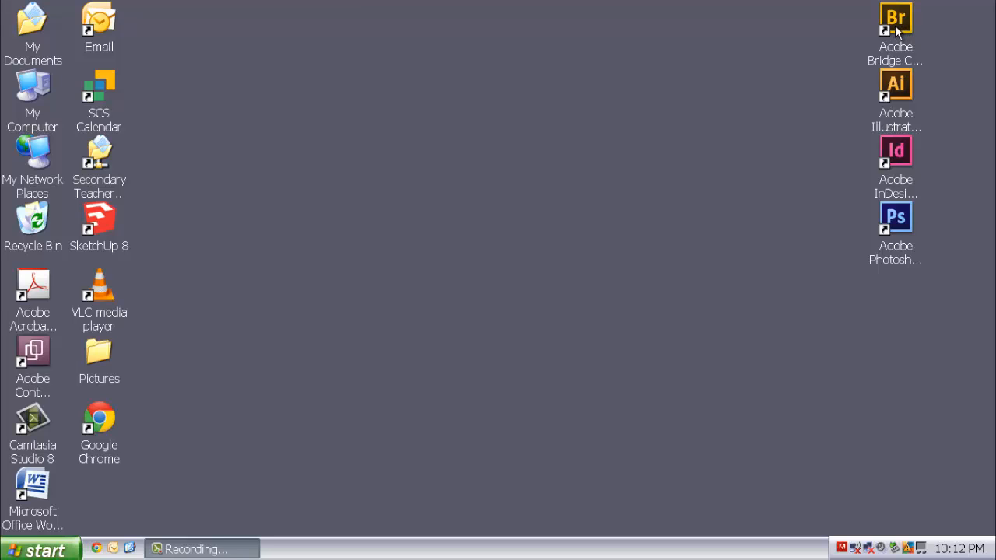
pyautogui.moveTo(635, 20)
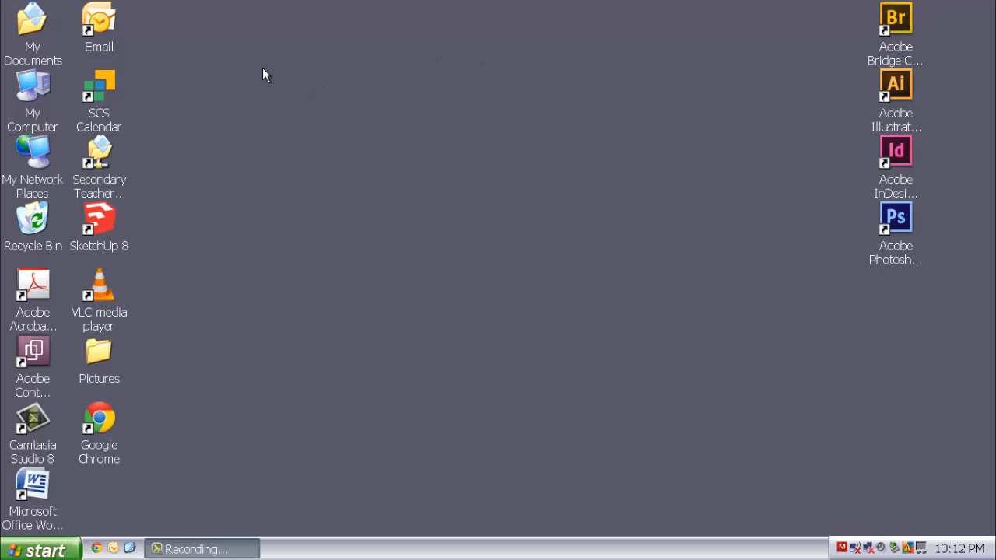
pyautogui.moveTo(33, 27)
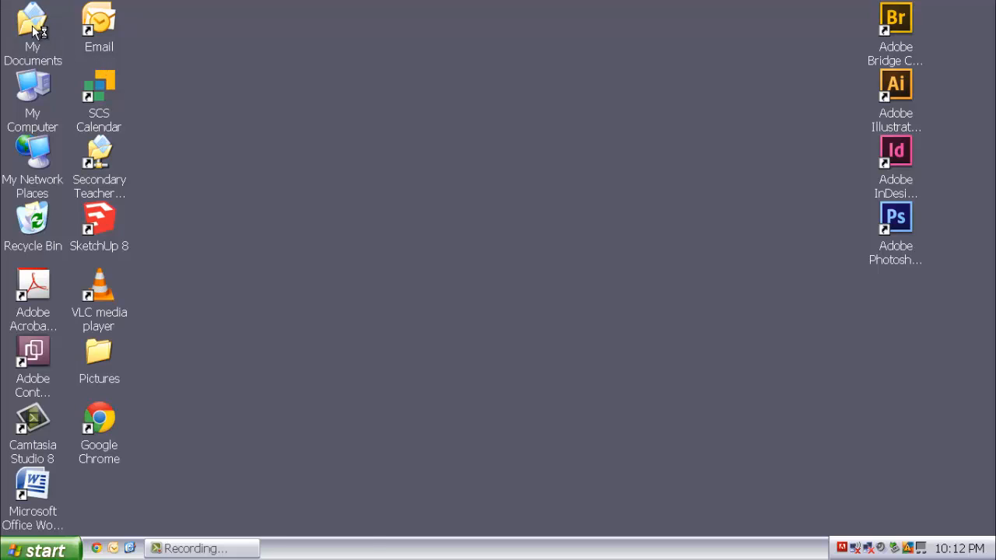
# In Windows Explorer, open My Documents, then its Personal folder
pyautogui.doubleClick(33, 27)
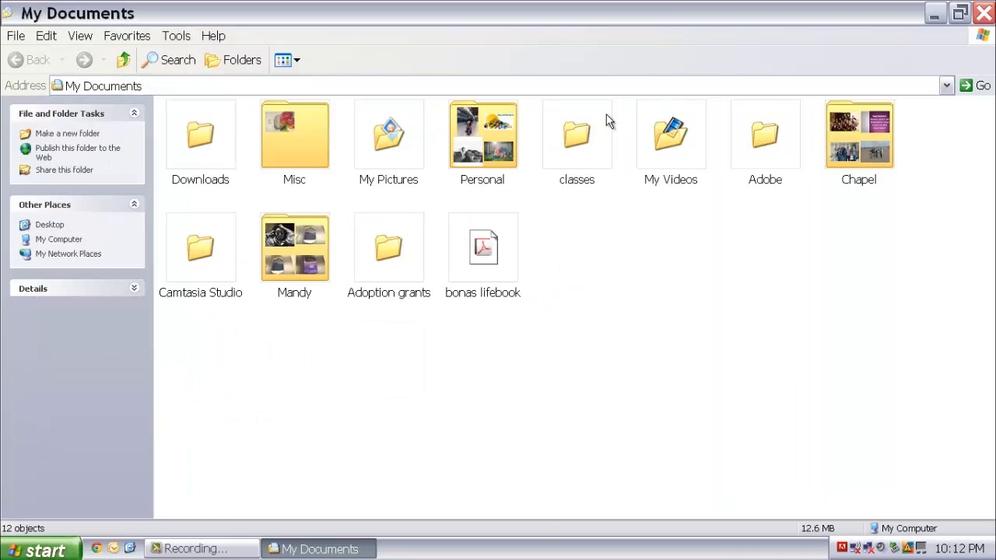
pyautogui.moveTo(294, 245)
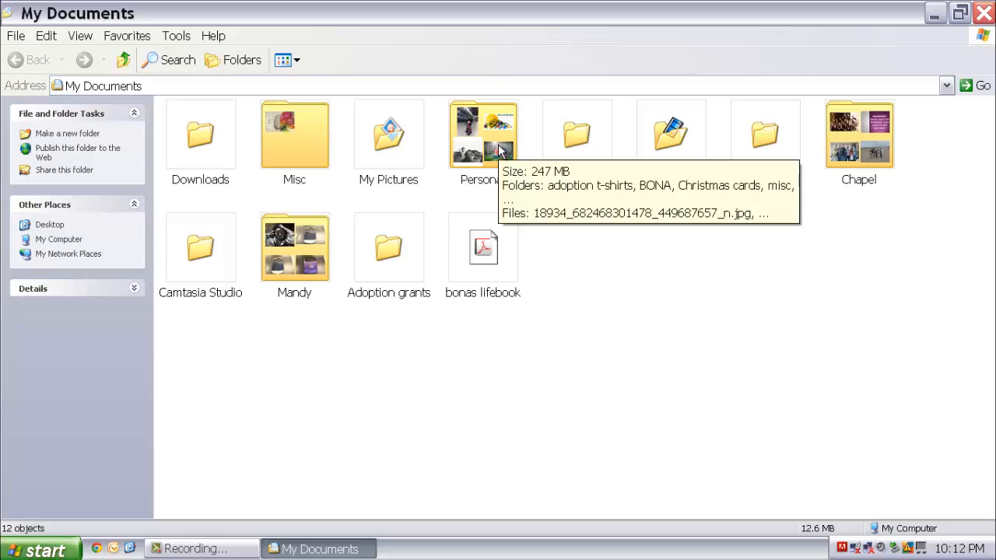
pyautogui.doubleClick(483, 134)
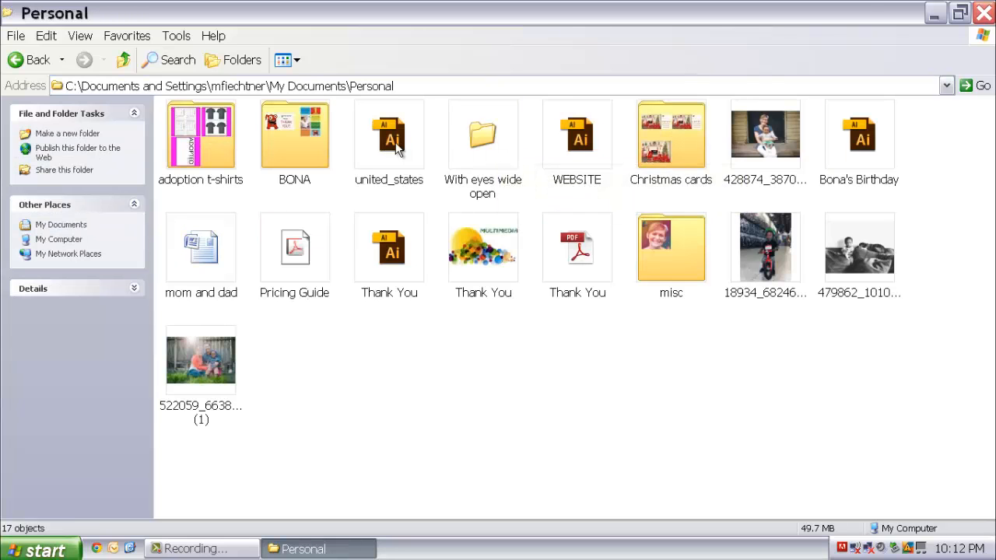
pyautogui.moveTo(393, 140)
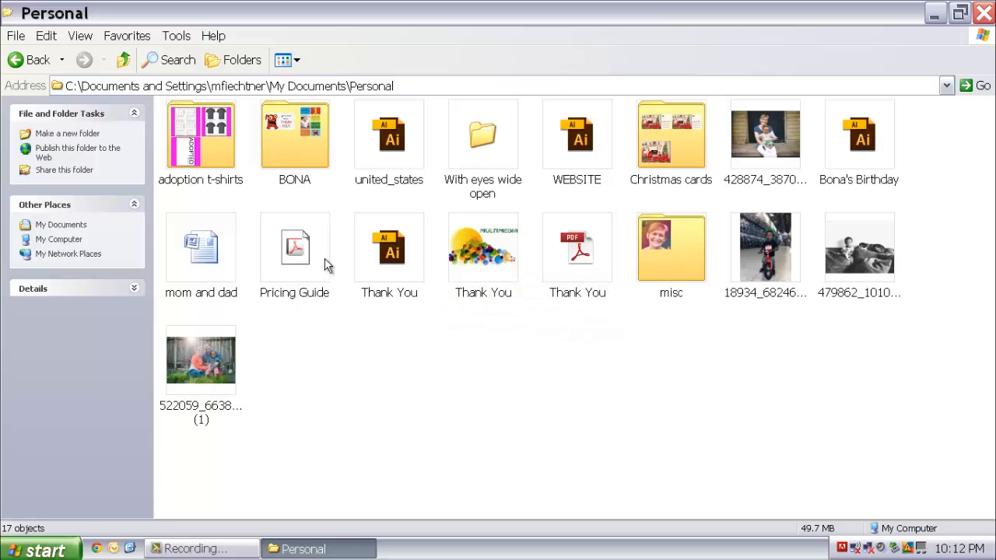
pyautogui.moveTo(389, 247)
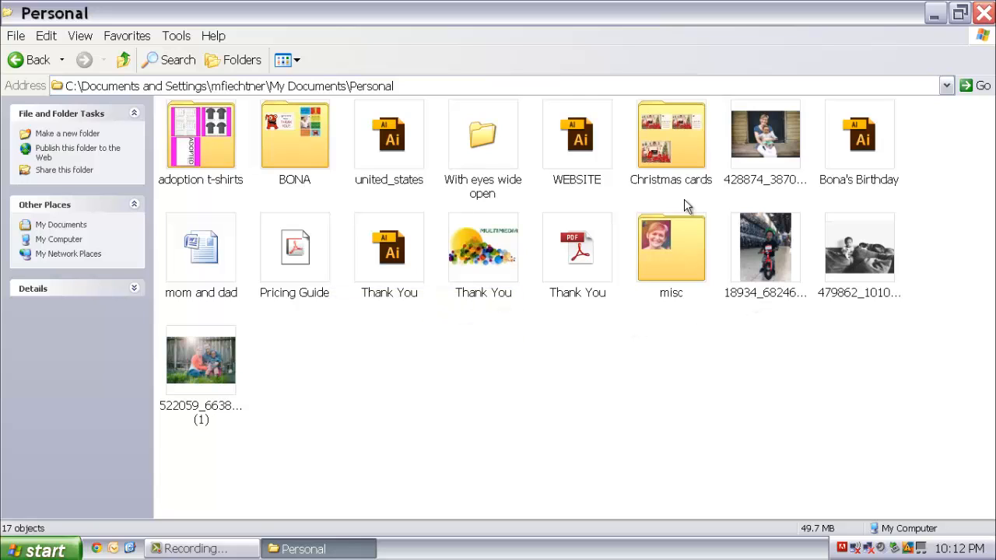
pyautogui.moveTo(514, 216)
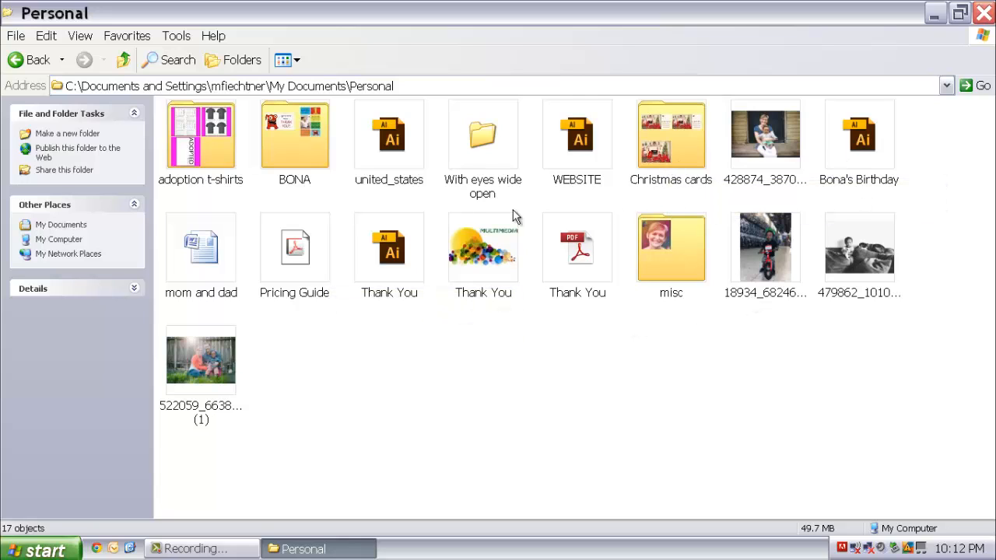
pyautogui.moveTo(496, 268)
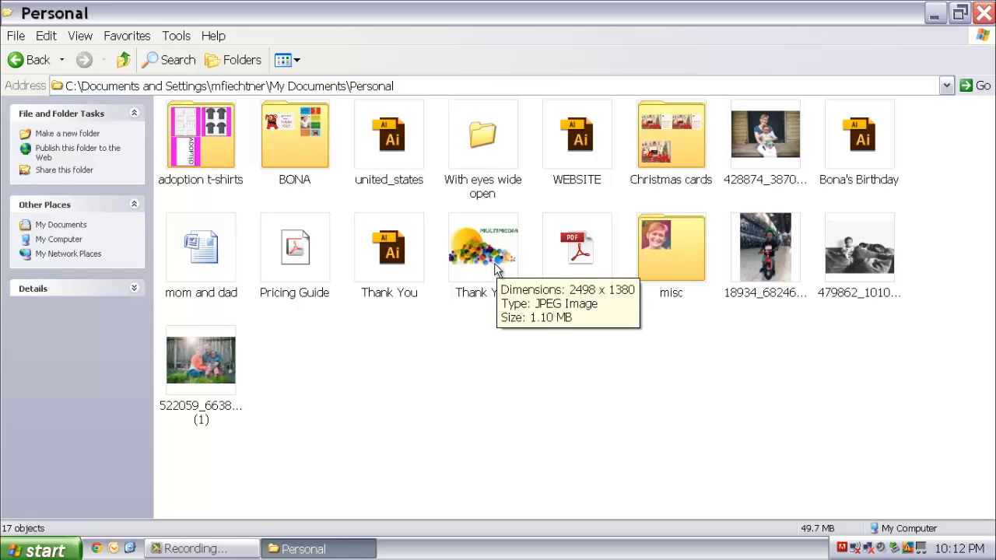
pyautogui.moveTo(589, 194)
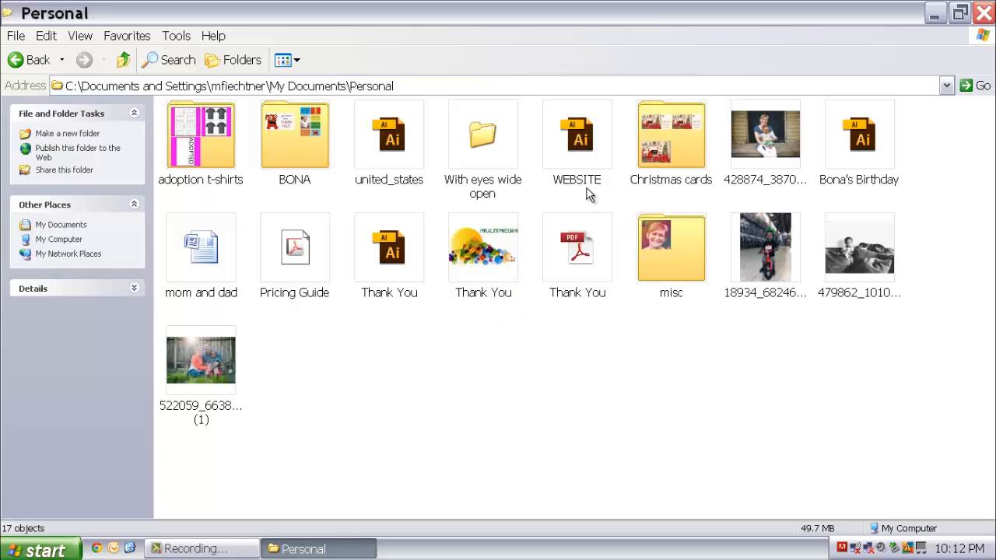
pyautogui.moveTo(595, 192)
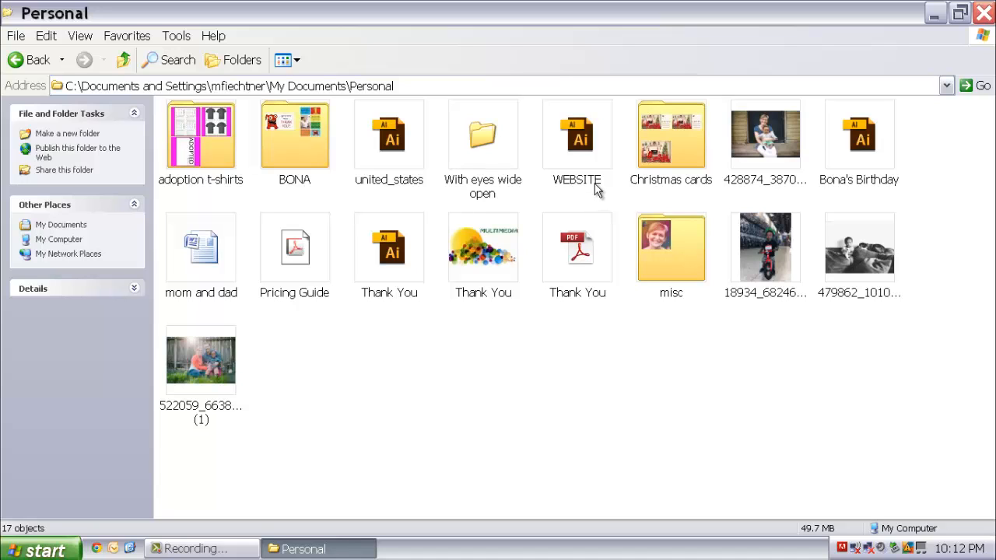
pyautogui.moveTo(599, 196)
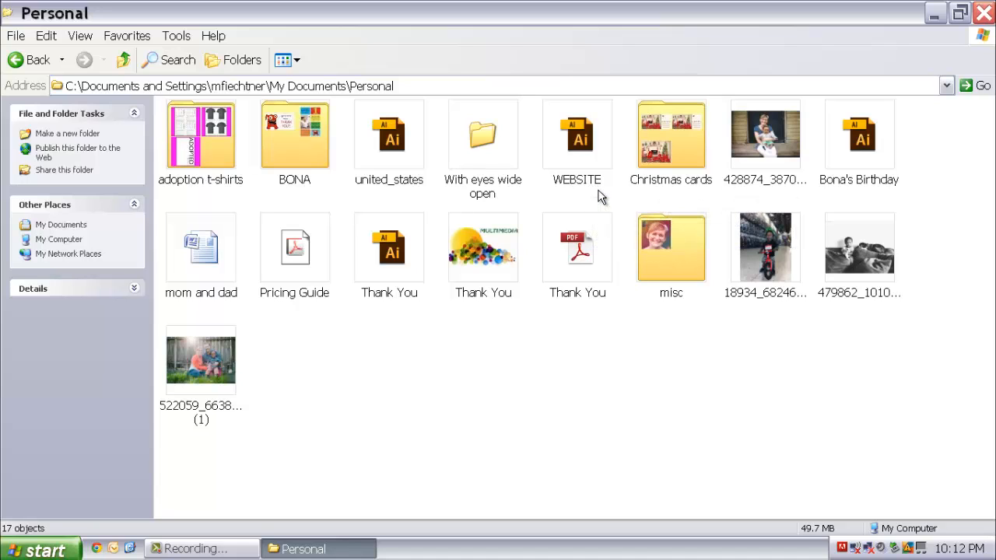
pyautogui.moveTo(977, 51)
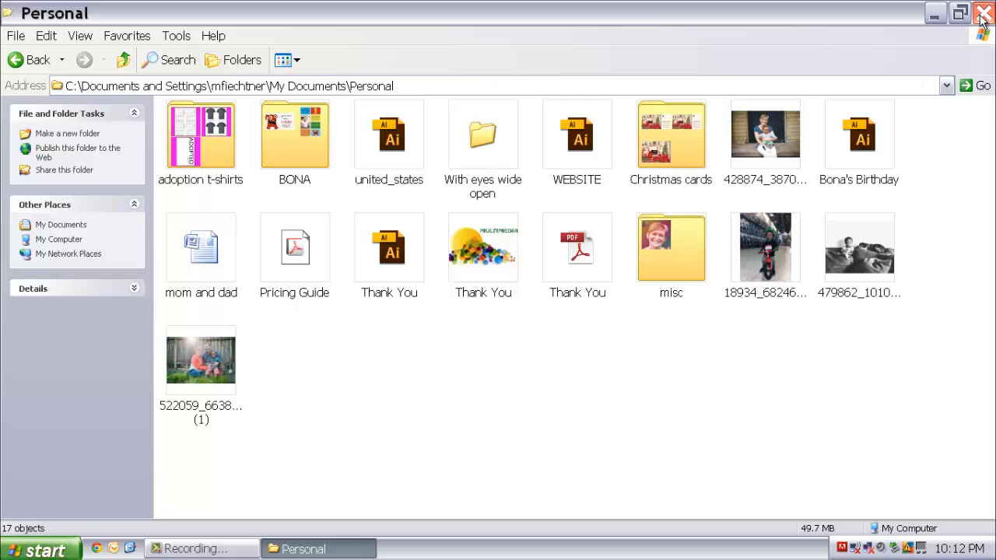
pyautogui.click(983, 13)
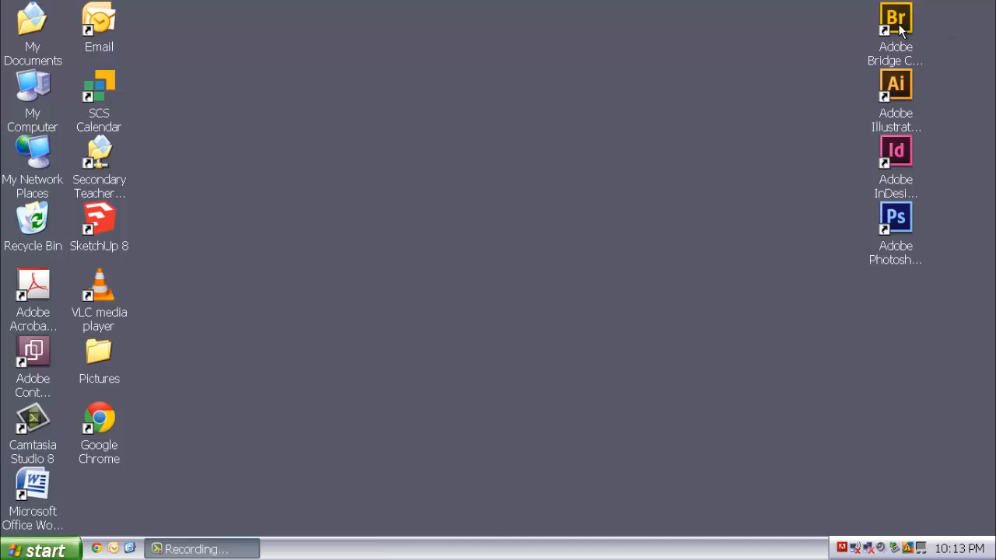
pyautogui.moveTo(899, 41)
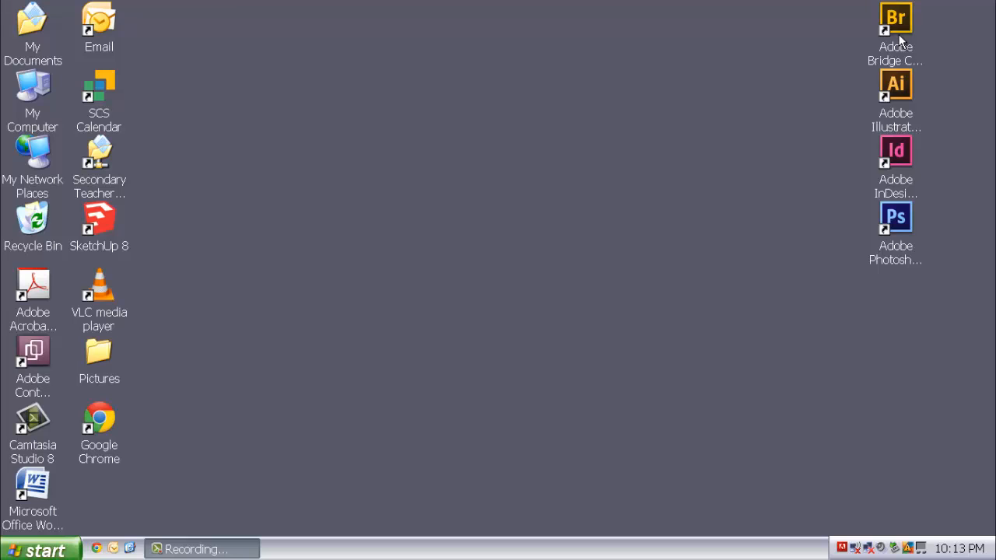
pyautogui.moveTo(910, 34)
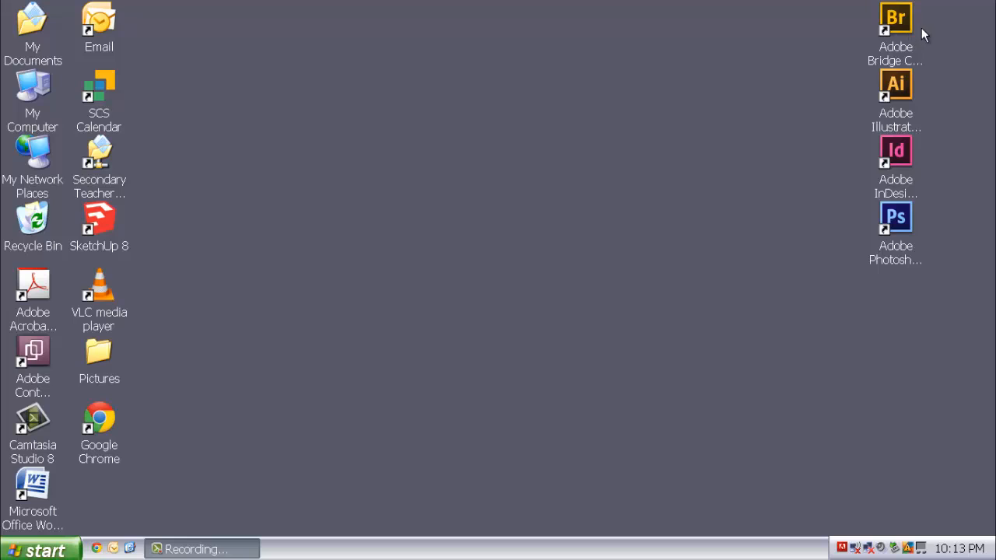
pyautogui.moveTo(918, 85)
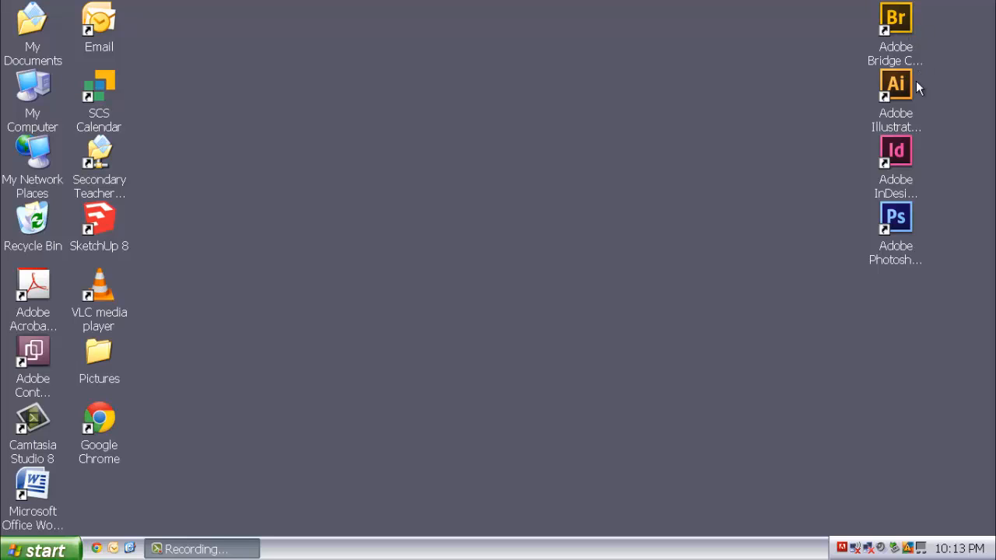
pyautogui.moveTo(910, 39)
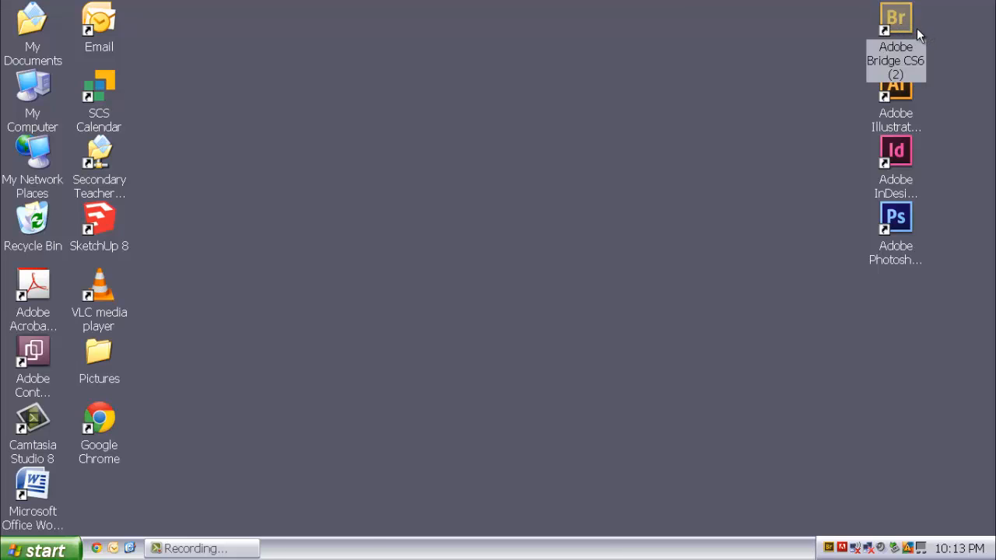
# Launch Adobe Bridge and browse to My Documents > Personal
pyautogui.doubleClick(895, 19)
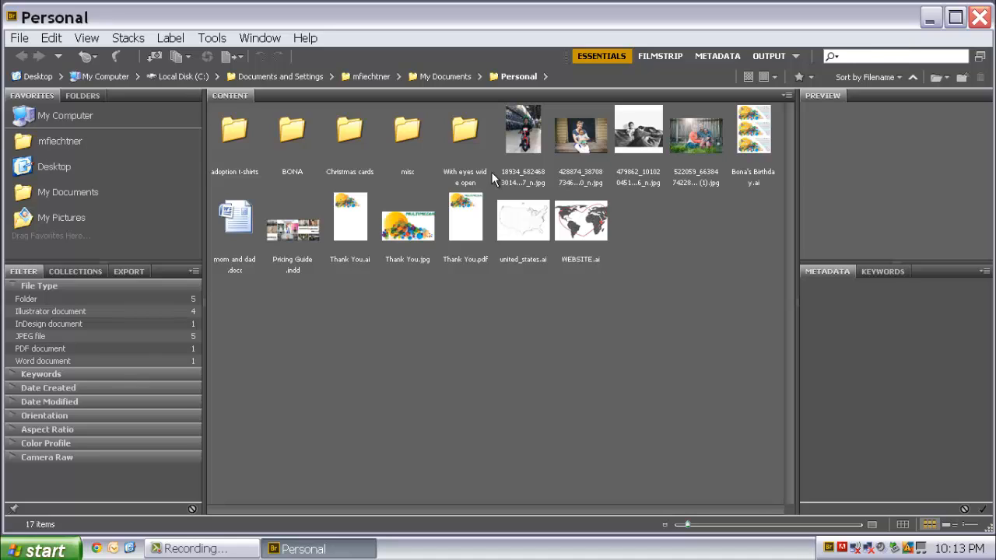
pyautogui.moveTo(392, 187)
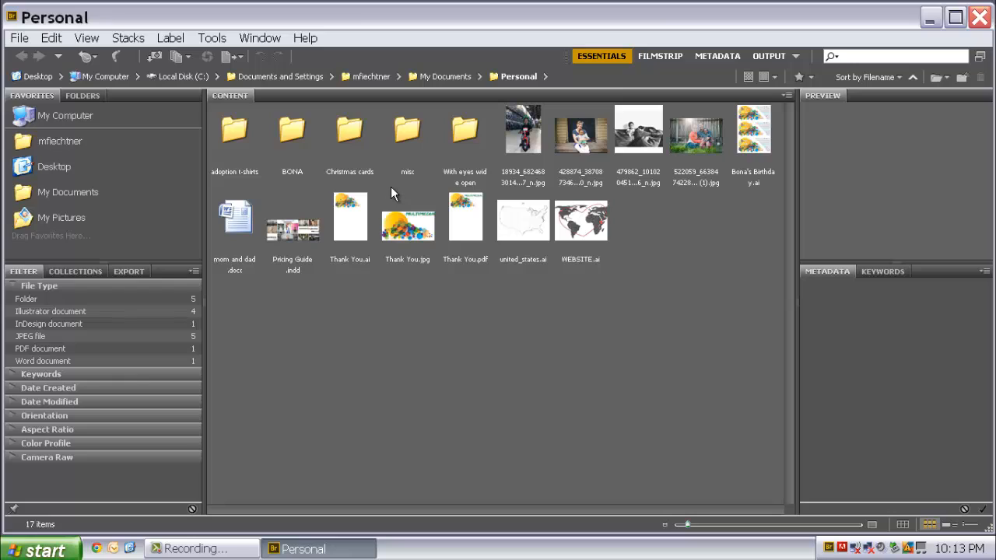
pyautogui.moveTo(401, 192)
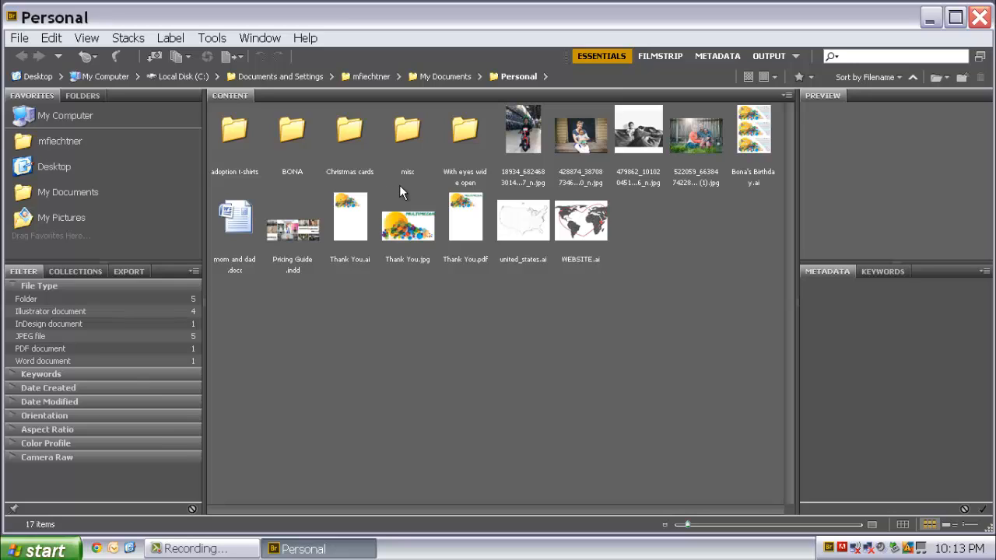
pyautogui.moveTo(377, 189)
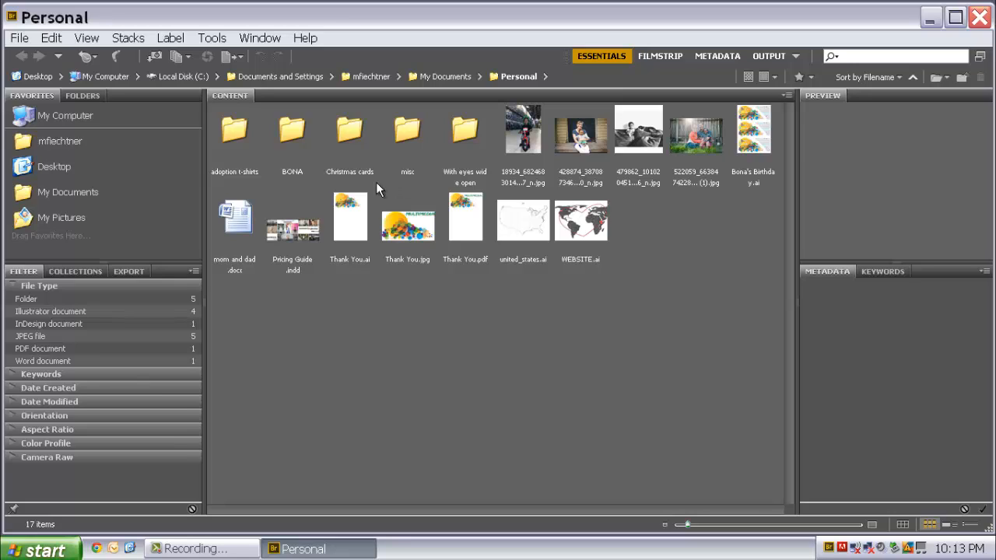
pyautogui.moveTo(69, 195)
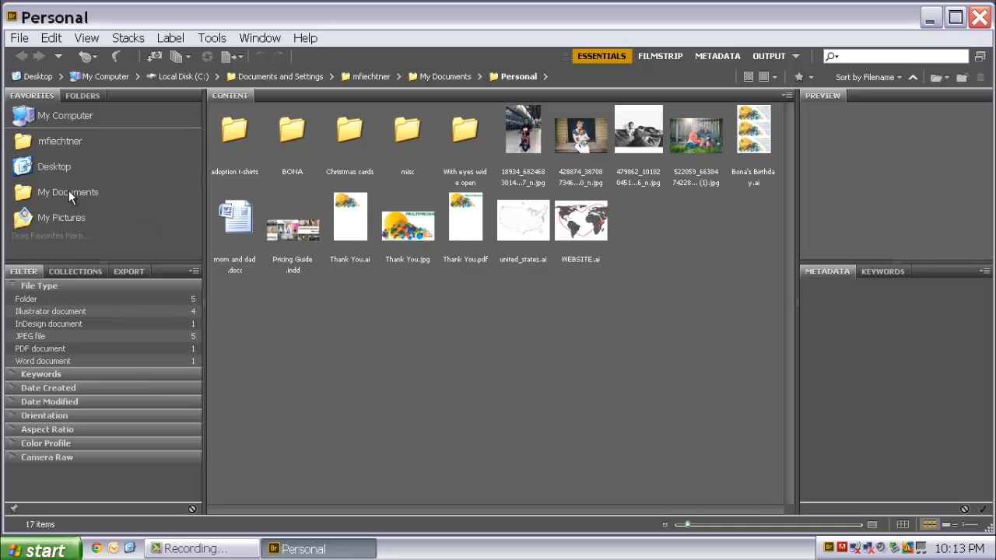
pyautogui.click(68, 192)
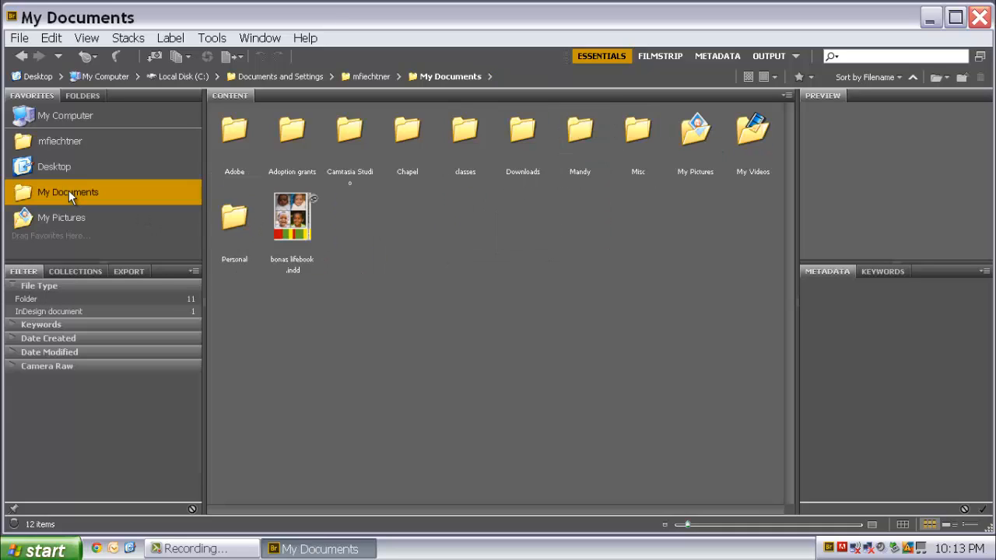
pyautogui.moveTo(440, 175)
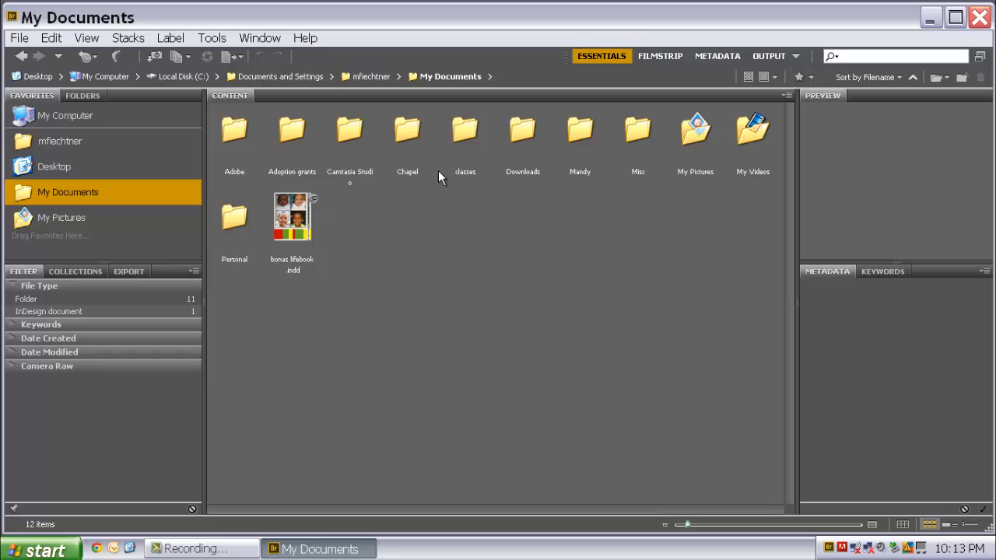
pyautogui.click(234, 222)
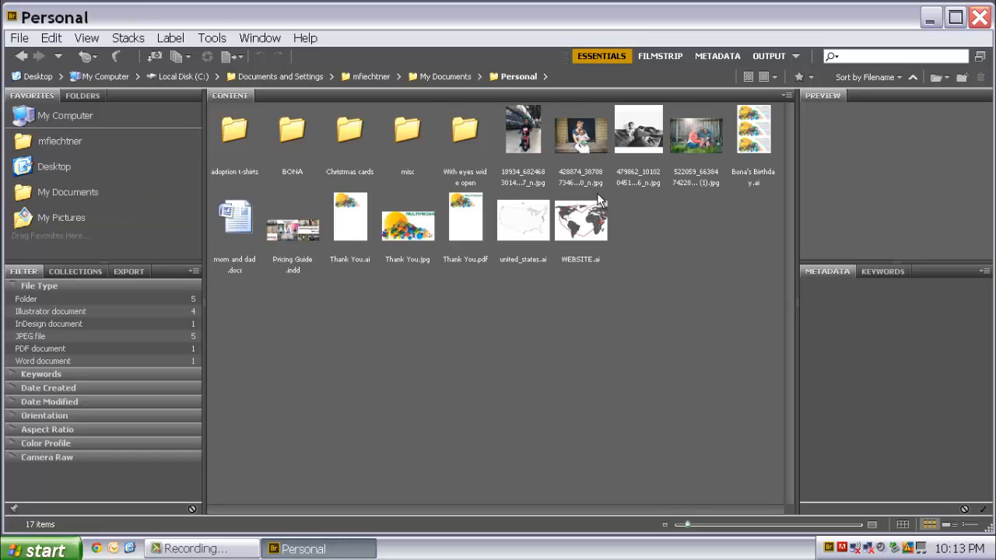
# Enlarge the thumbnails and scroll through the Personal folder down to WEBSITE.ai
pyautogui.moveTo(685, 524); pyautogui.dragTo(697, 524)
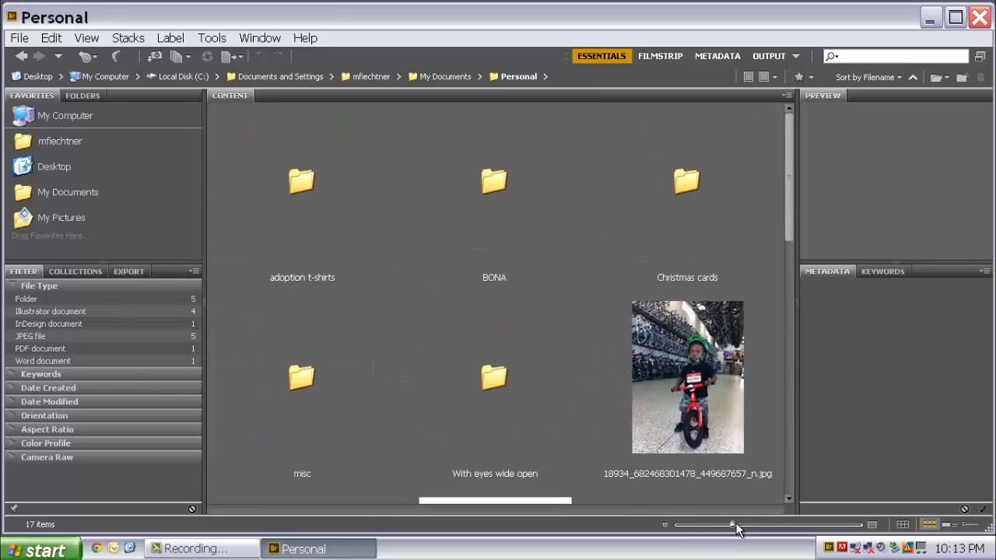
pyautogui.scroll(-3)
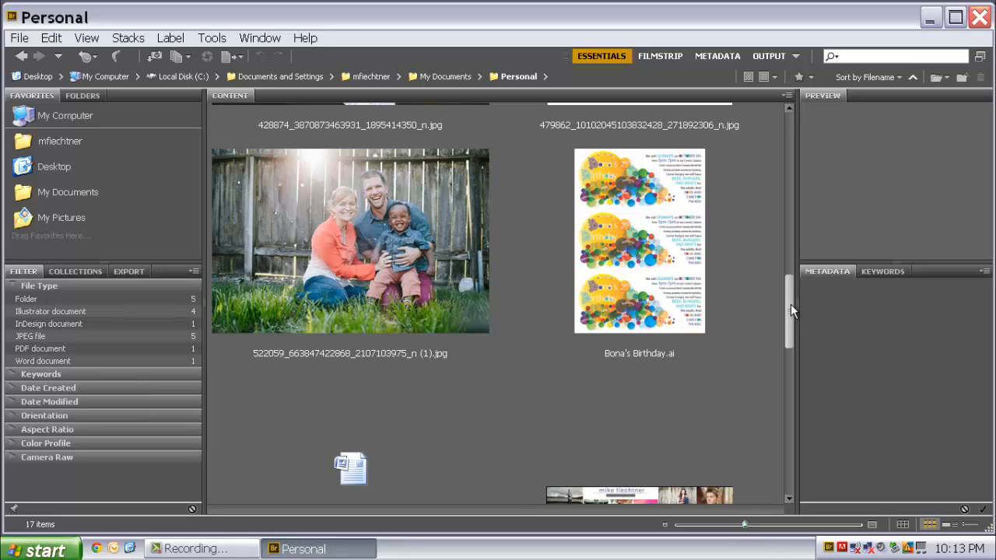
pyautogui.scroll(-3)
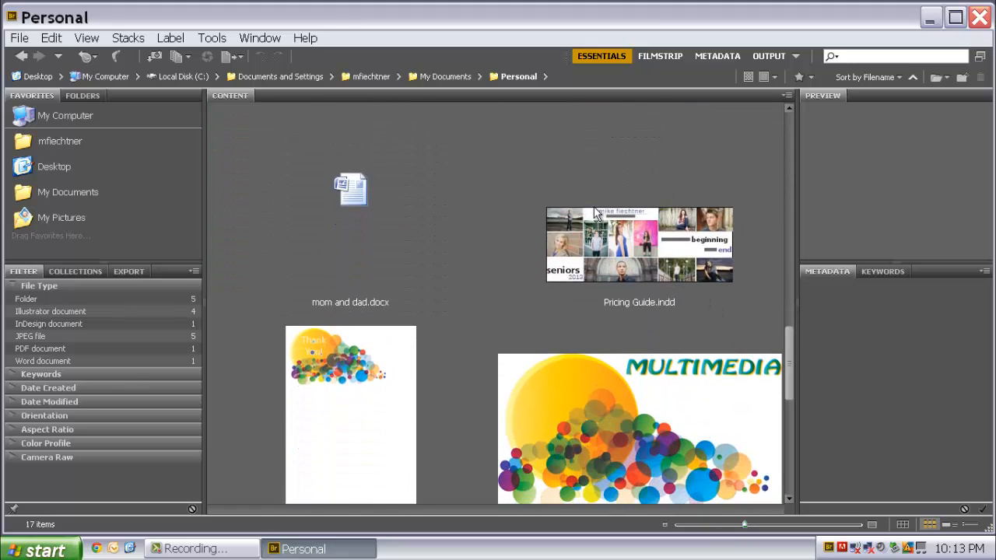
pyautogui.moveTo(714, 282)
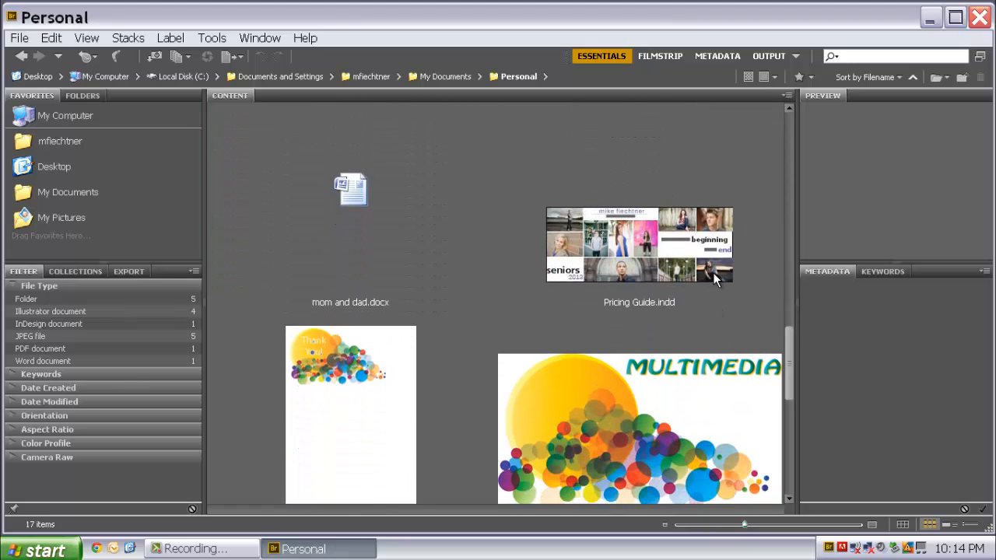
pyautogui.scroll(-3)
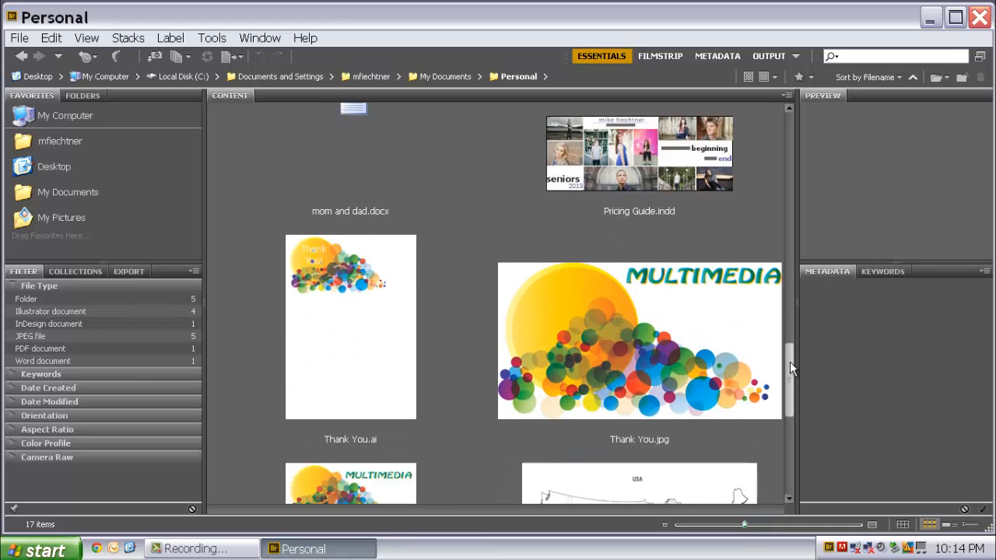
pyautogui.scroll(-3)
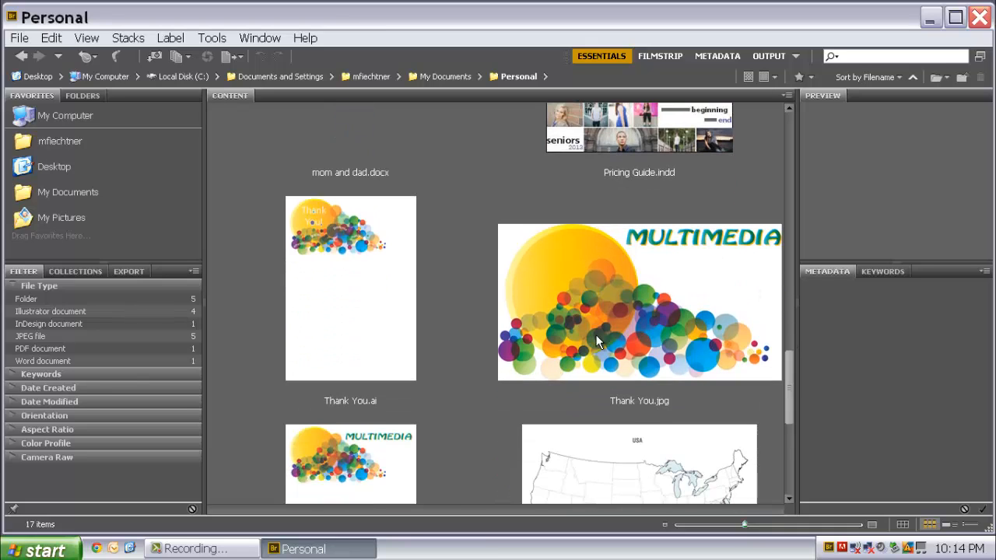
pyautogui.moveTo(478, 333)
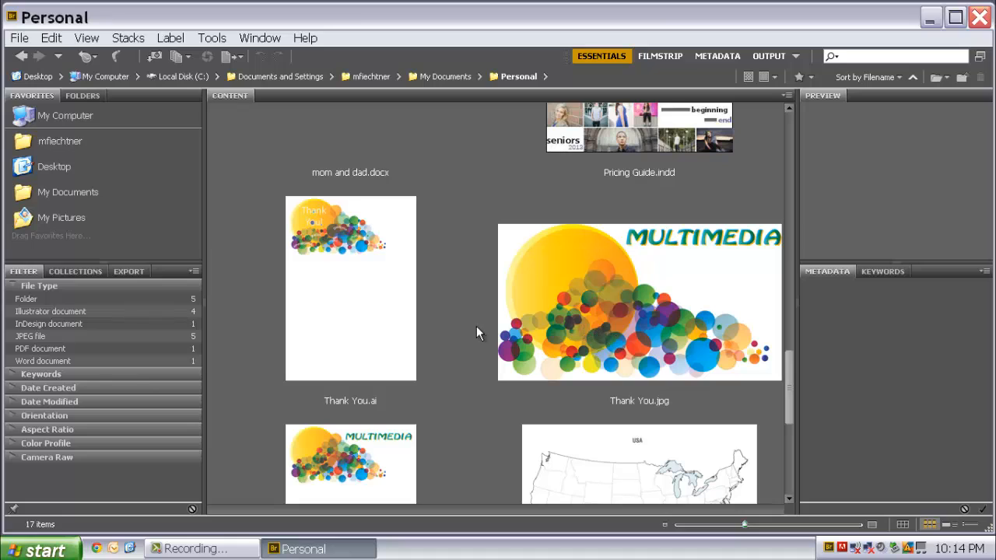
pyautogui.moveTo(367, 302)
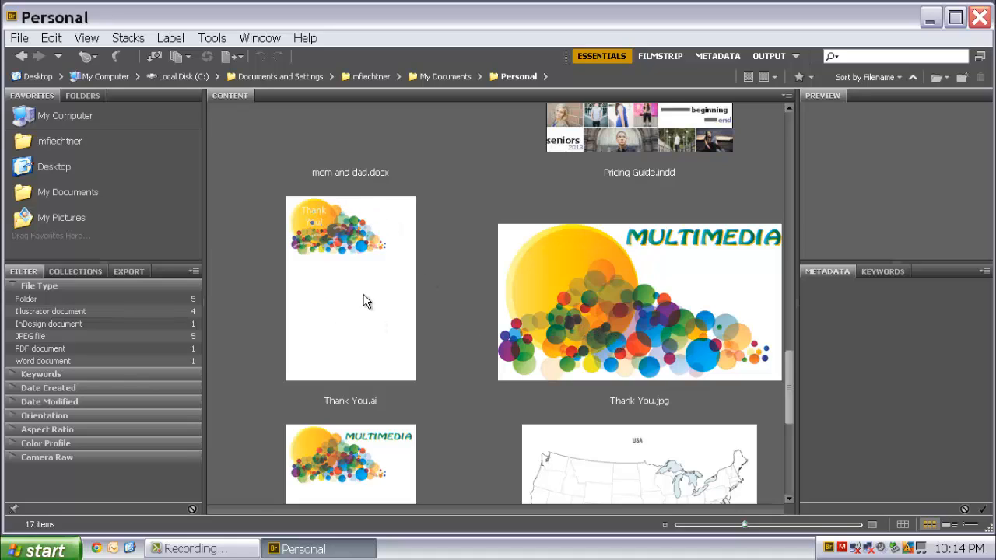
pyautogui.scroll(-3)
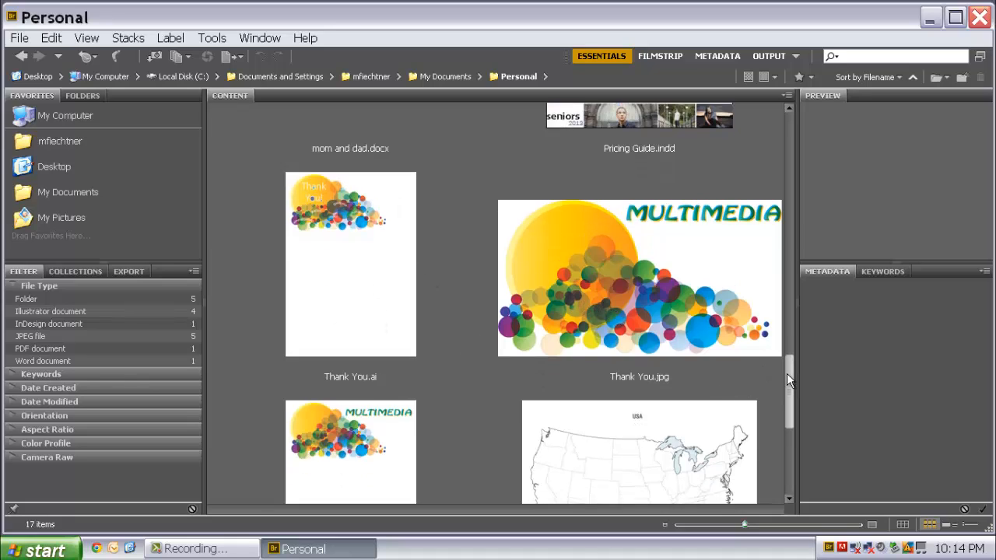
pyautogui.scroll(-3)
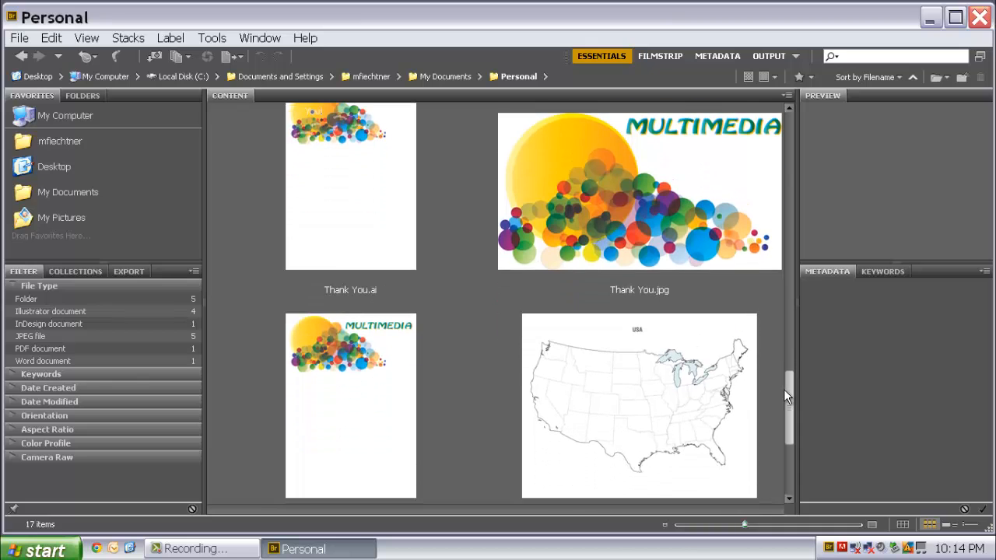
pyautogui.scroll(-3)
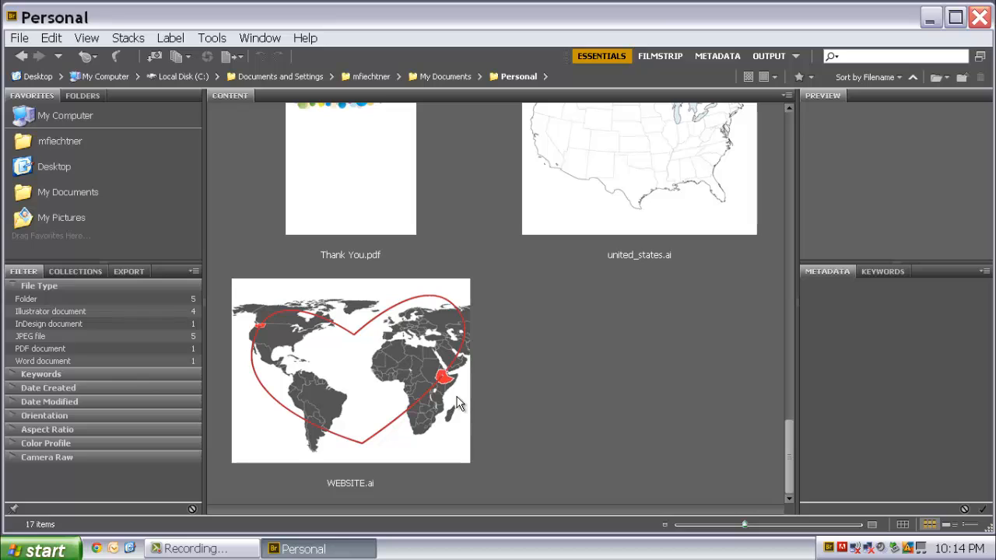
# Shrink the thumbnails and preview united_states.ai and WEBSITE.ai in a filmstrip view
pyautogui.click(350, 371)
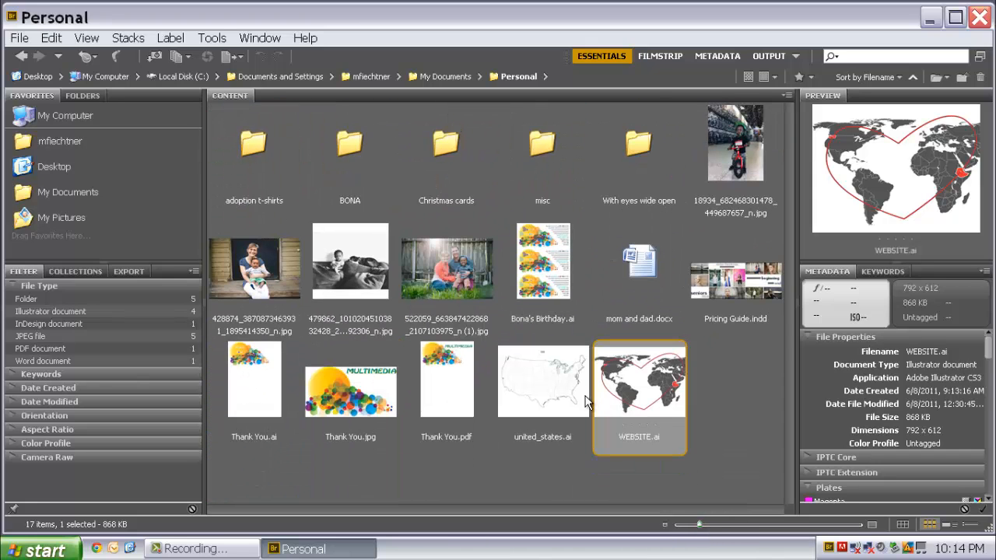
pyautogui.click(542, 381)
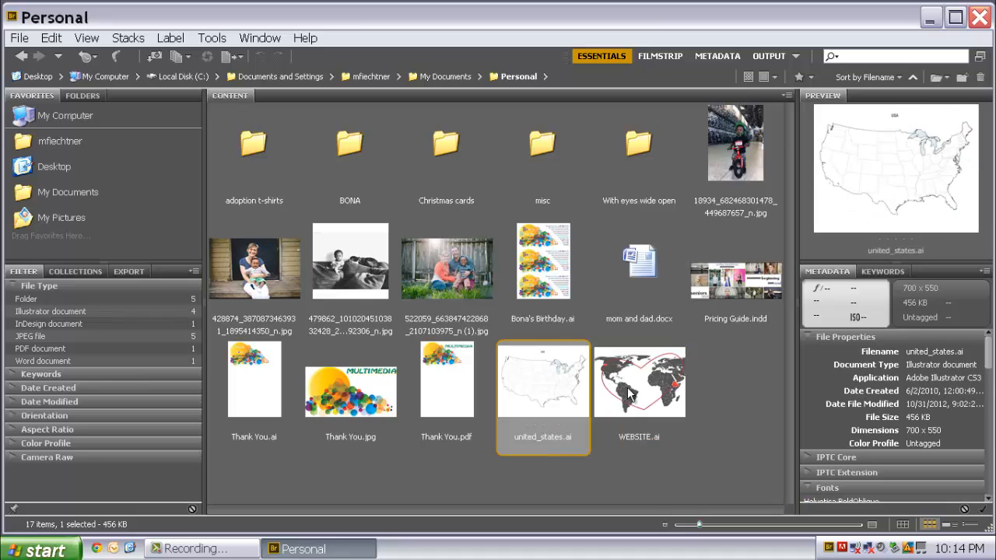
pyautogui.click(639, 381)
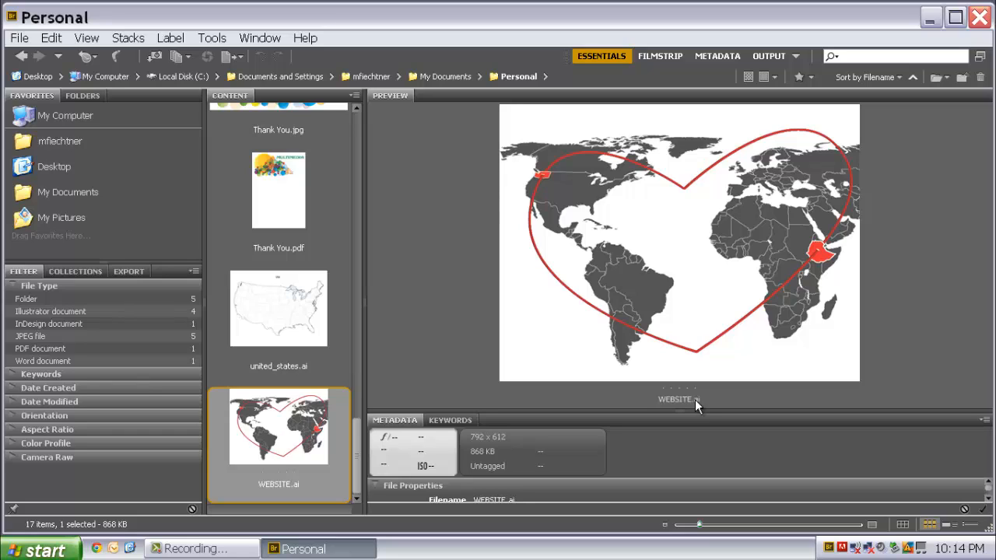
pyautogui.click(278, 309)
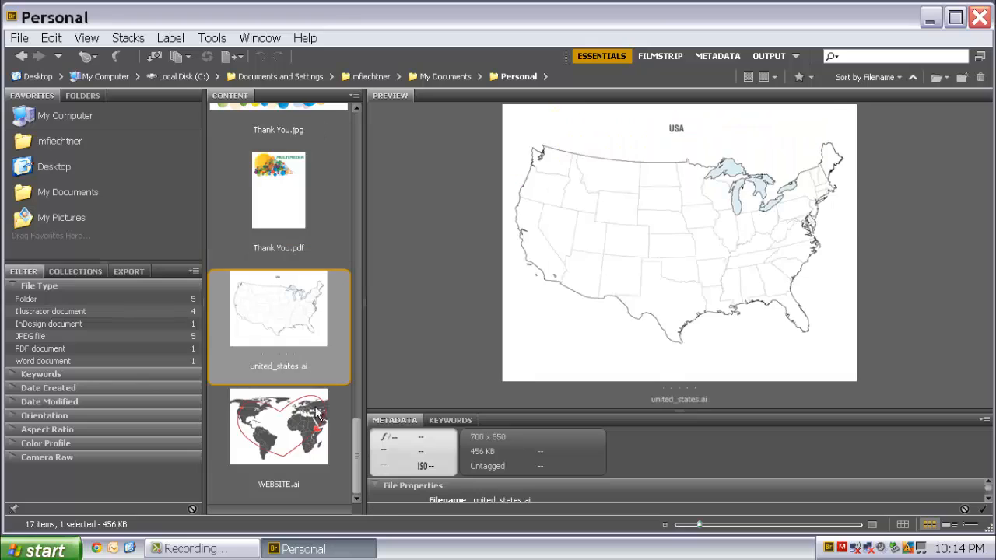
pyautogui.click(278, 427)
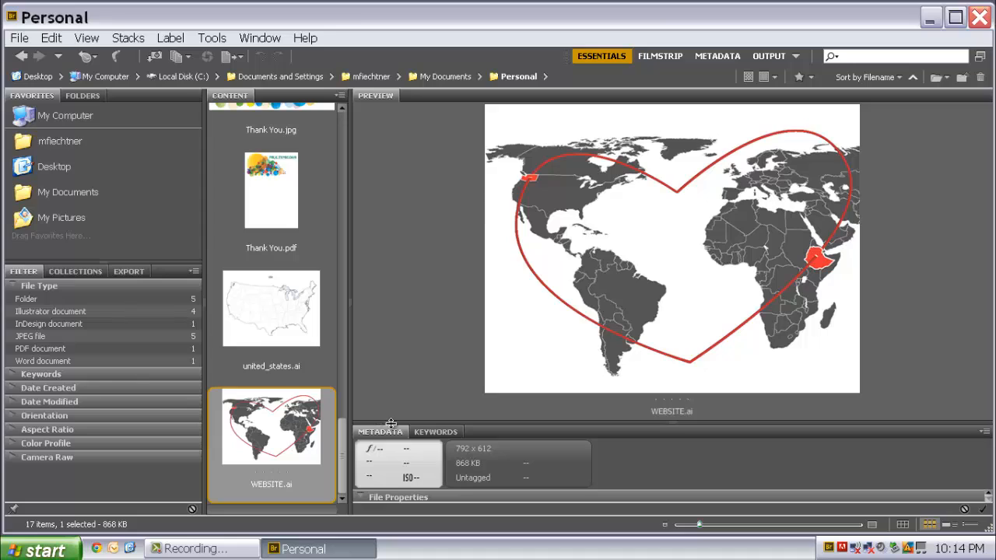
pyautogui.moveTo(393, 426)
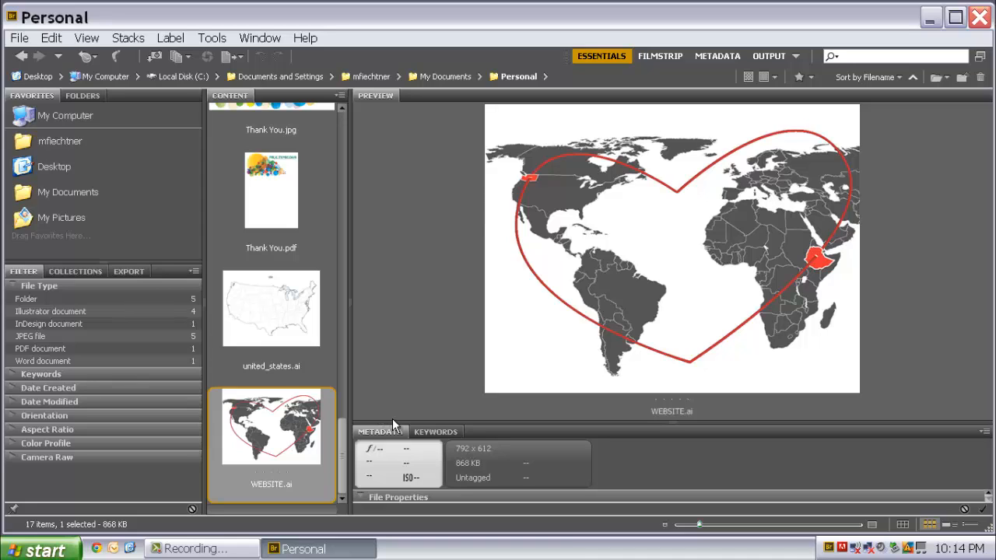
pyautogui.moveTo(424, 434)
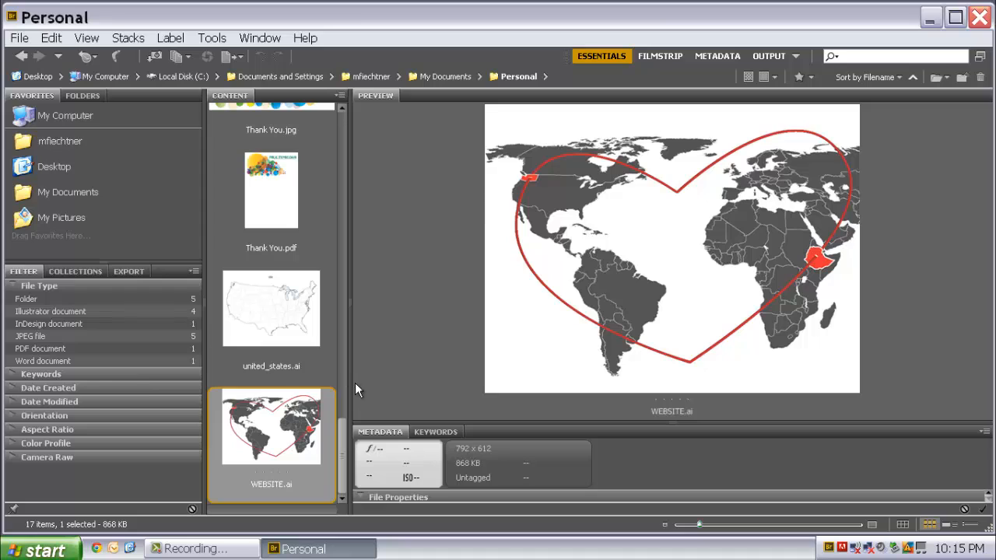
pyautogui.moveTo(39, 120)
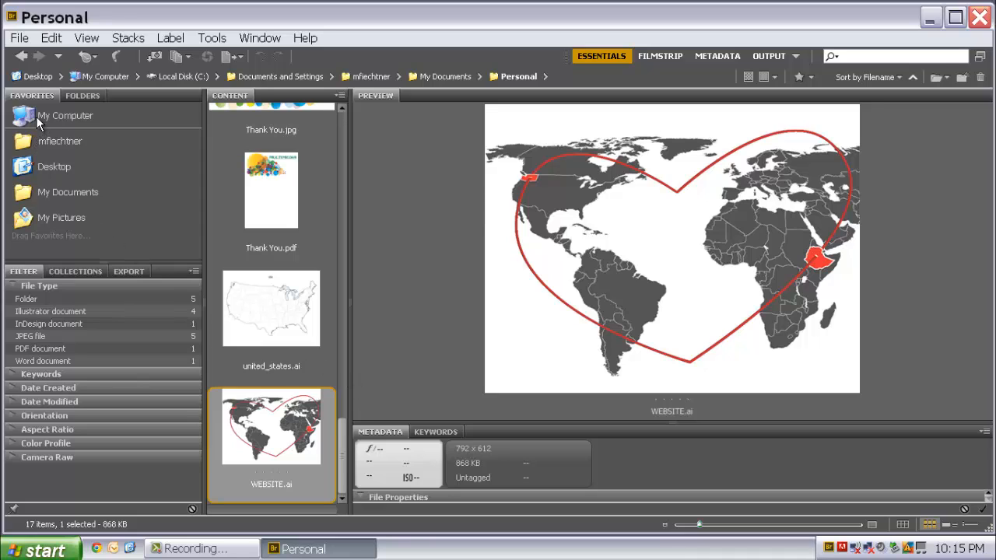
# Select My Computer in Favorites to list the computer's four drives
pyautogui.click(65, 115)
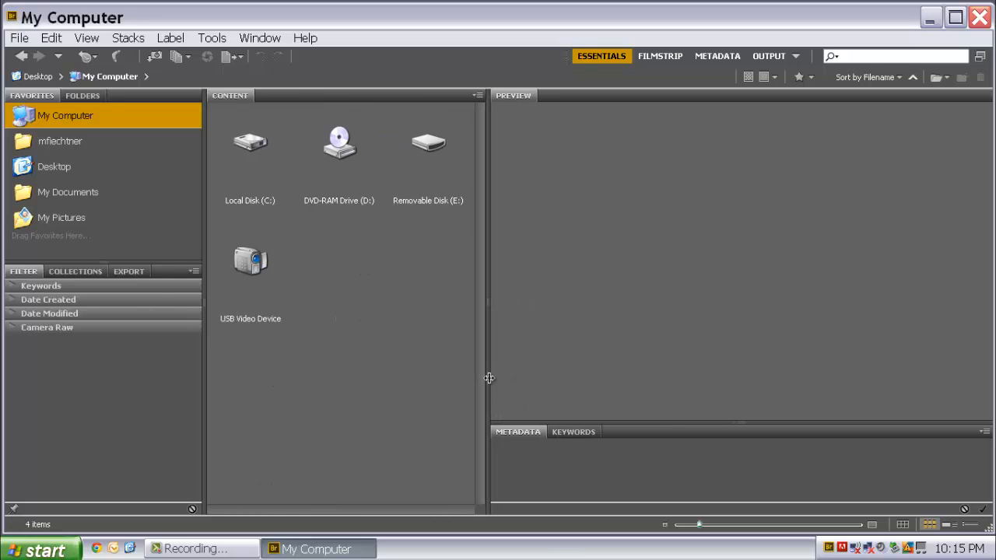
pyautogui.moveTo(350, 267)
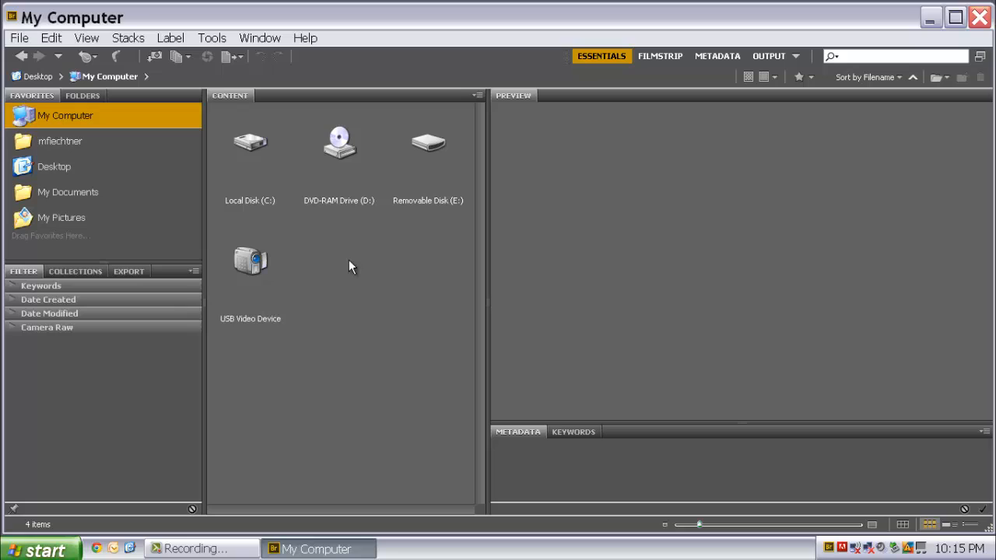
pyautogui.moveTo(334, 263)
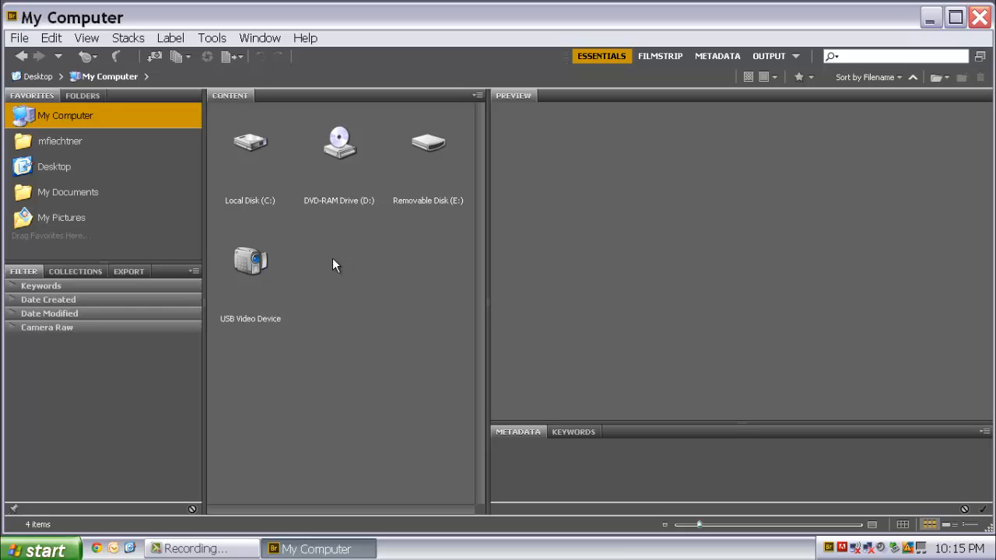
pyautogui.moveTo(334, 261)
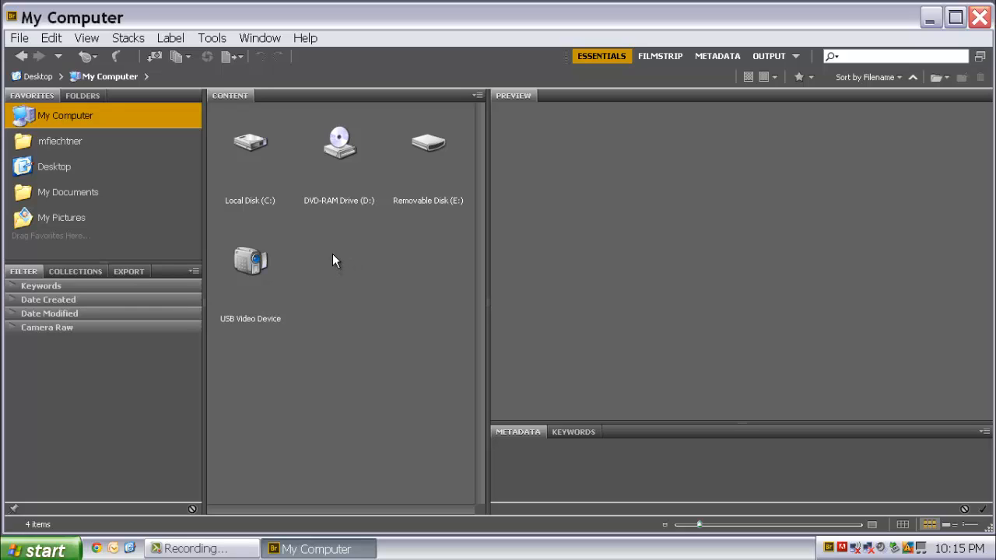
pyautogui.moveTo(340, 261)
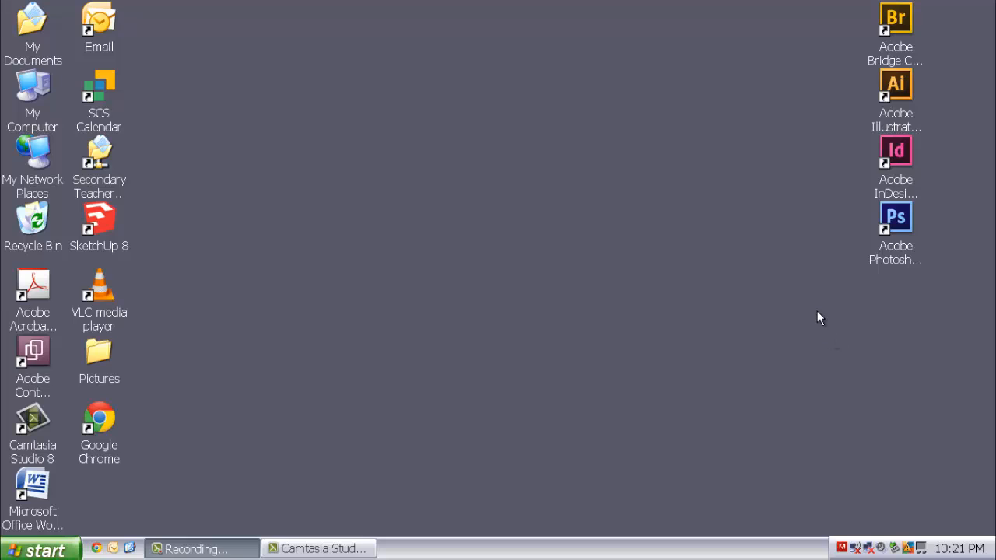
pyautogui.moveTo(807, 304)
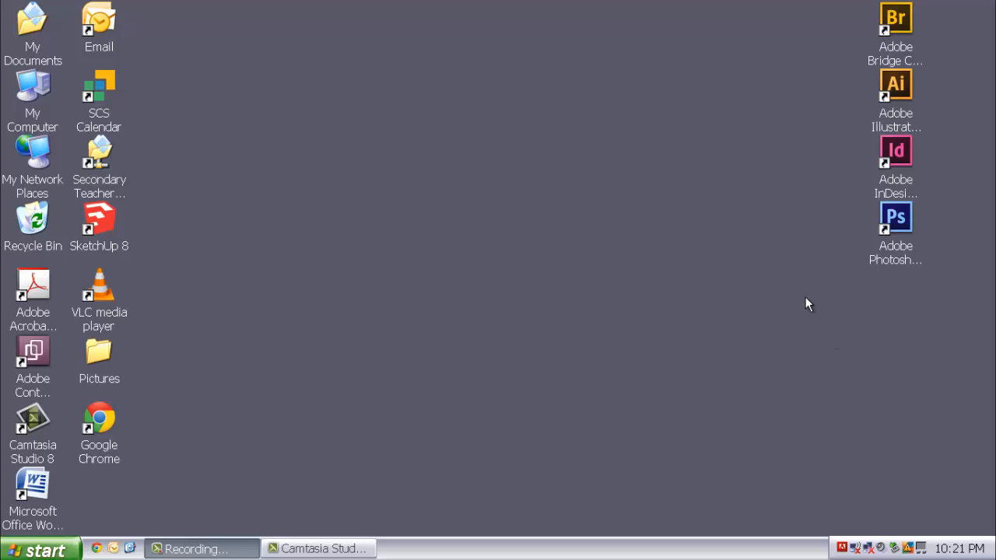
pyautogui.moveTo(806, 302)
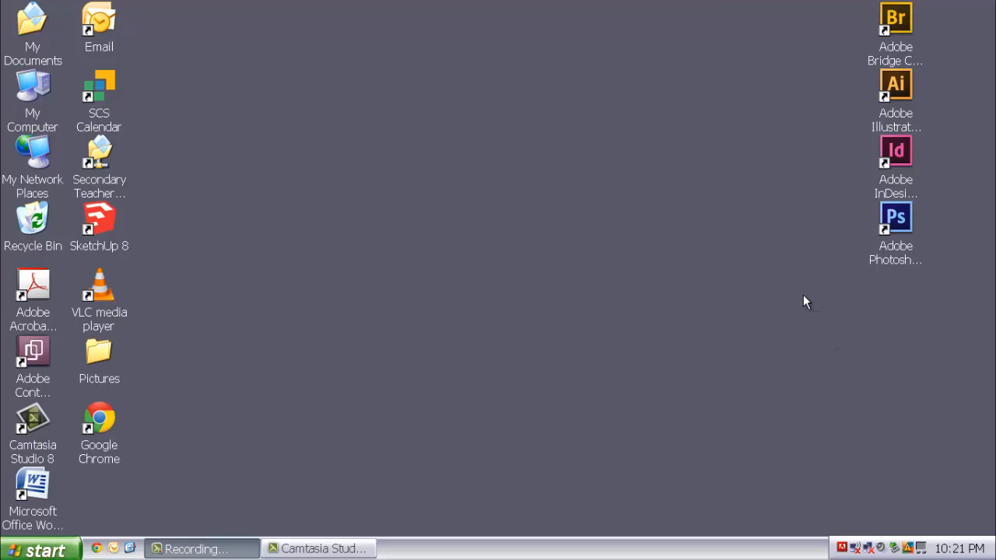
pyautogui.moveTo(794, 315)
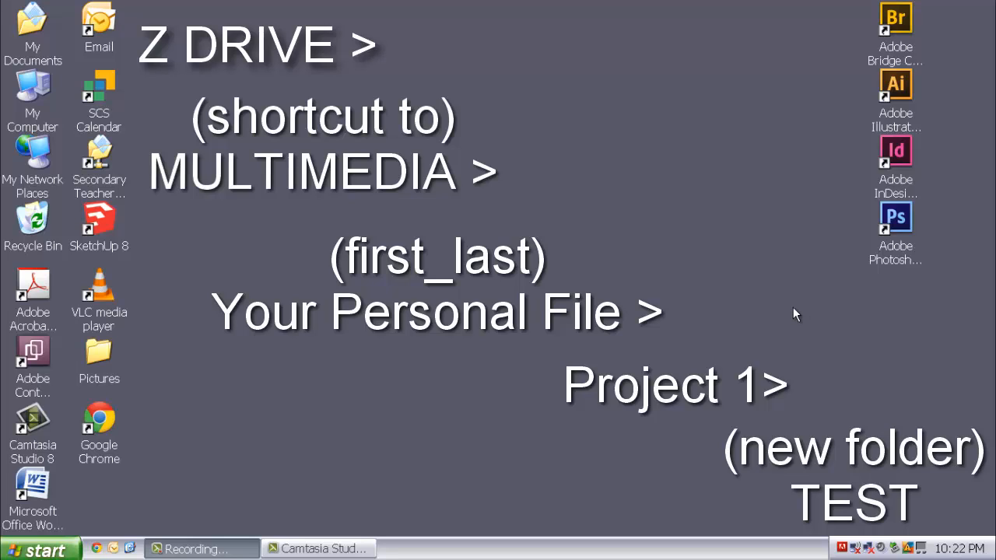
pyautogui.moveTo(798, 313)
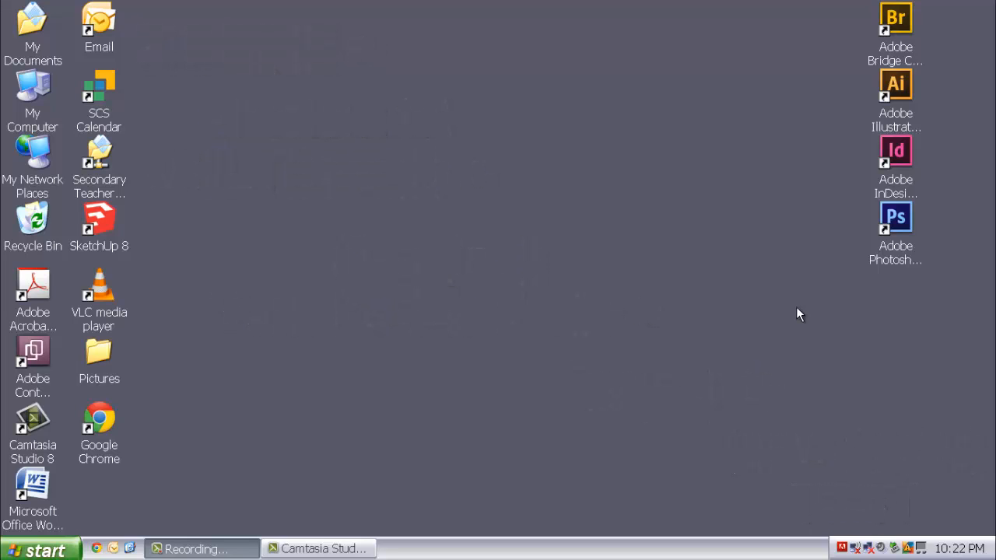
pyautogui.moveTo(893, 104)
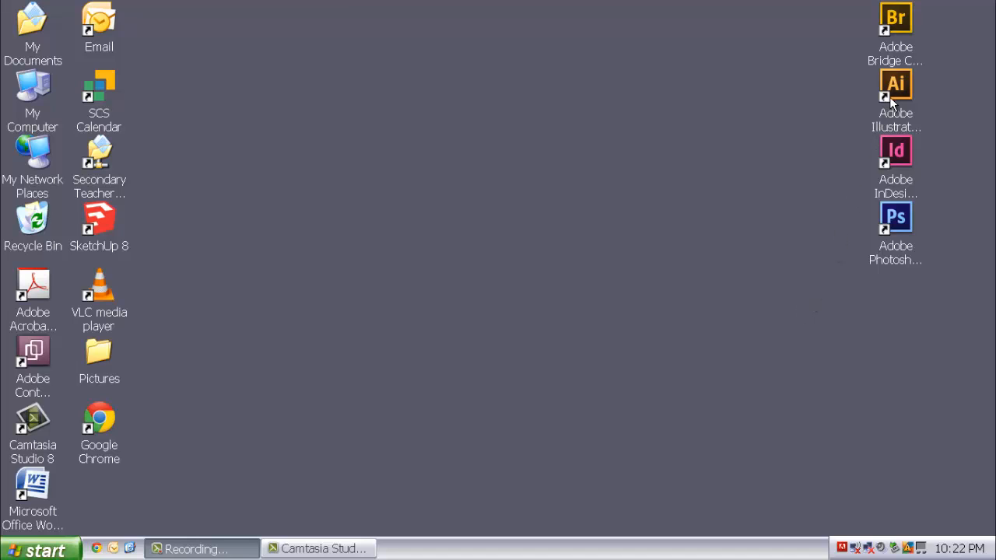
pyautogui.moveTo(896, 85)
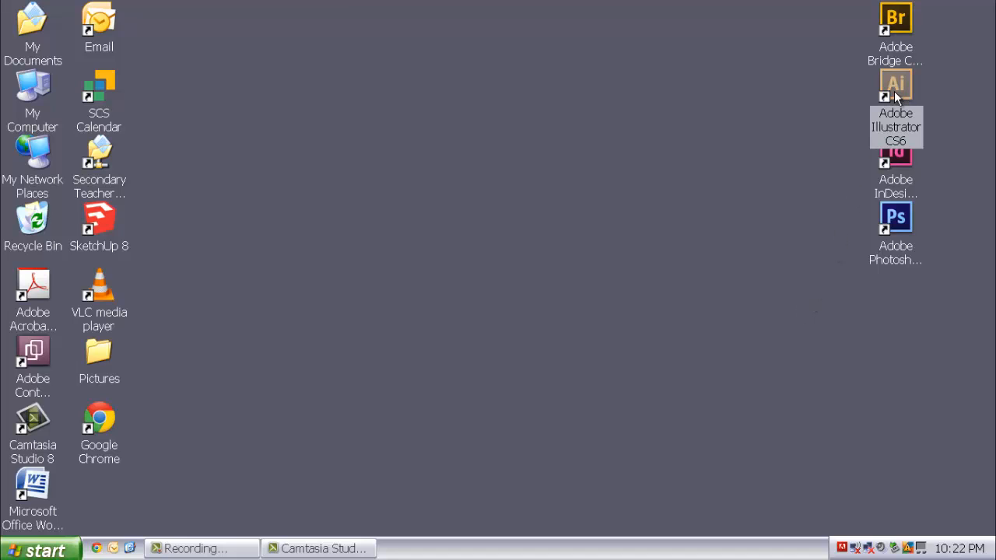
# Launch Adobe Illustrator CS6 from its desktop shortcut
pyautogui.doubleClick(896, 84)
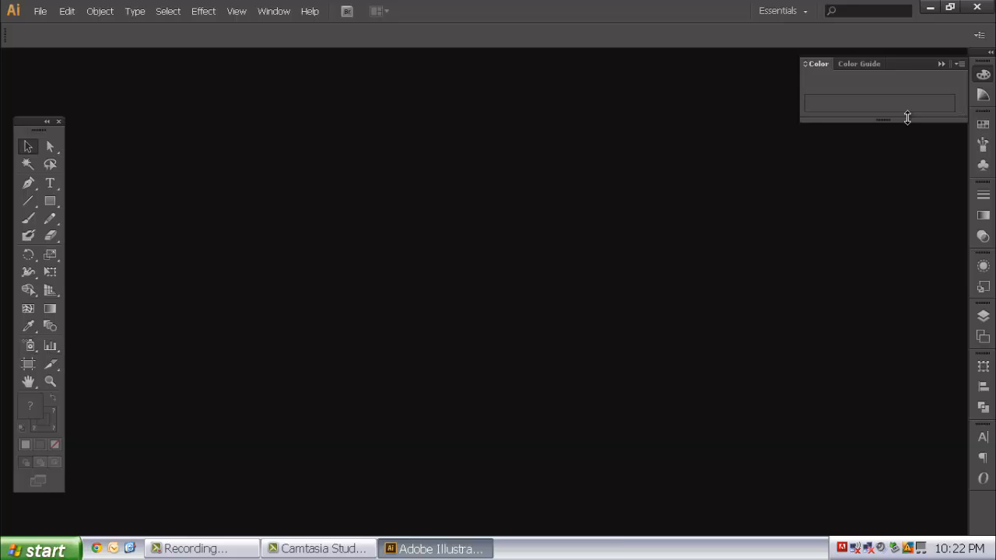
pyautogui.moveTo(737, 140)
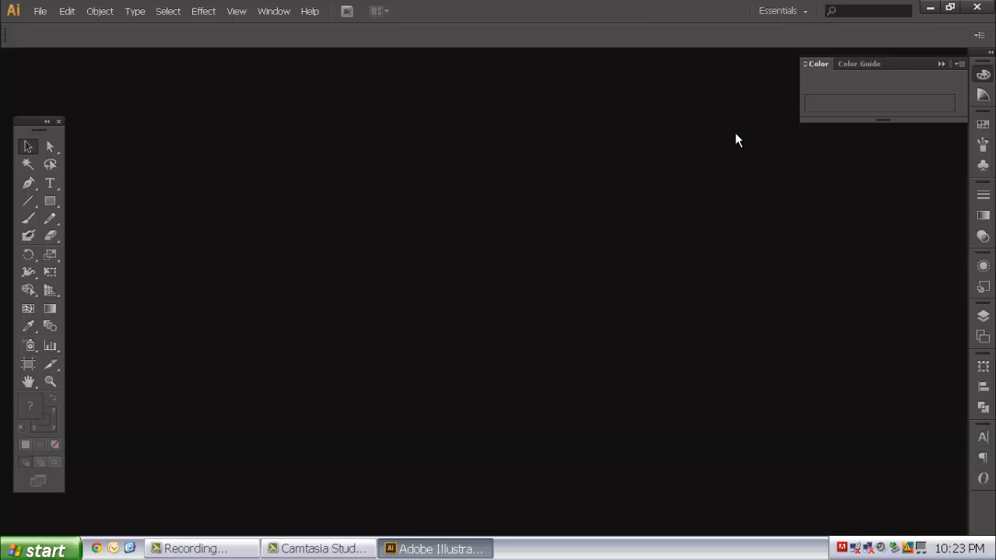
pyautogui.moveTo(746, 143)
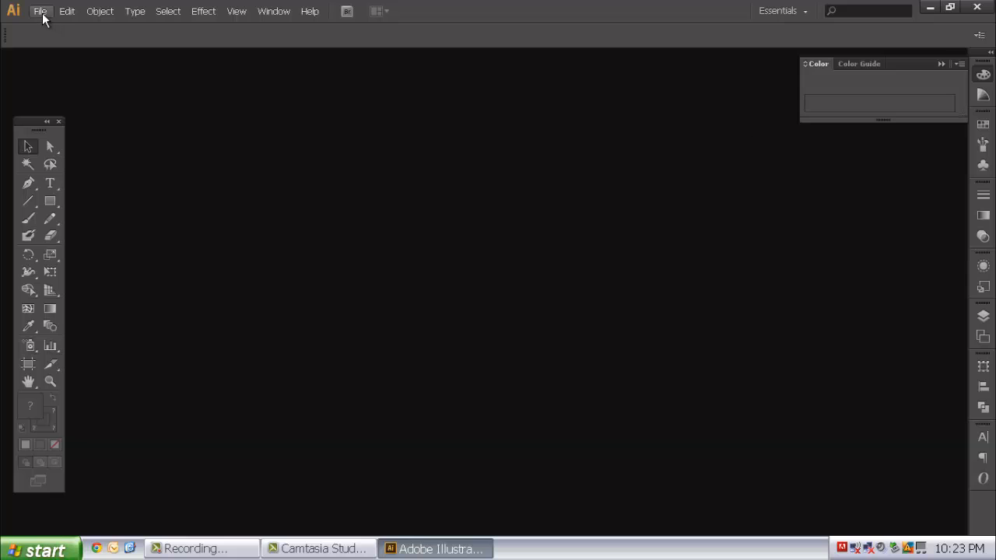
# Create a new Print/Letter document named VECTOR
pyautogui.click(40, 11)
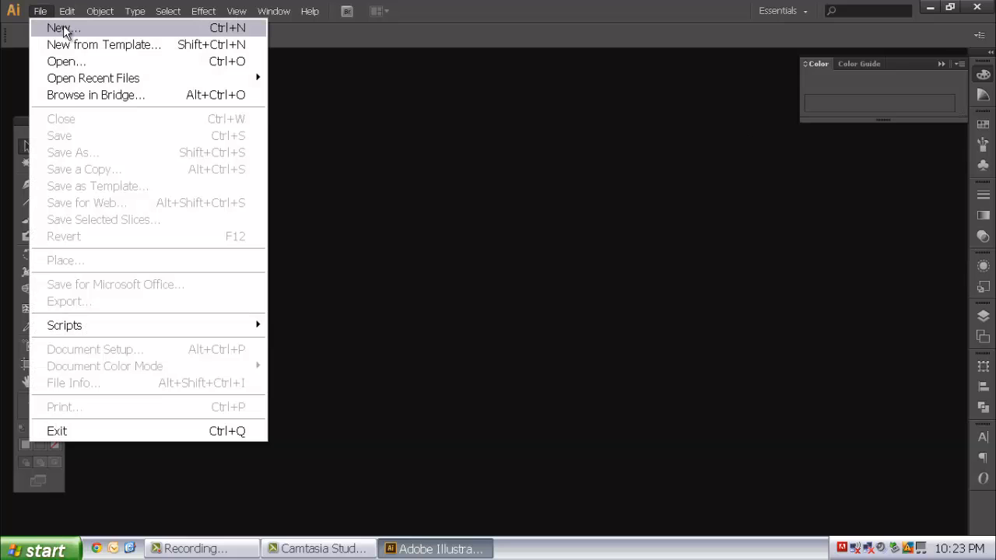
pyautogui.click(59, 28)
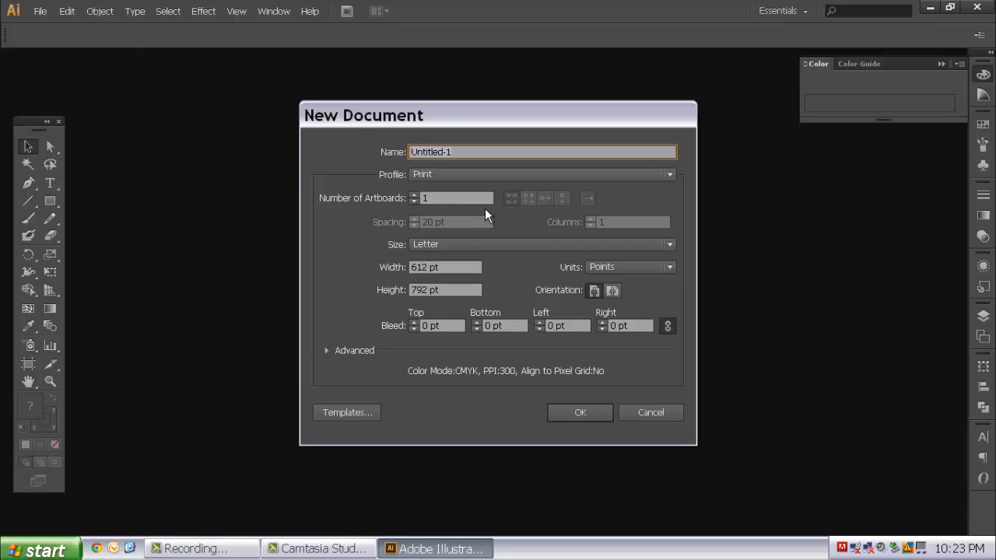
pyautogui.write('VECTOR')
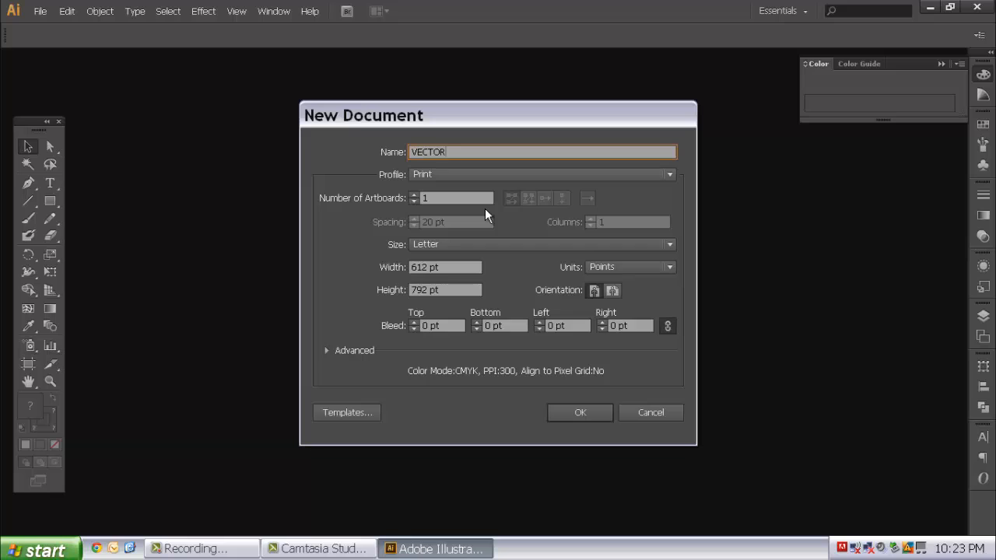
pyautogui.moveTo(554, 229)
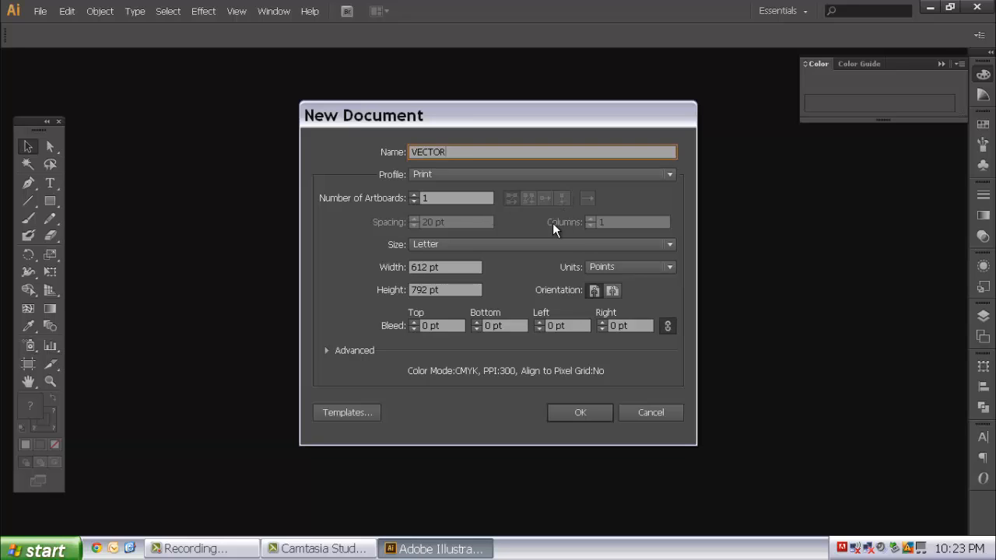
pyautogui.moveTo(563, 393)
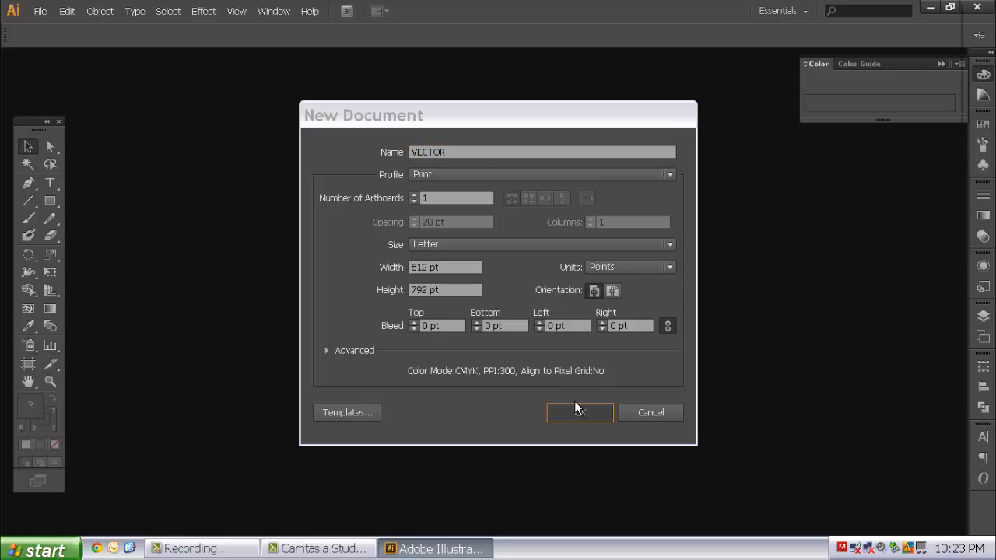
pyautogui.click(579, 412)
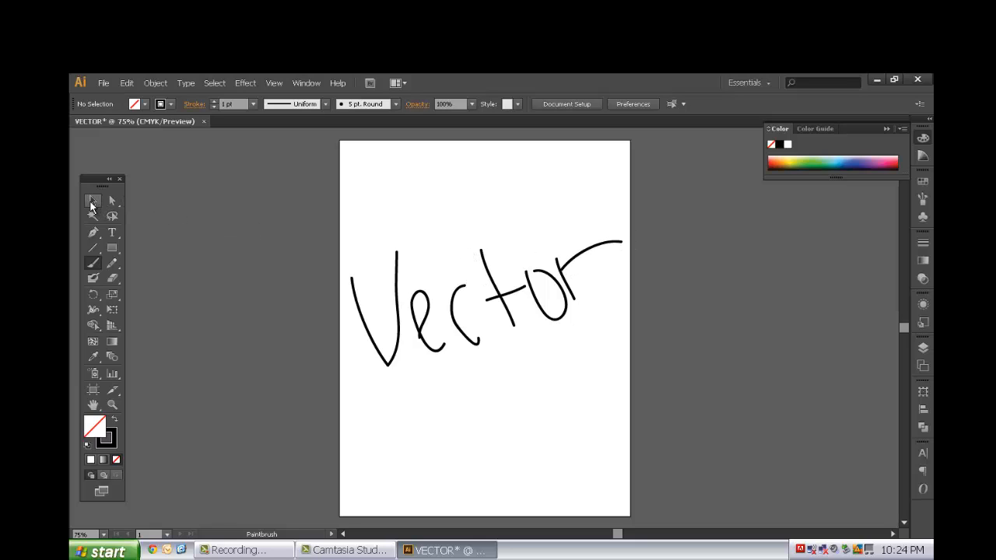
pyautogui.moveTo(112, 200)
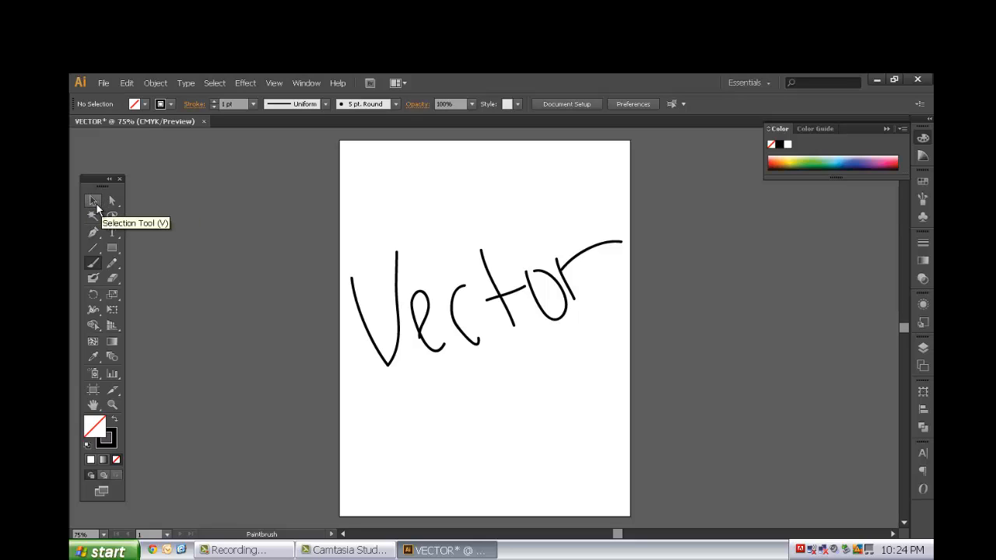
pyautogui.moveTo(103, 84)
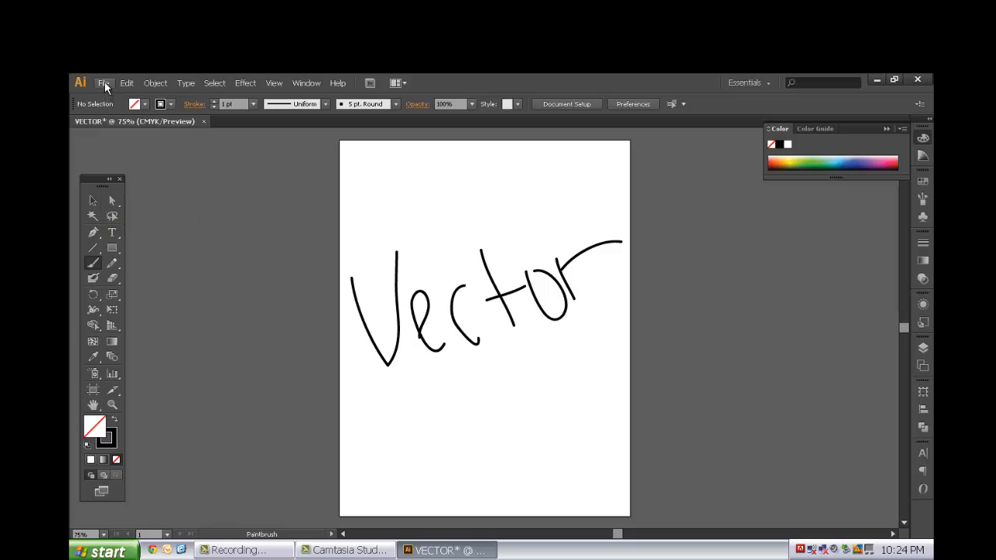
# Save the drawing as the Illustrator file VECTOR.ai, then launch Adobe Photoshop
pyautogui.click(103, 82)
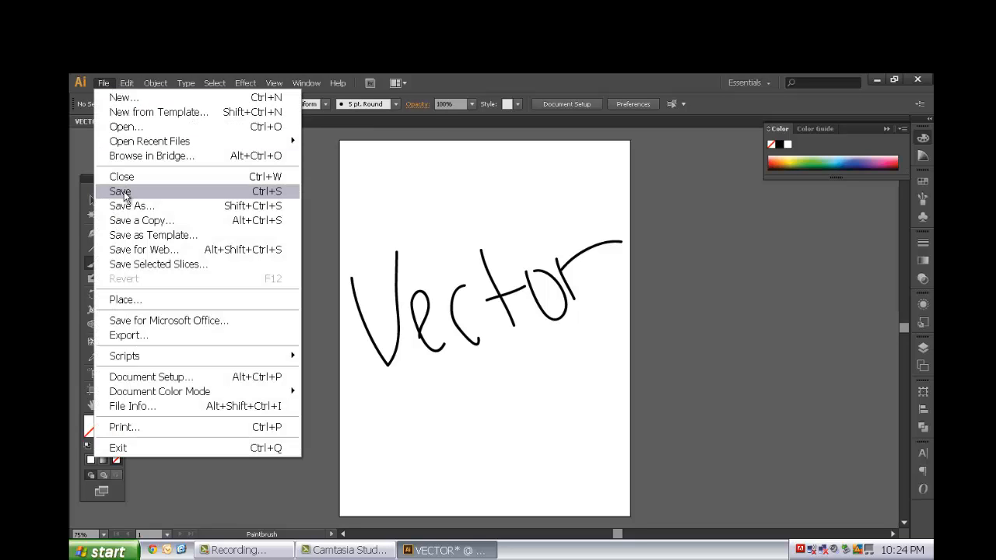
pyautogui.click(131, 205)
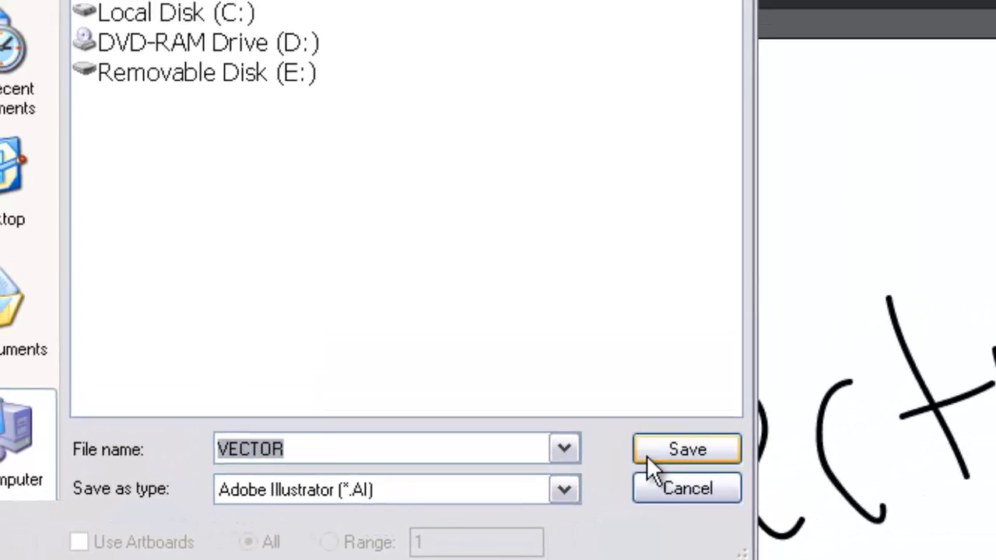
pyautogui.click(686, 449)
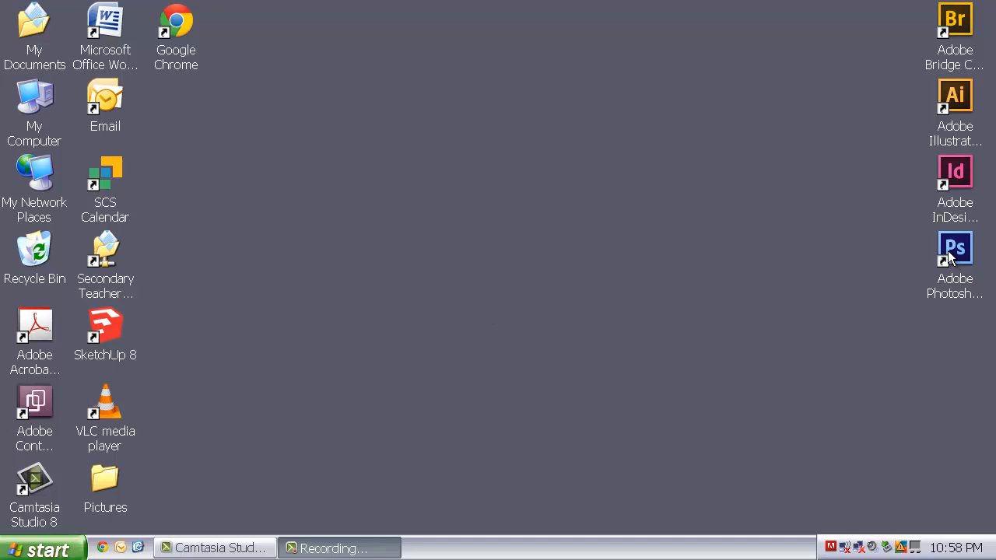
pyautogui.doubleClick(954, 247)
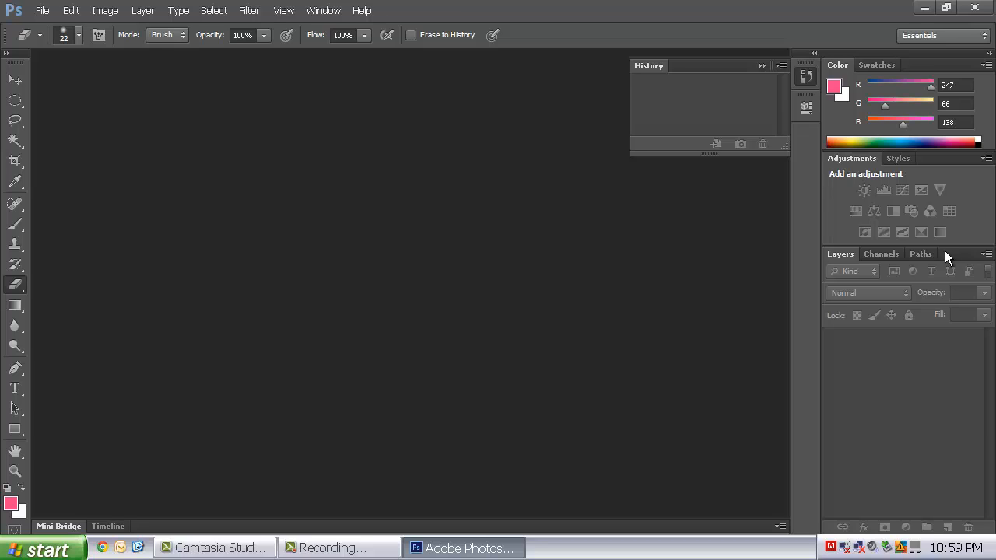
pyautogui.moveTo(726, 247)
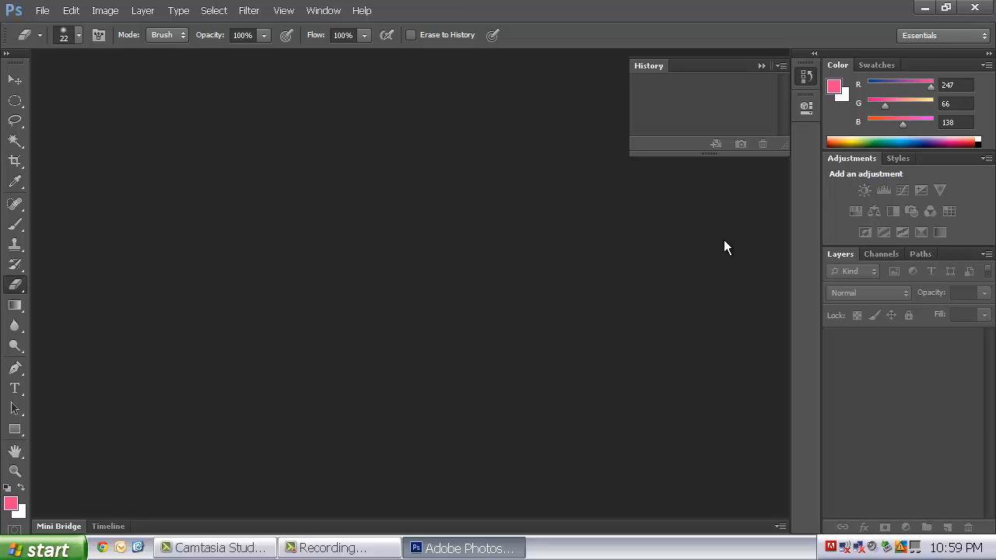
pyautogui.moveTo(656, 232)
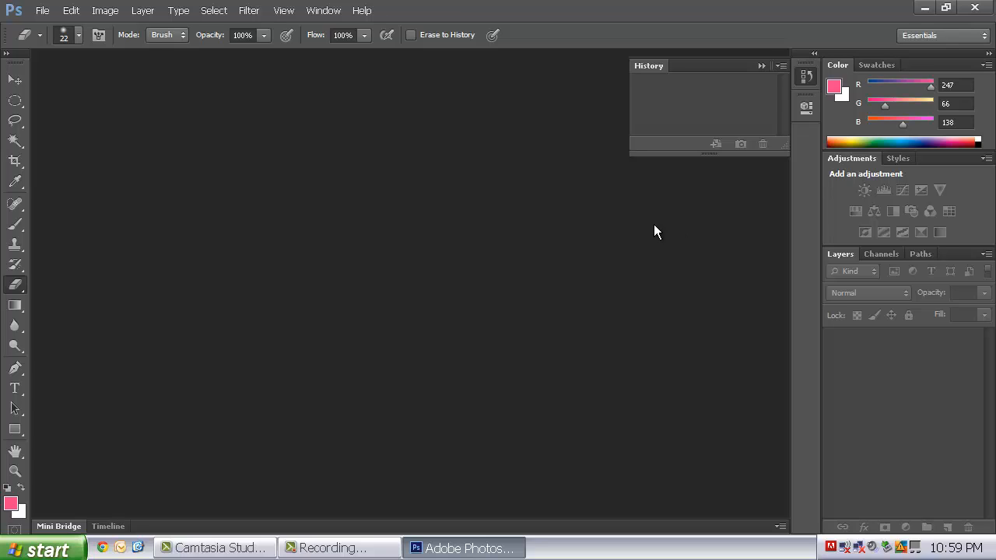
pyautogui.moveTo(89, 77)
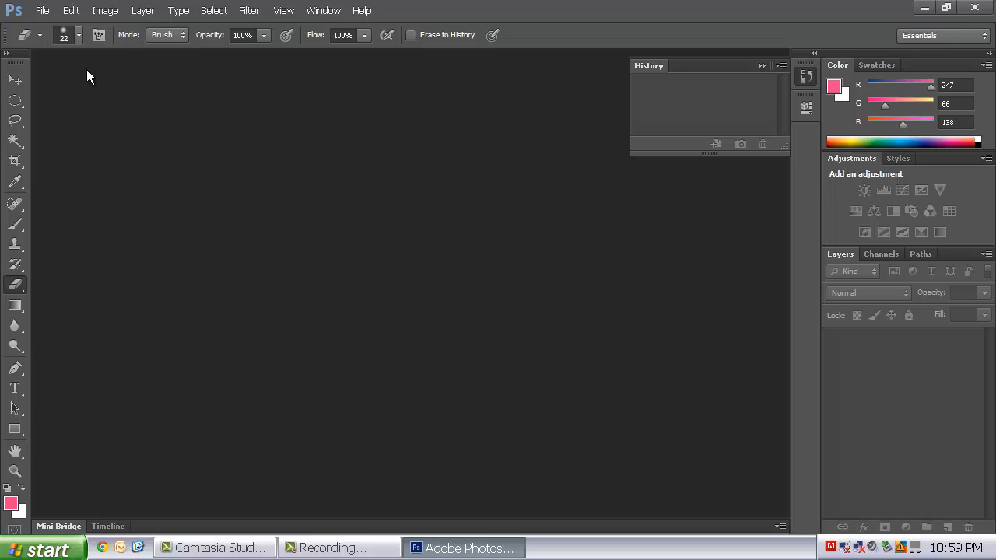
pyautogui.moveTo(109, 78)
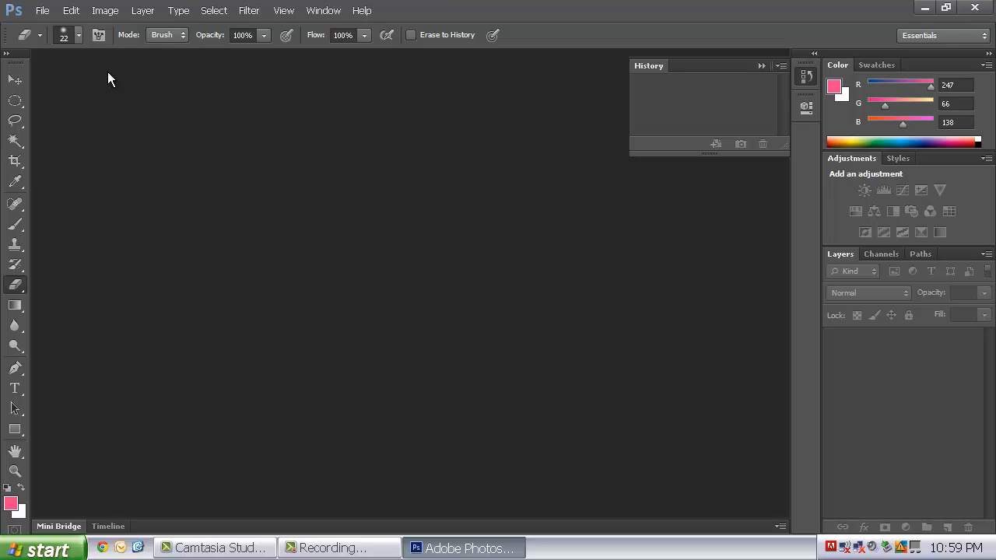
# Open Photoshop's File menu
pyautogui.click(42, 10)
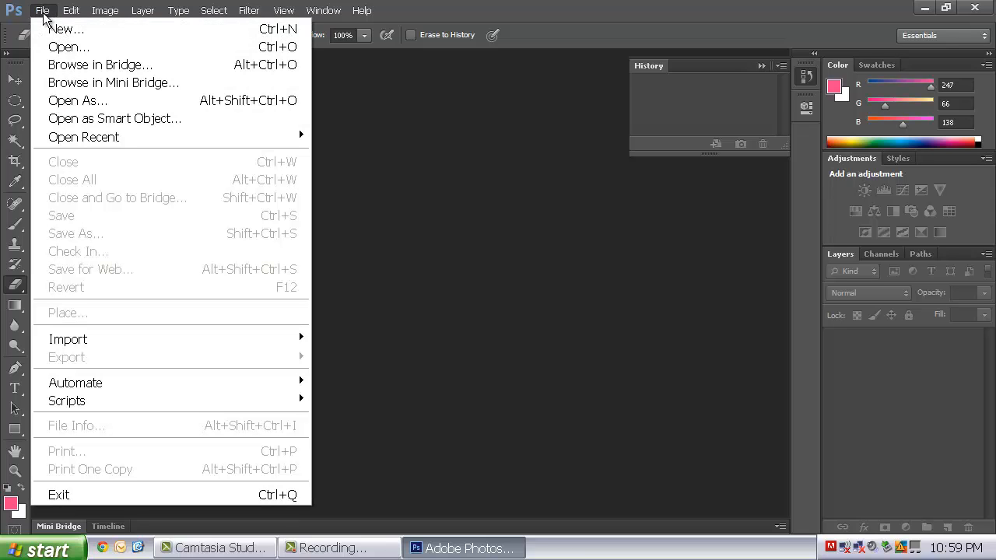
# Open the Winter photo from My Documents > My Pictures > Sample Pictures
pyautogui.click(69, 47)
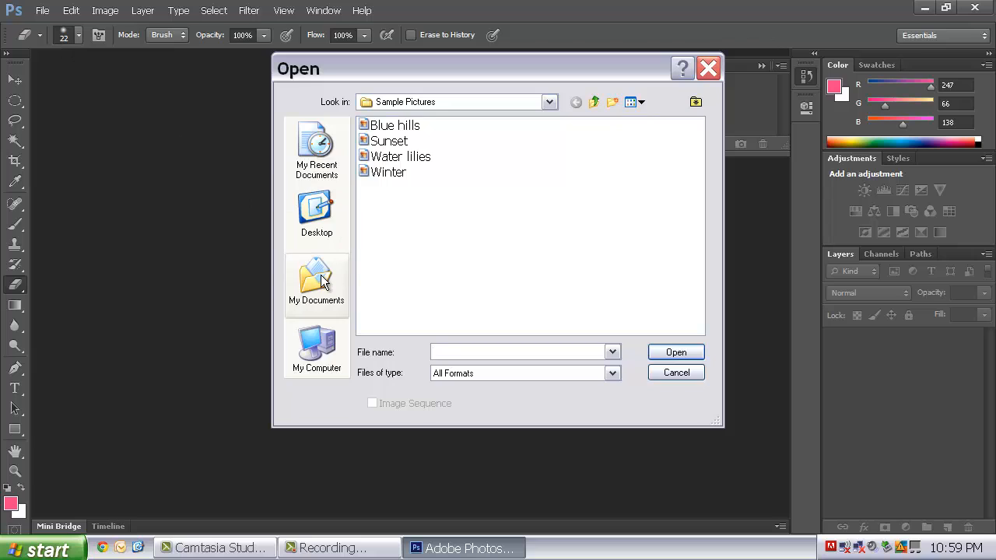
pyautogui.moveTo(316, 284)
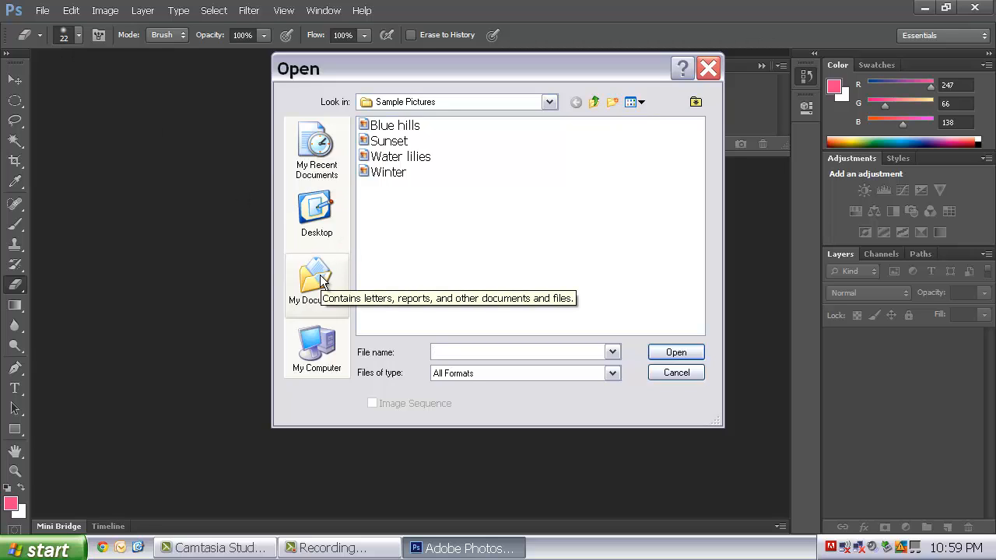
pyautogui.click(316, 280)
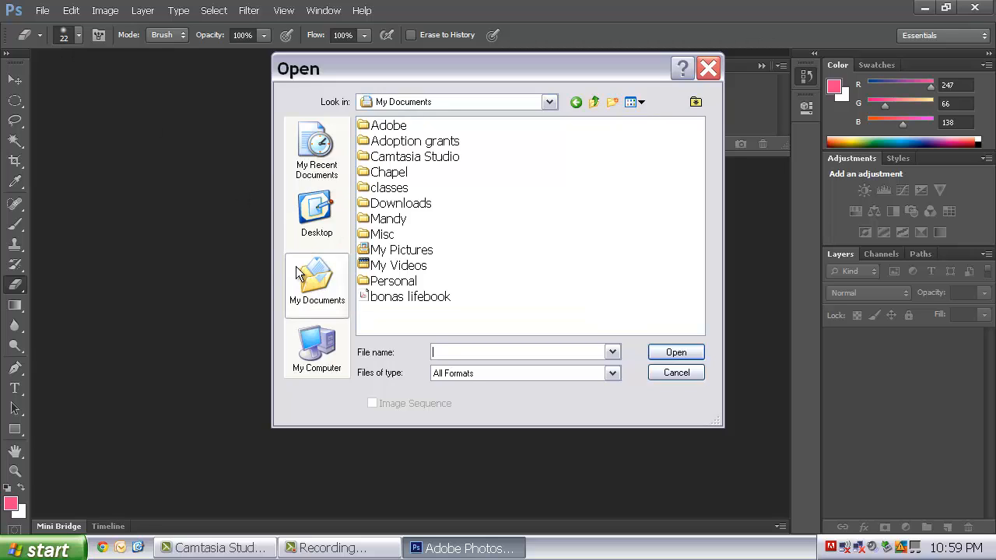
pyautogui.moveTo(316, 346)
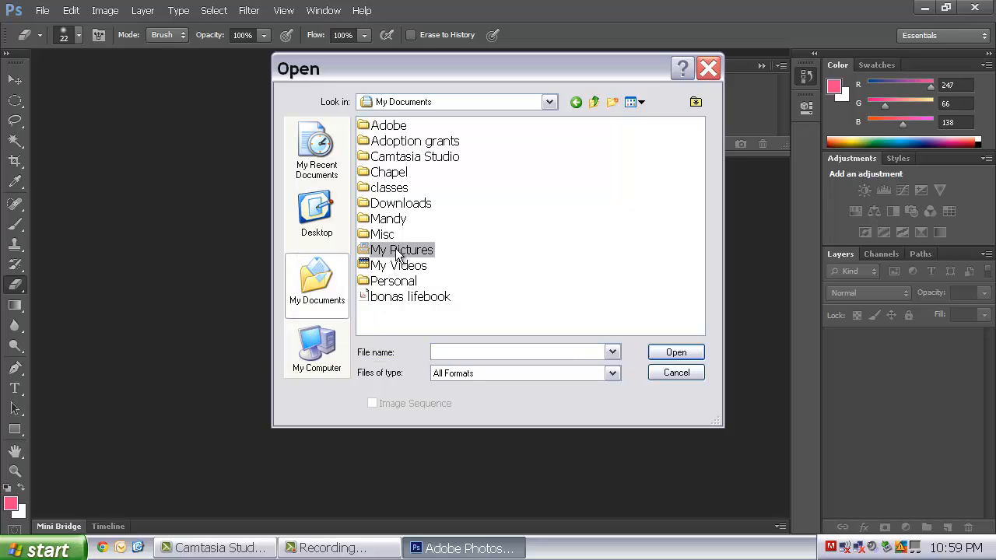
pyautogui.doubleClick(401, 248)
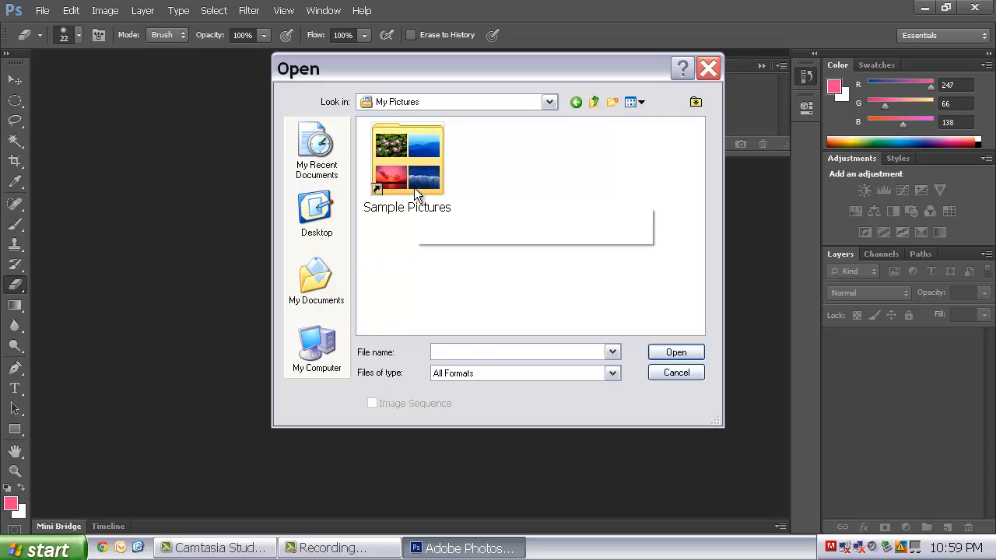
pyautogui.doubleClick(407, 156)
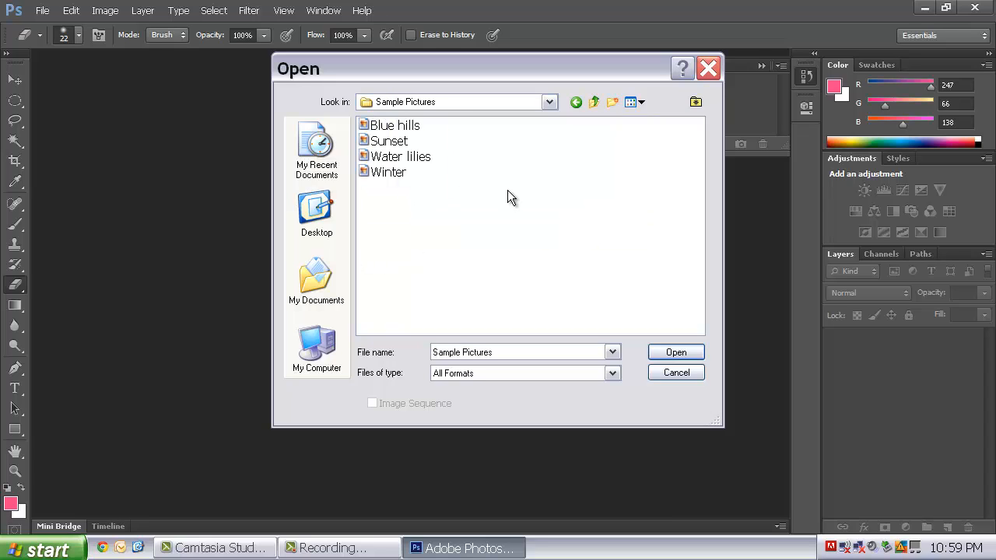
pyautogui.click(389, 172)
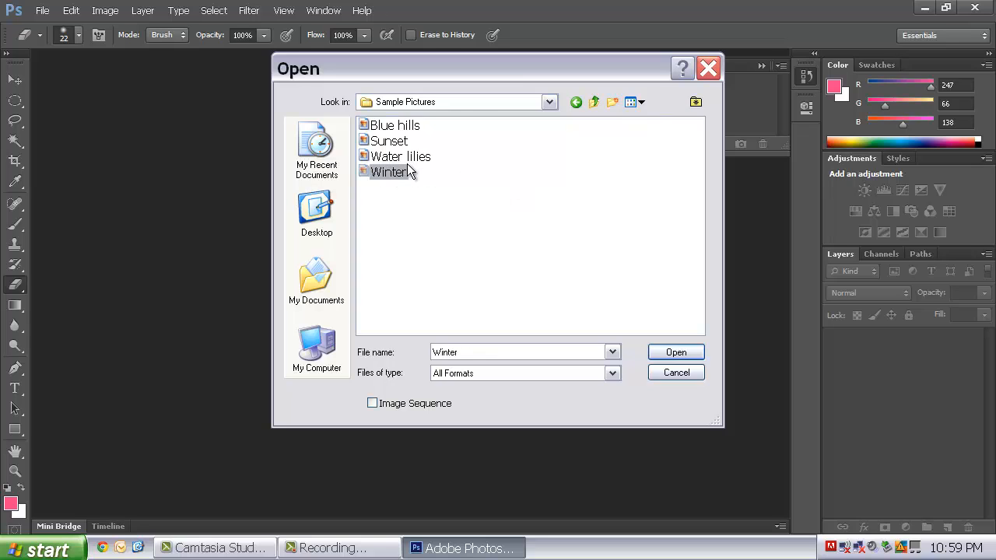
pyautogui.click(675, 351)
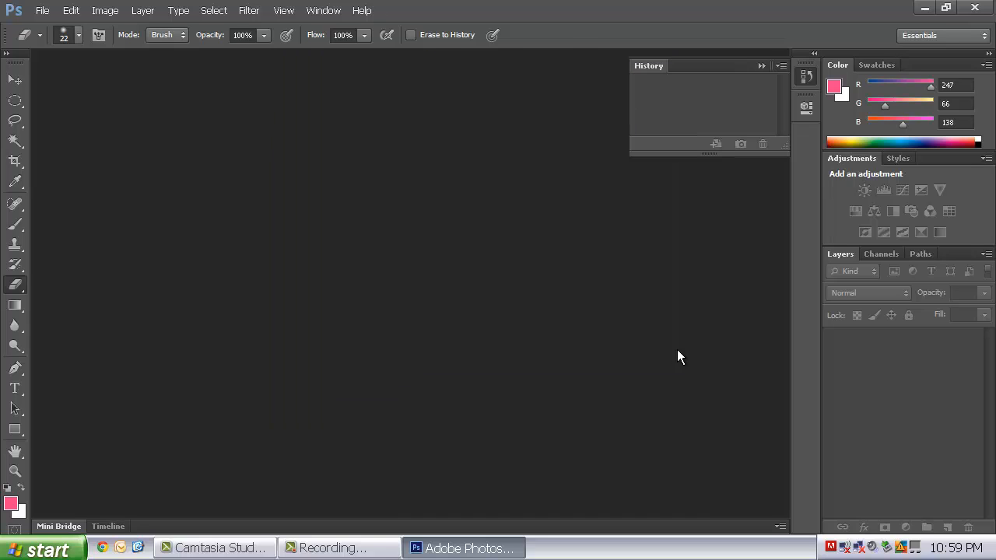
# Erase the letters of PHOTO across the Winter photo with the Eraser Tool
pyautogui.click(42, 10)
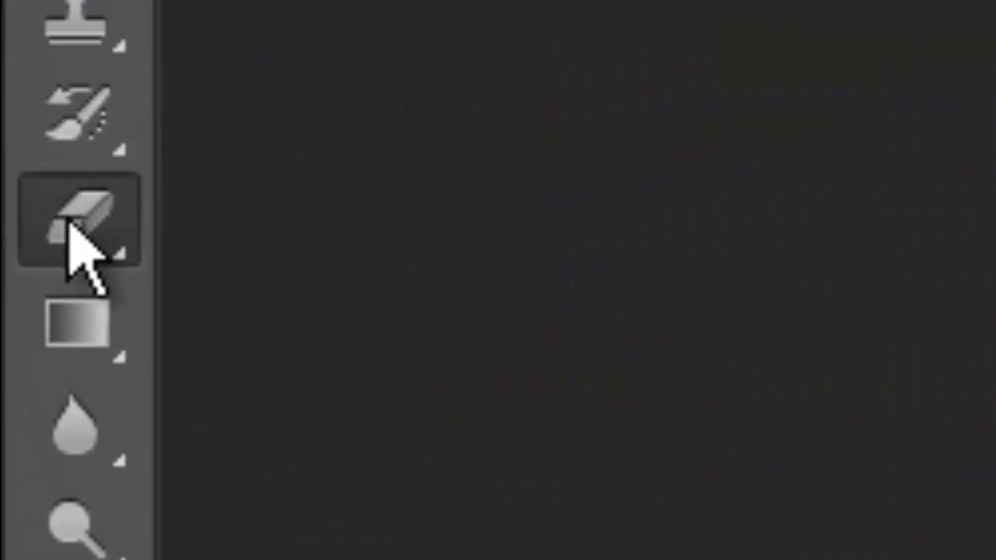
pyautogui.moveTo(78, 225)
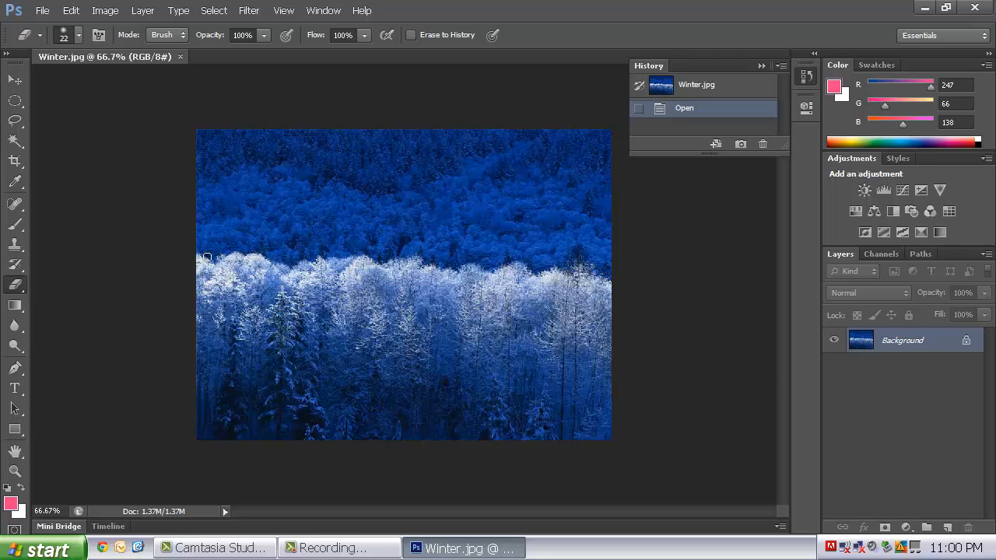
pyautogui.moveTo(208, 193)
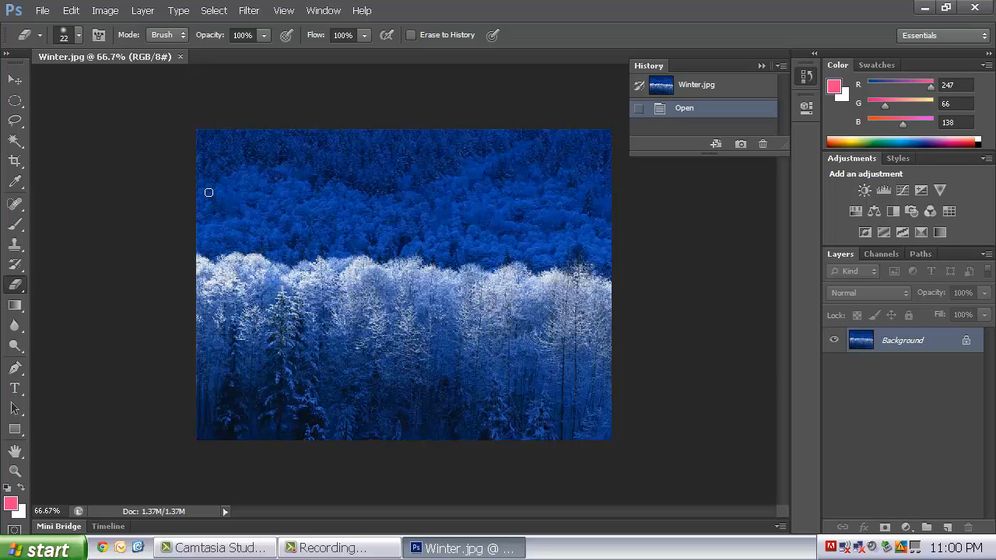
pyautogui.moveTo(207, 193); pyautogui.dragTo(243, 354)
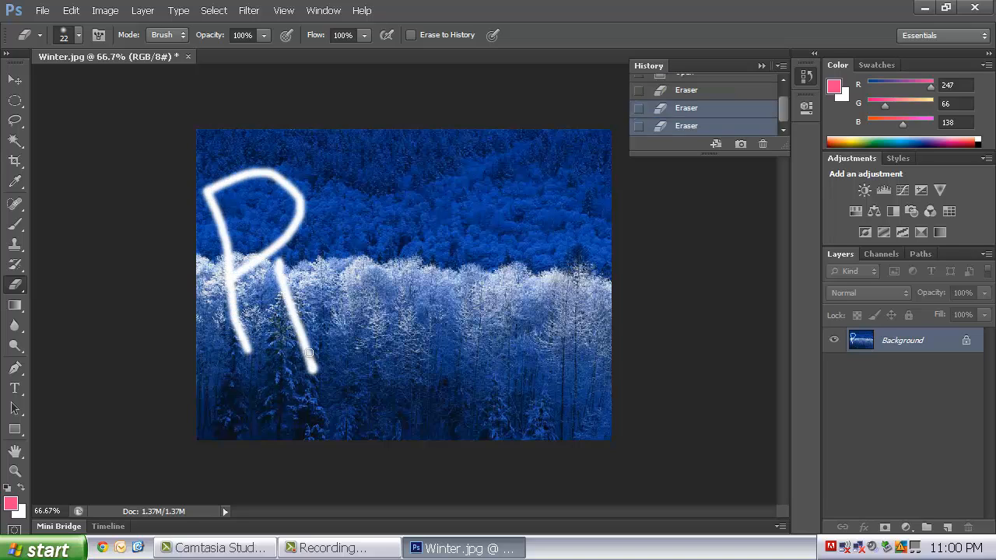
pyautogui.moveTo(311, 249); pyautogui.dragTo(370, 374)
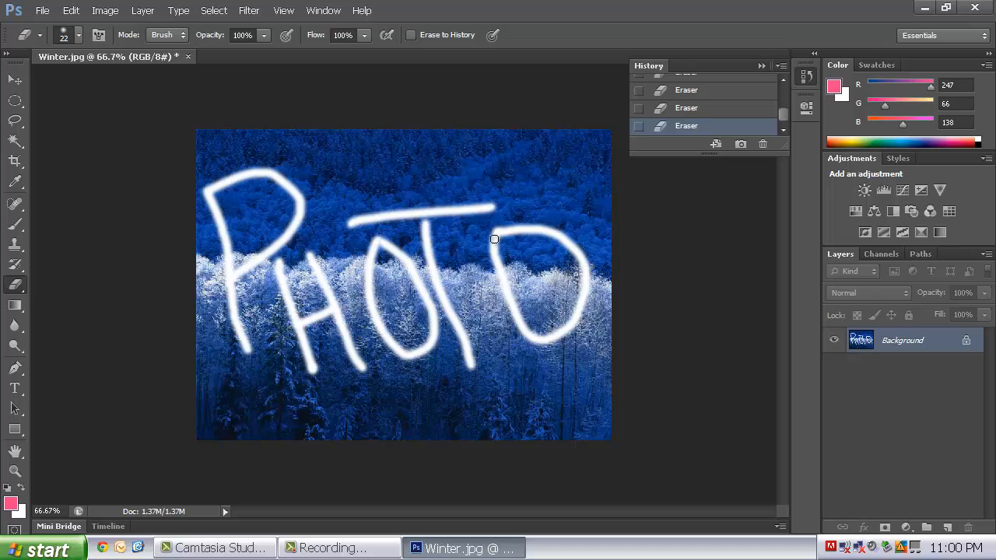
pyautogui.moveTo(501, 247)
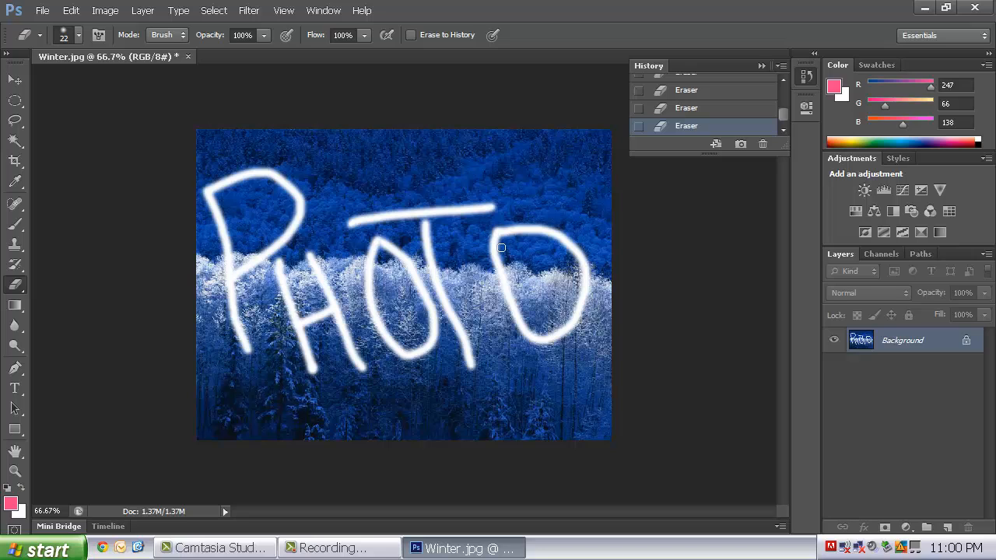
pyautogui.moveTo(403, 224)
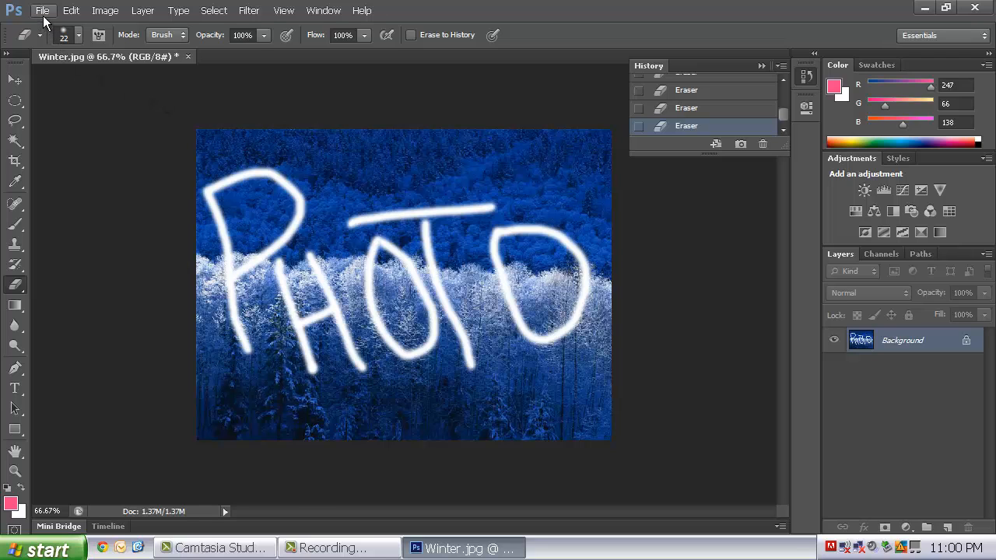
# Save the Winter photo via Save As, browsing My Documents and My Computer
pyautogui.click(42, 10)
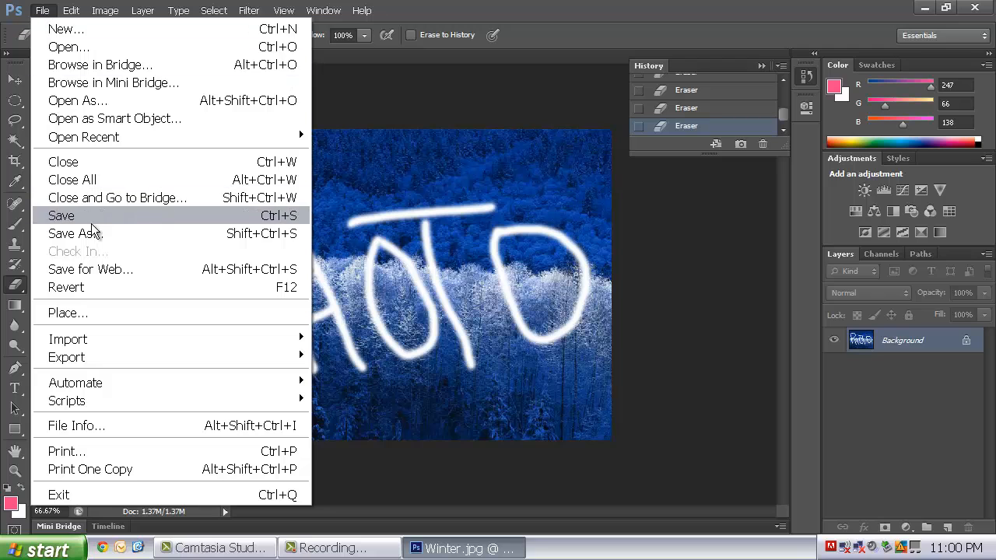
pyautogui.click(74, 233)
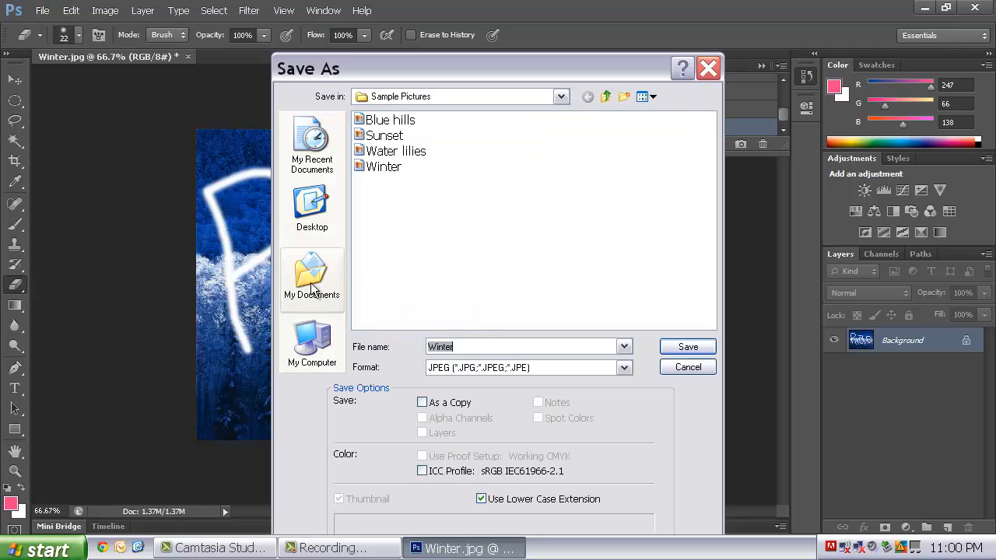
pyautogui.click(311, 344)
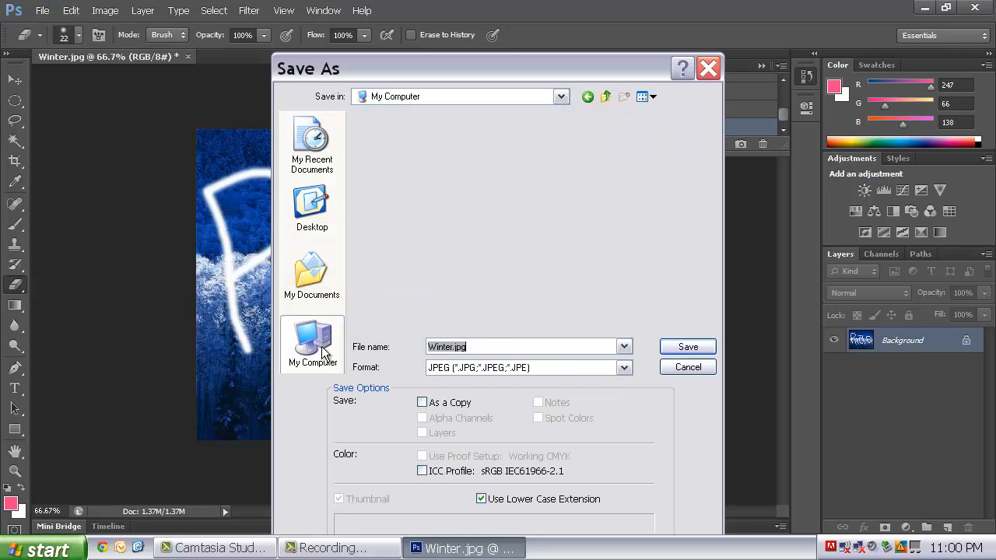
pyautogui.click(312, 344)
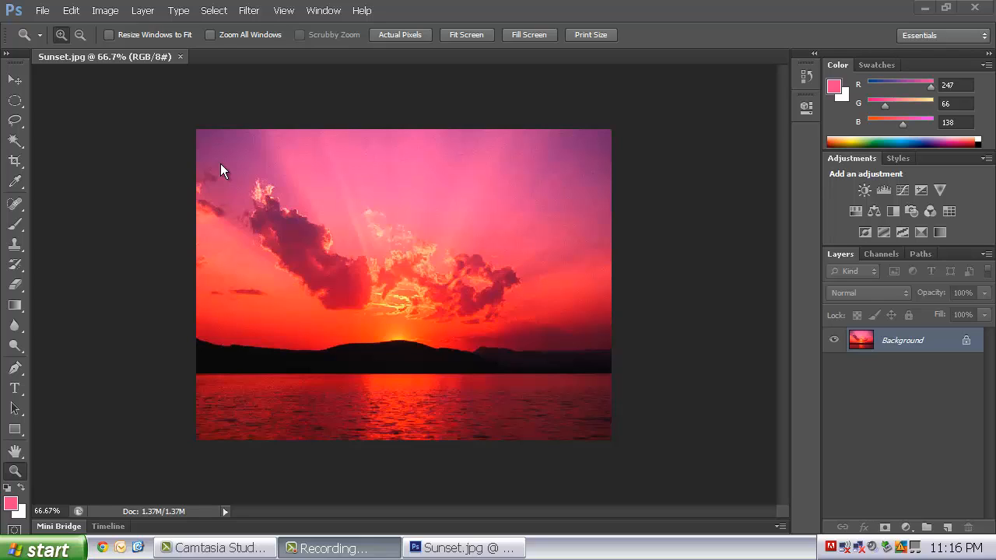
pyautogui.moveTo(99, 81)
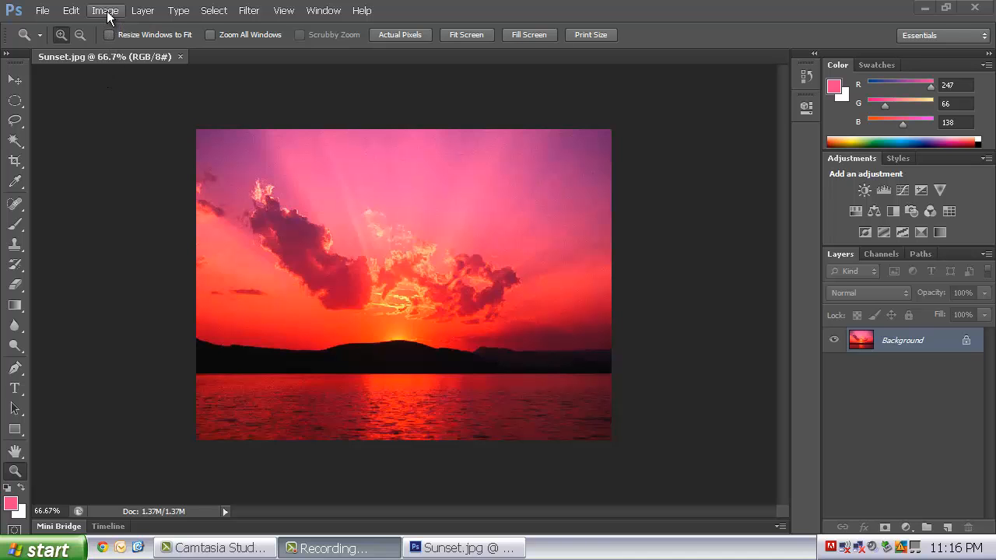
# Review Image Size: 800×600 pixels, 8.333×6.25 inches at 96 pixels/inch
pyautogui.click(105, 10)
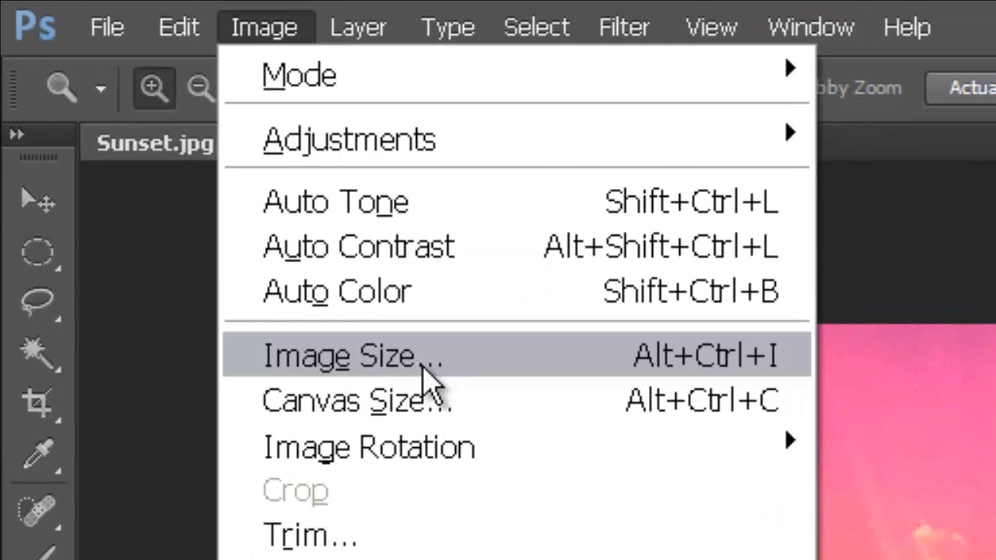
pyautogui.click(354, 355)
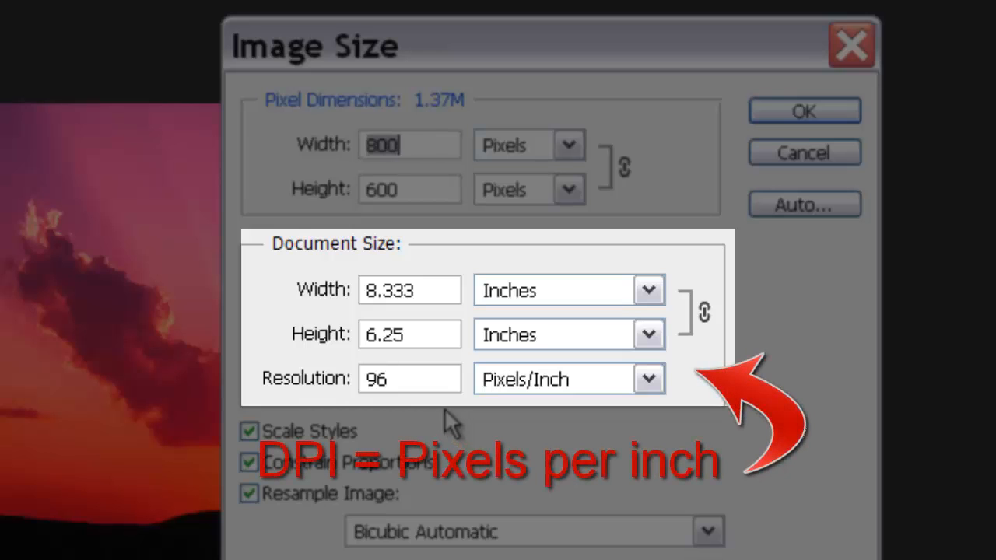
pyautogui.moveTo(529, 413)
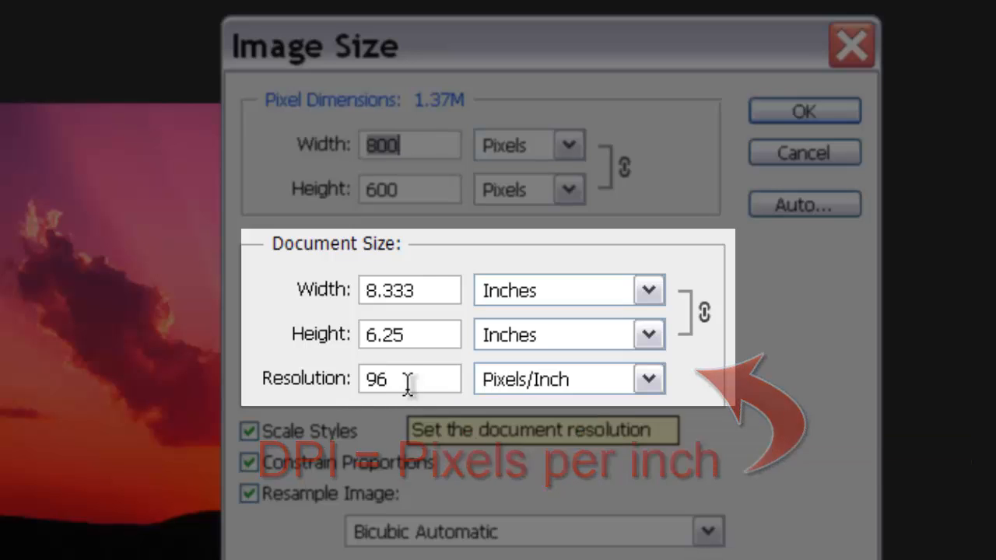
pyautogui.moveTo(354, 346)
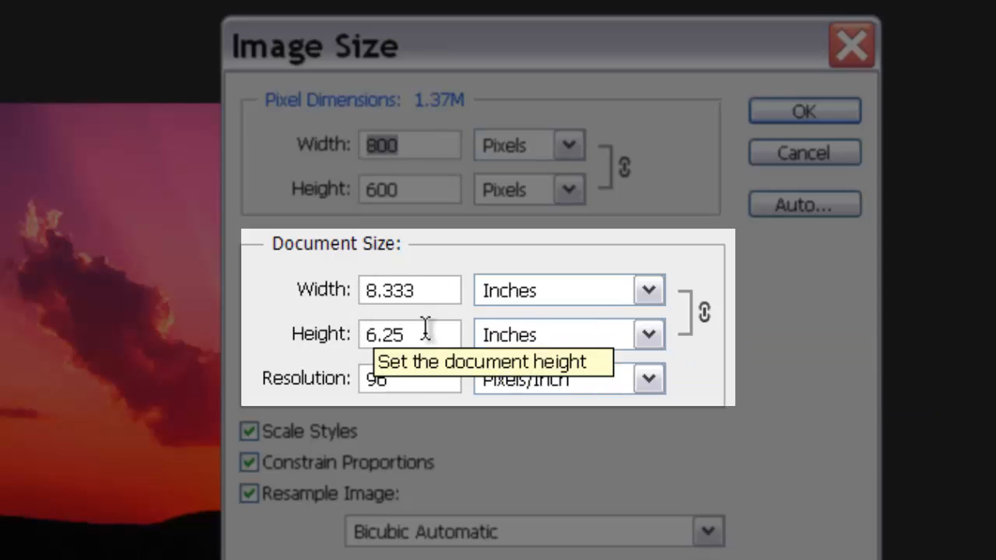
pyautogui.moveTo(385, 257)
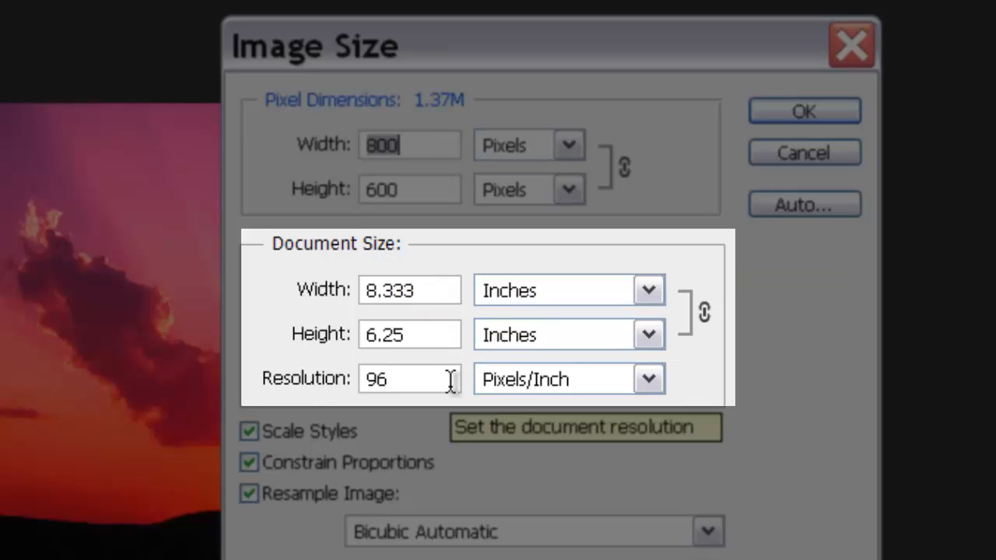
pyautogui.moveTo(451, 381)
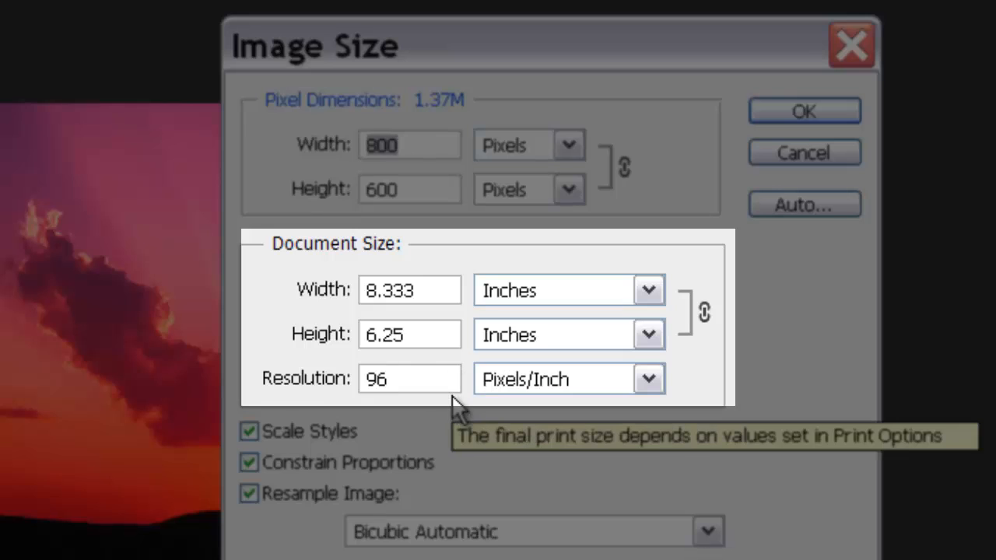
pyautogui.moveTo(486, 455)
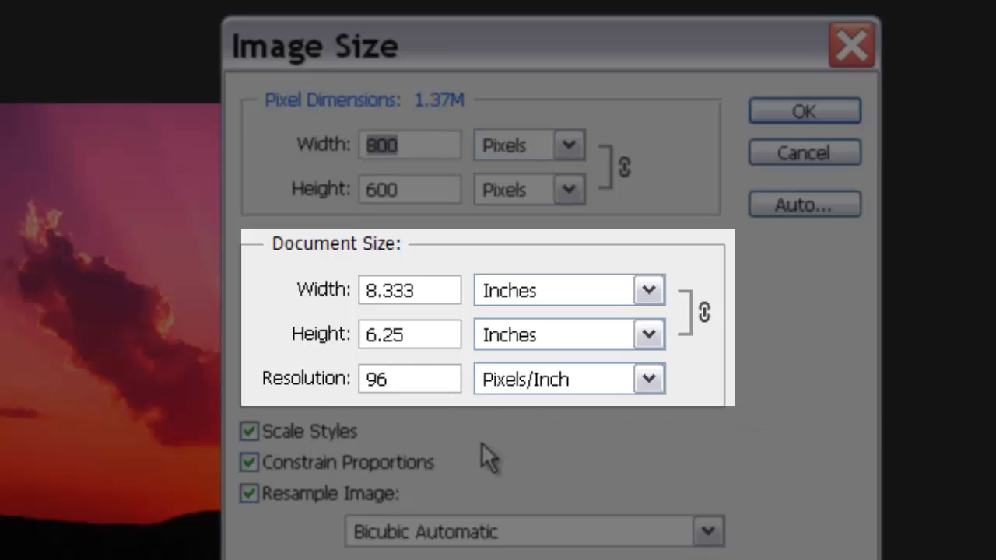
pyautogui.click(409, 145)
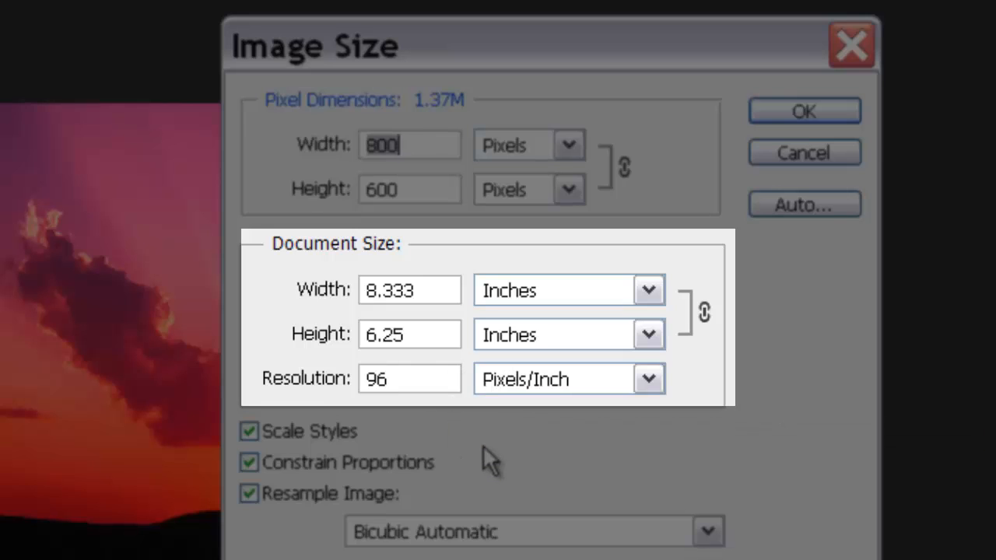
pyautogui.moveTo(649, 432)
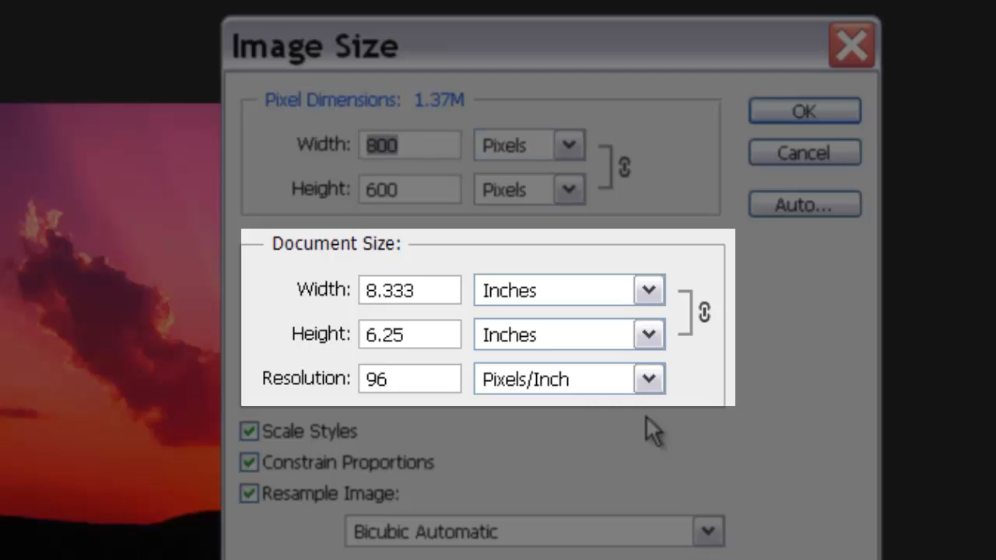
pyautogui.click(409, 145)
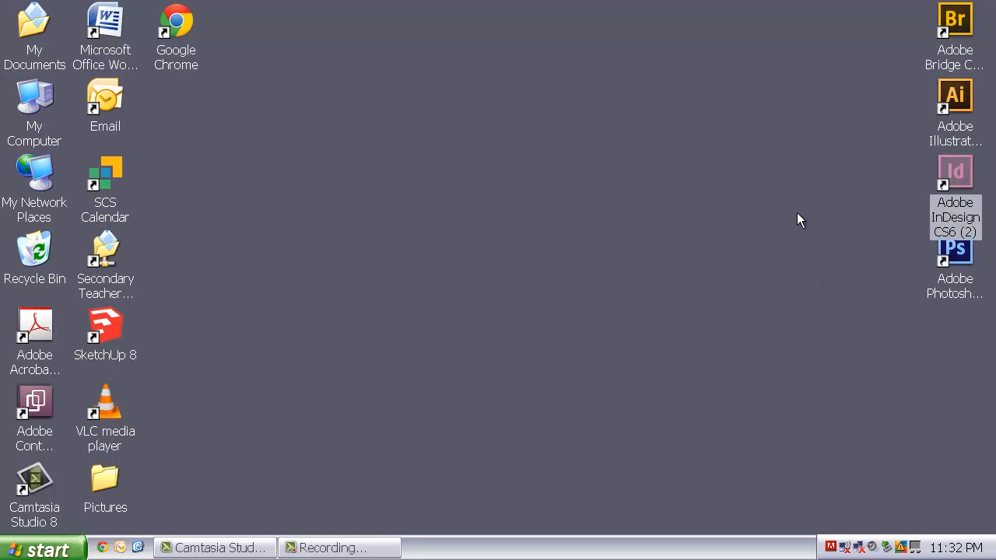
# Launch Adobe InDesign CS6 from its desktop shortcut
pyautogui.doubleClick(955, 171)
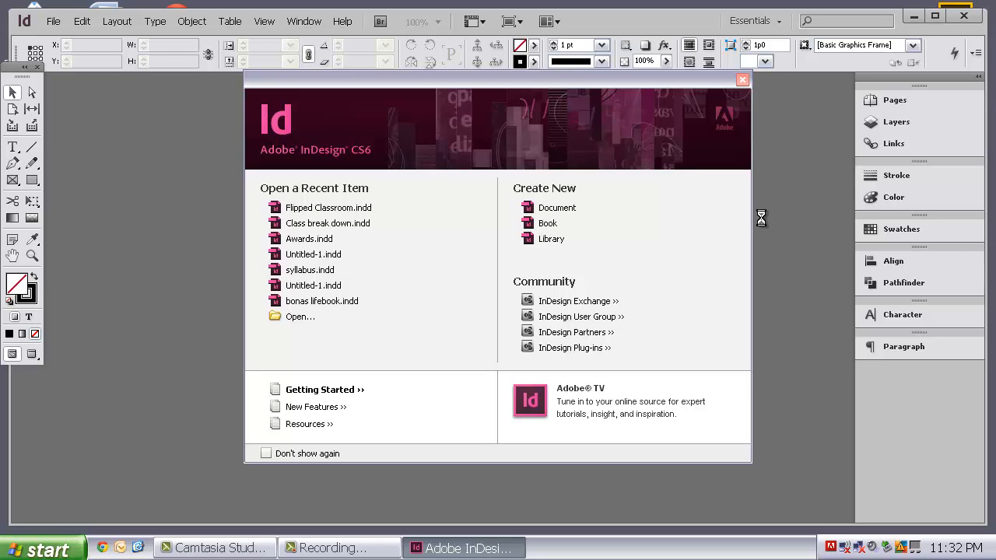
pyautogui.moveTo(765, 225)
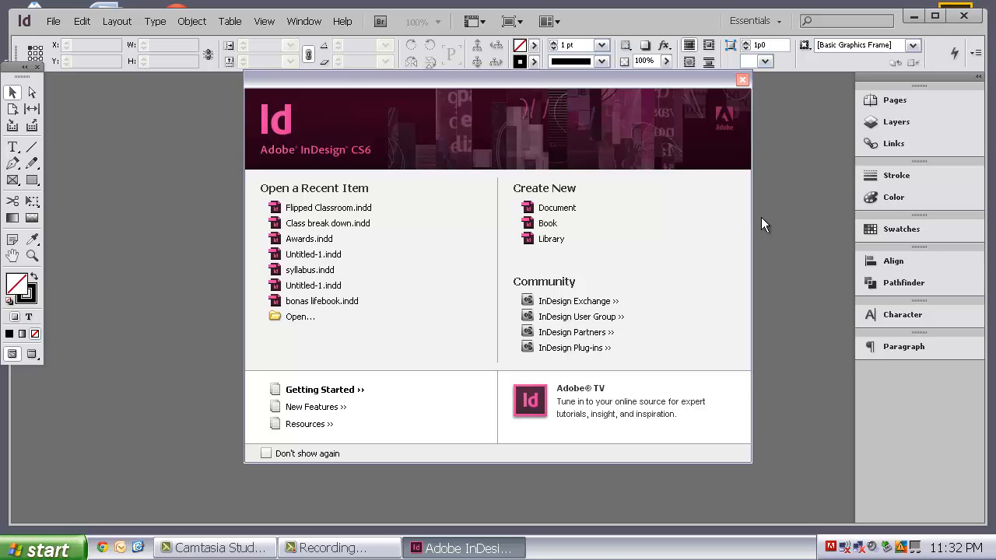
pyautogui.moveTo(707, 234)
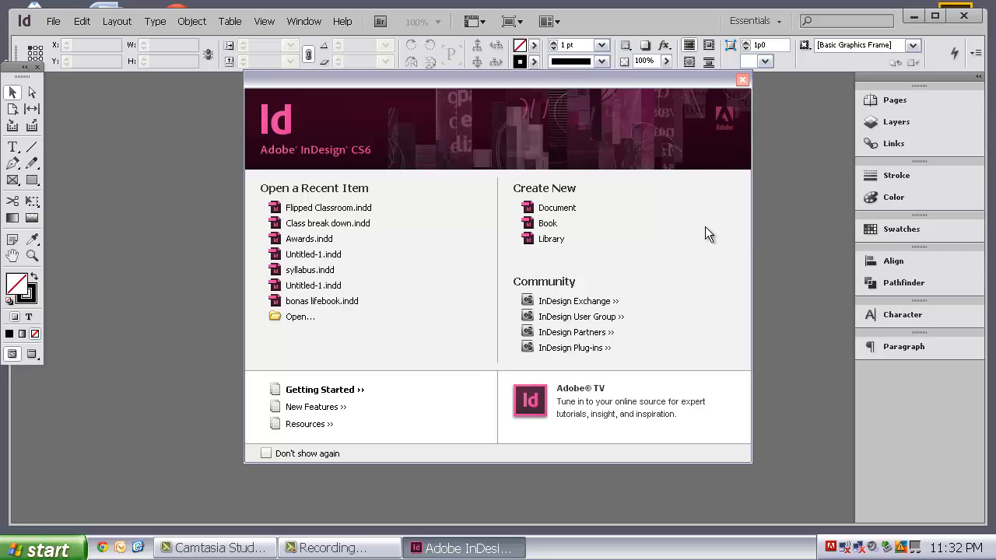
pyautogui.moveTo(571, 216)
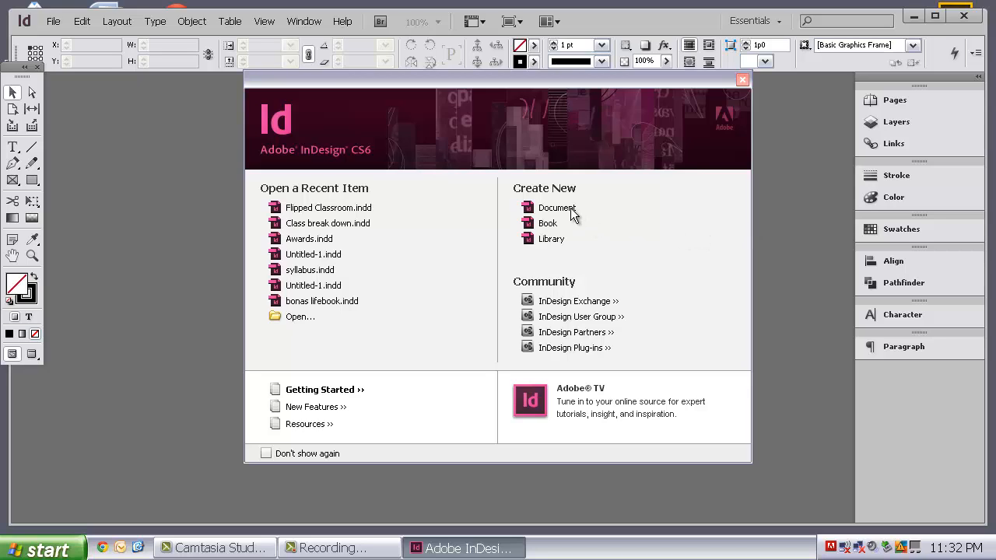
pyautogui.moveTo(554, 215)
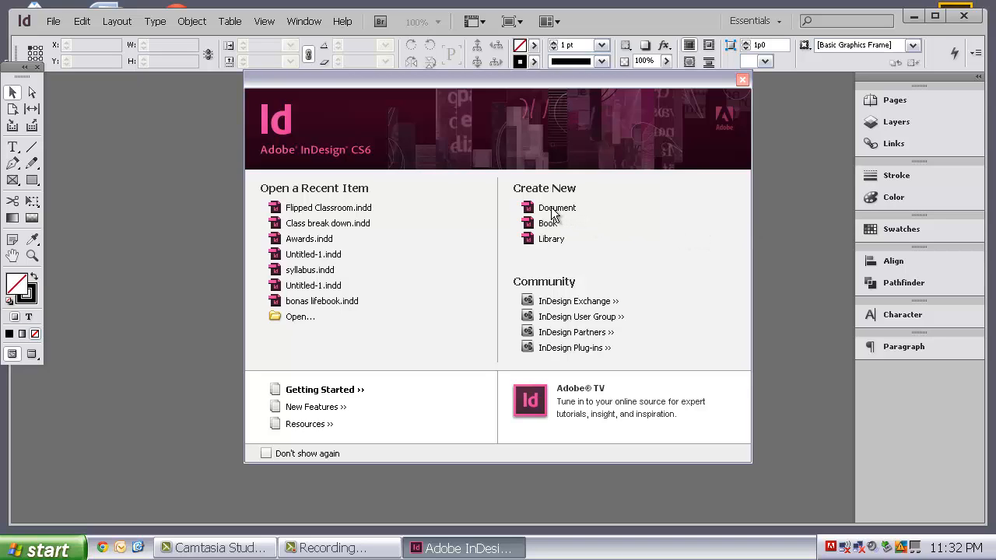
# Create a new document with the default Letter page settings
pyautogui.click(556, 207)
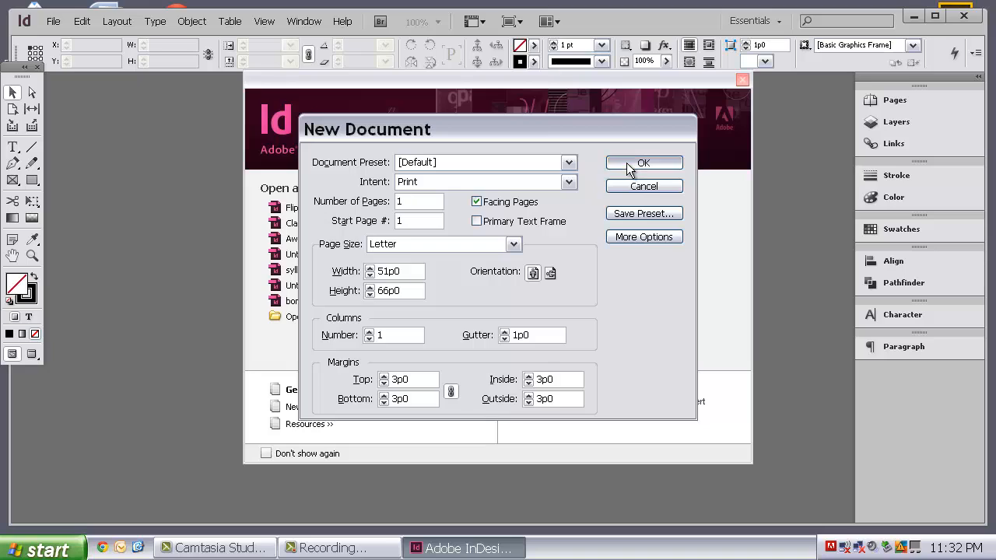
pyautogui.click(643, 162)
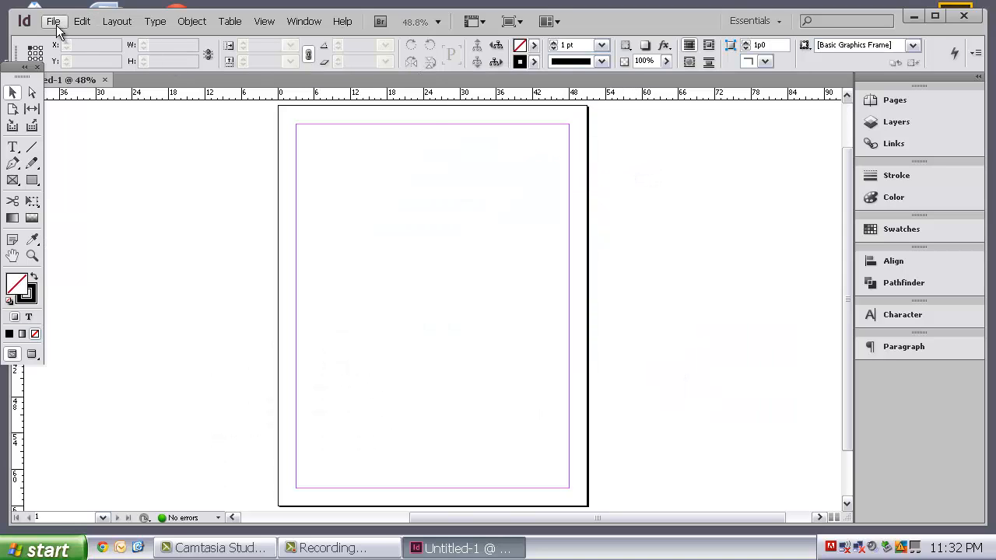
# Open the Place dialog from the File menu
pyautogui.click(53, 21)
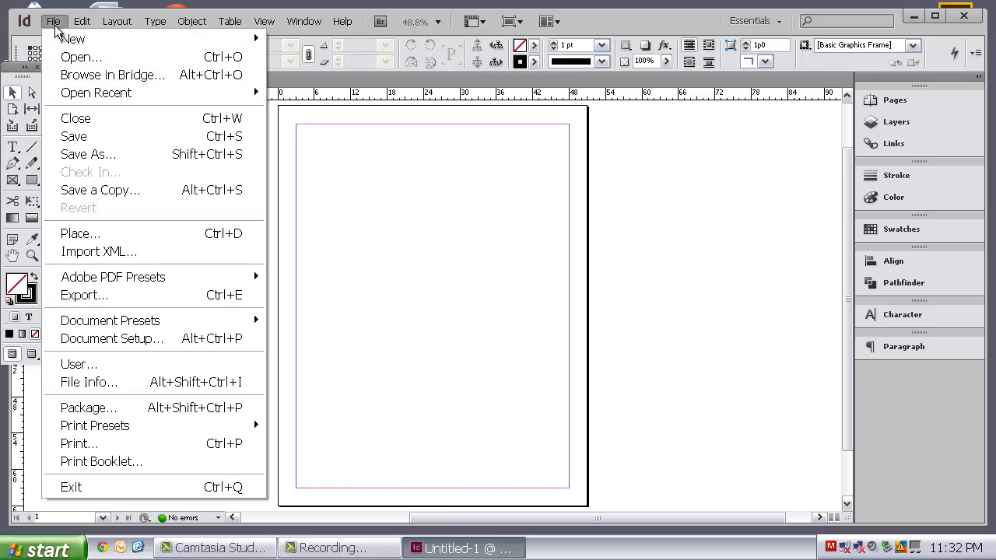
pyautogui.moveTo(140, 234)
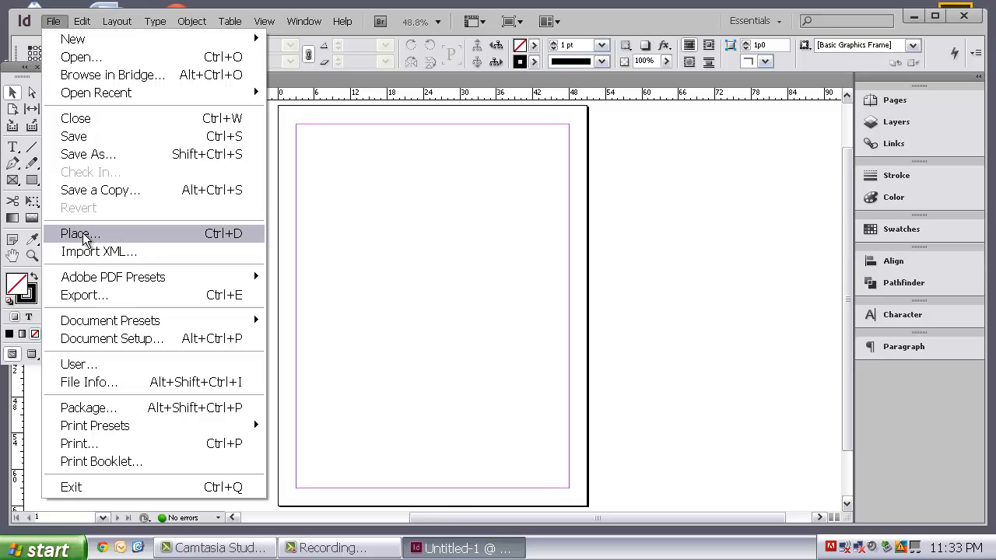
pyautogui.click(75, 233)
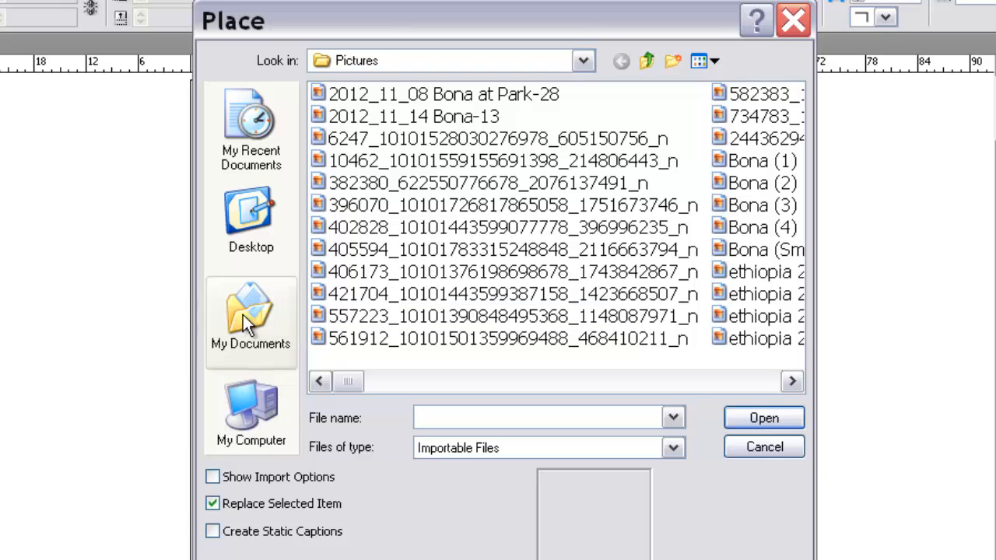
# Select VECTOR.ai and Water lilies.psd in My Documents > TEST and open them
pyautogui.click(544, 418)
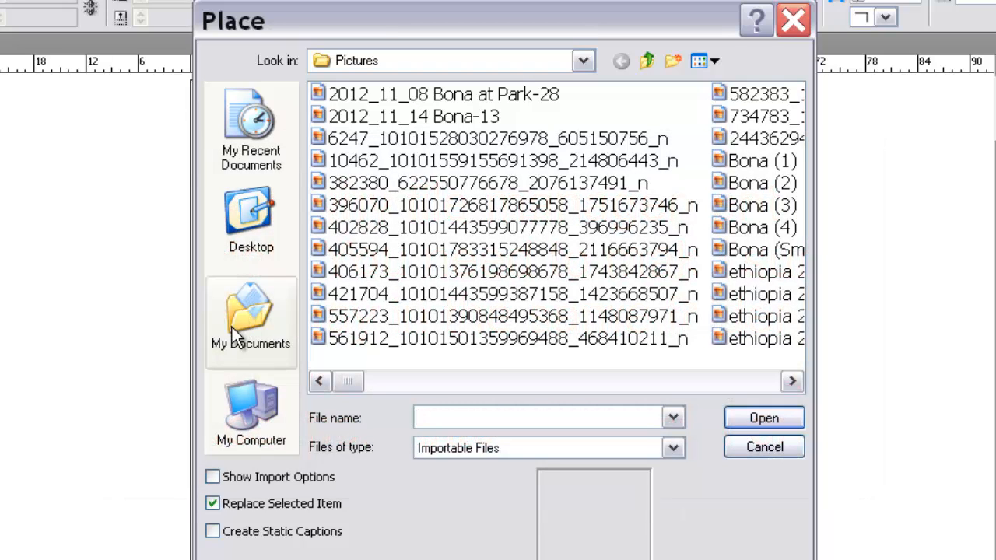
pyautogui.click(251, 323)
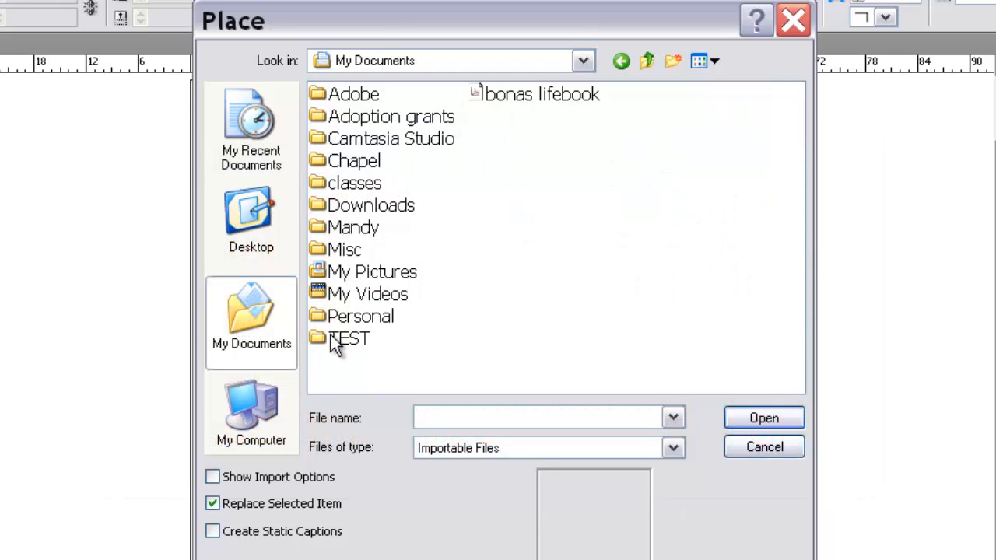
pyautogui.doubleClick(348, 338)
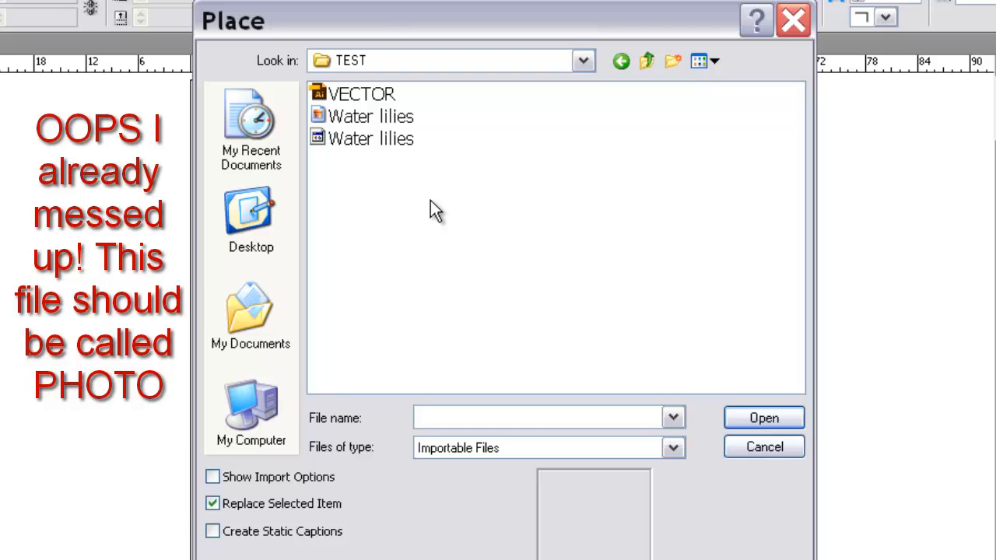
pyautogui.moveTo(457, 184)
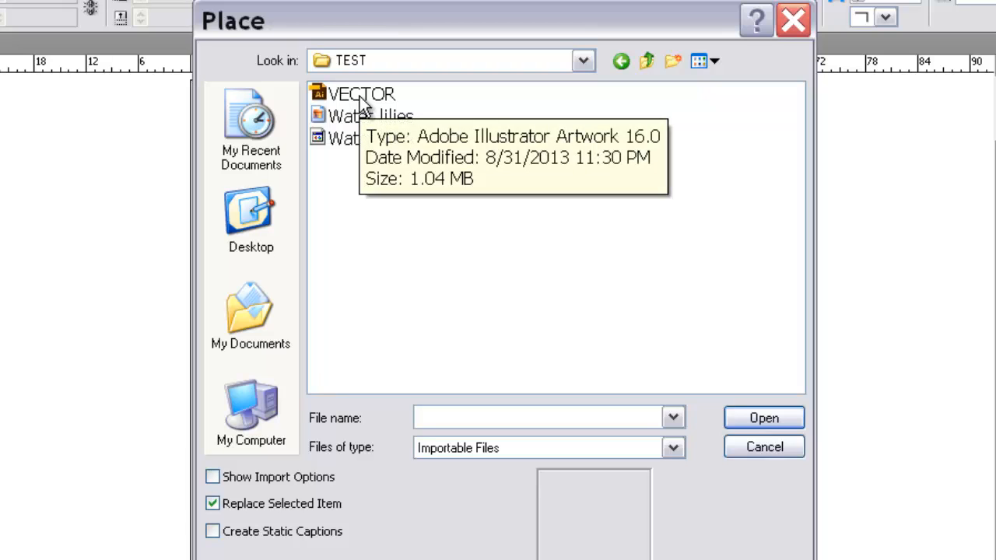
pyautogui.click(360, 94)
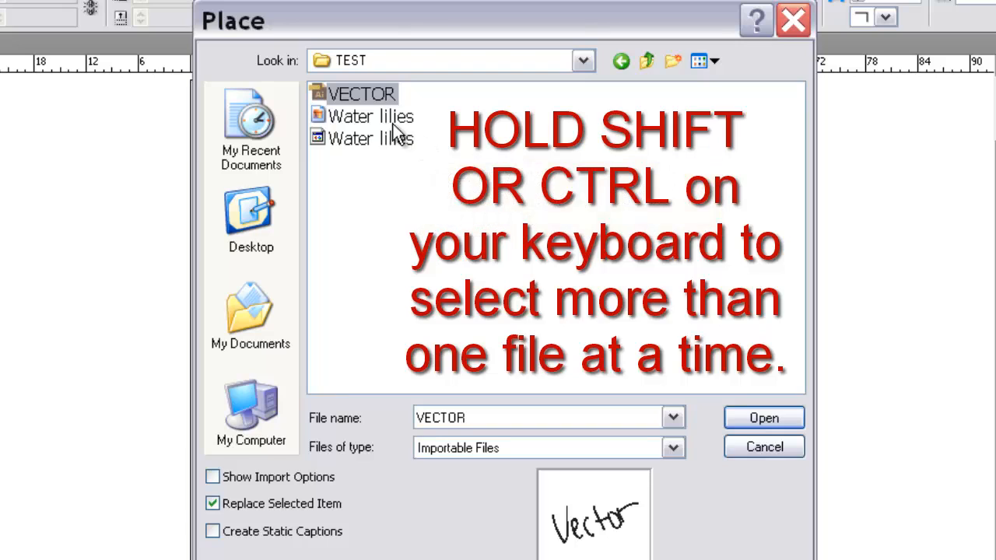
pyautogui.moveTo(370, 139)
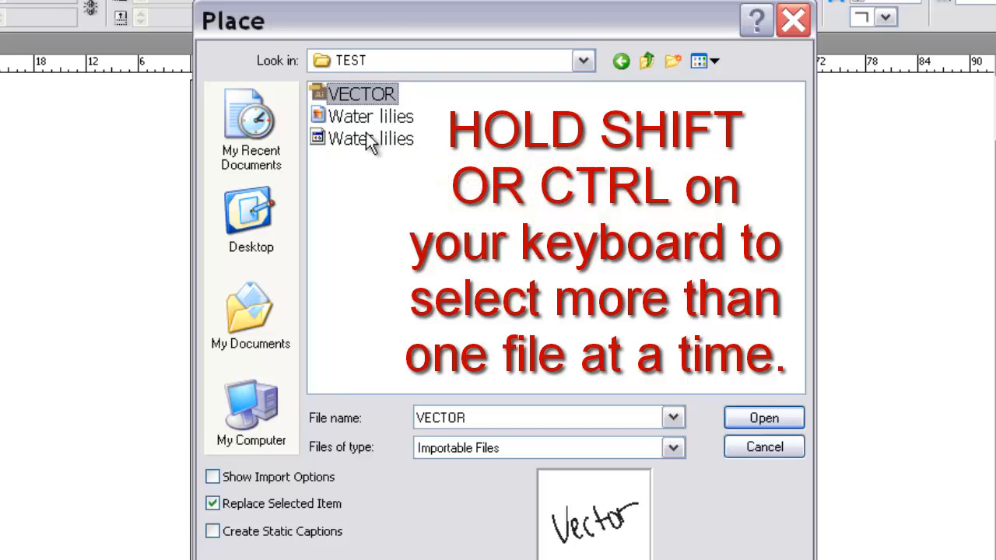
pyautogui.click(370, 137)
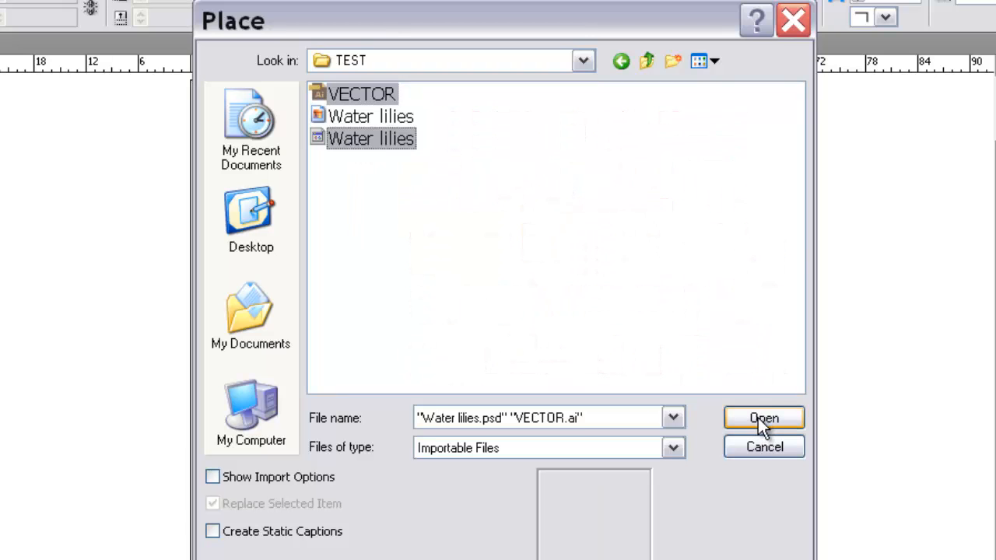
pyautogui.click(763, 418)
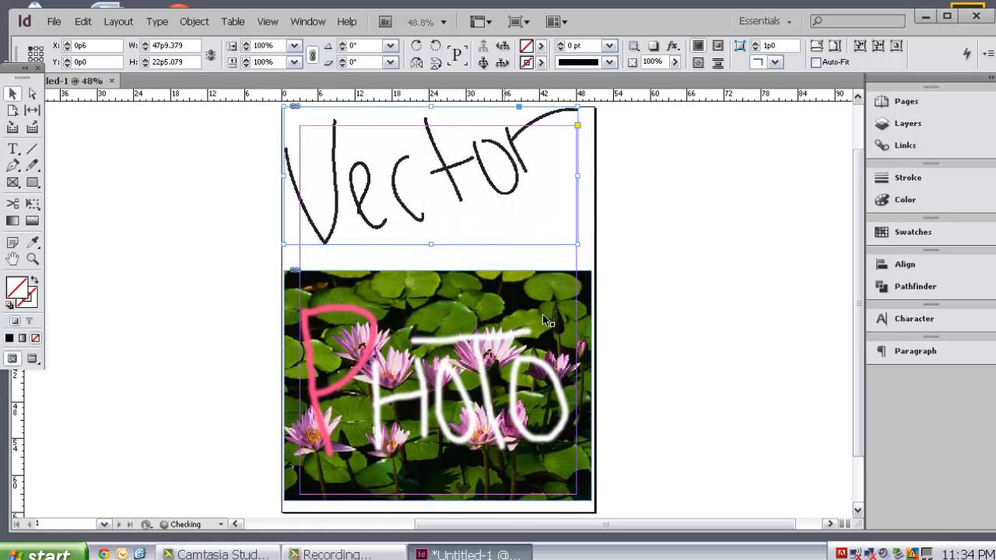
# Type PUBLISHING at 60 pt in a text frame below the Vector drawing
pyautogui.click(85, 179)
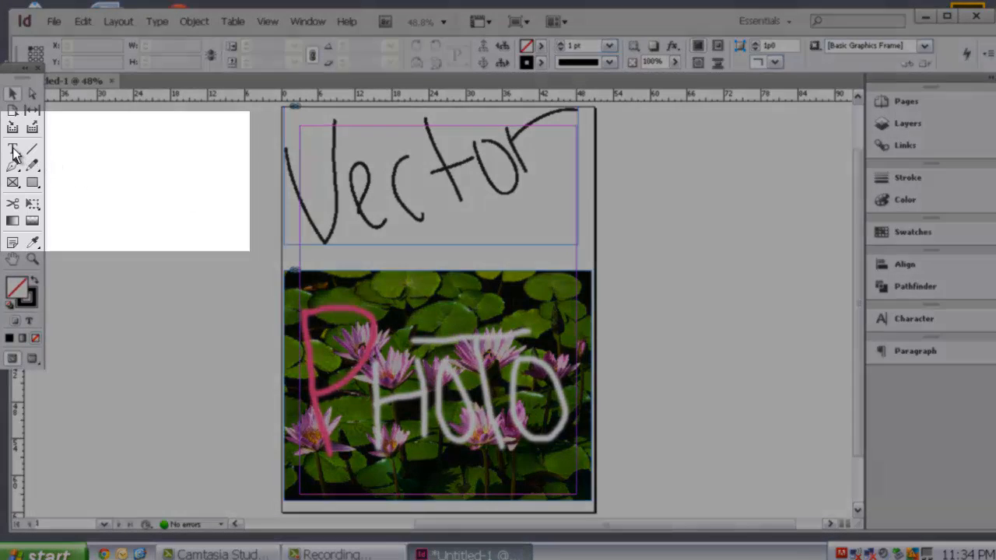
pyautogui.click(12, 148)
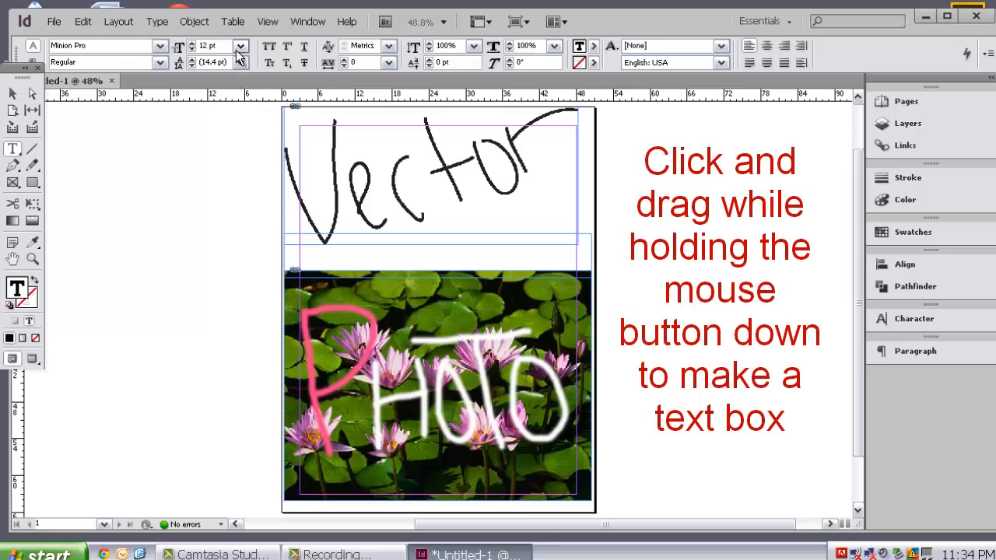
pyautogui.click(240, 45)
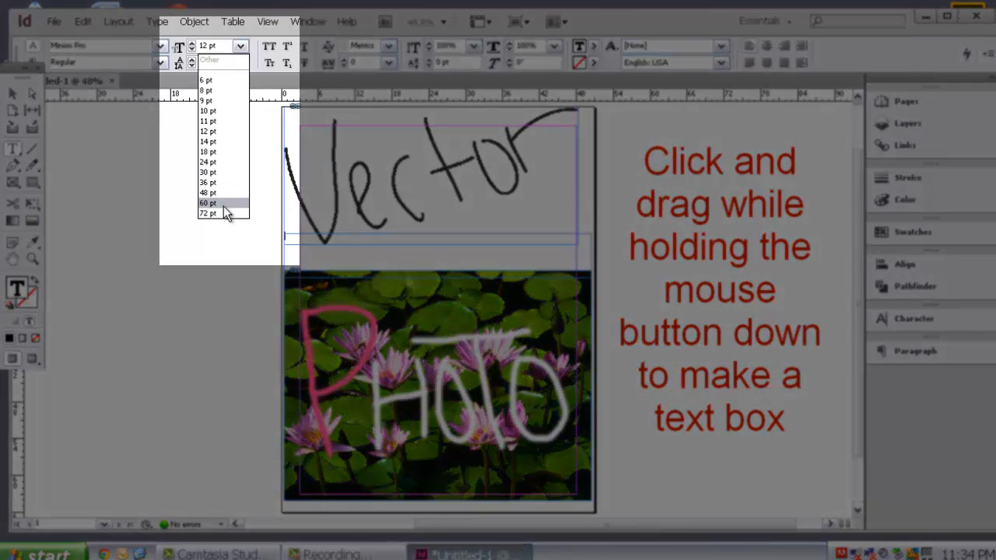
pyautogui.click(207, 203)
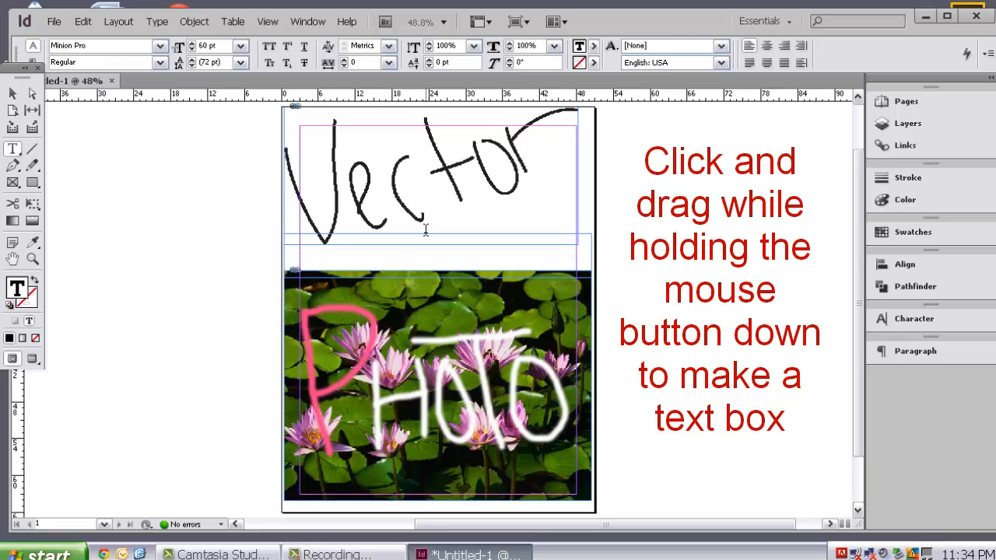
pyautogui.write('PUBL')
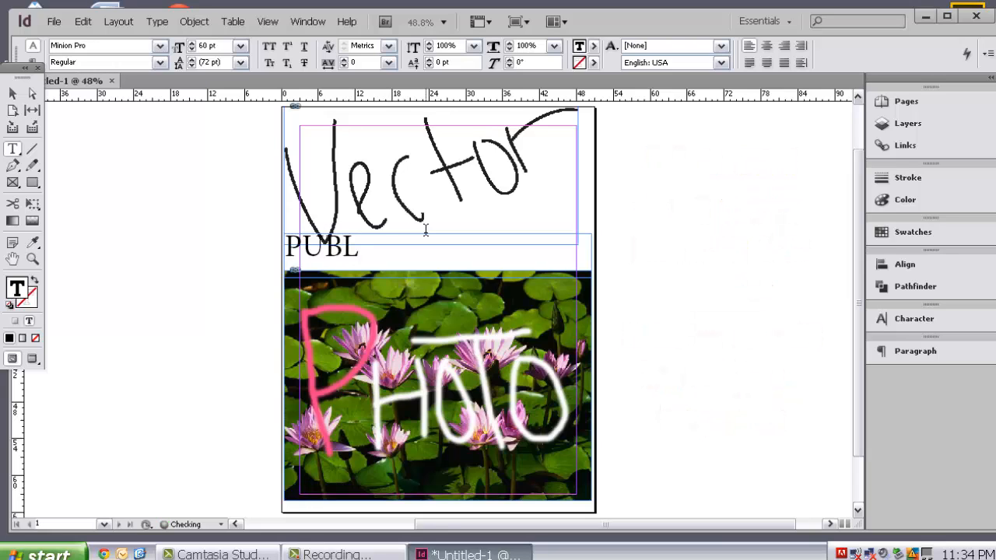
pyautogui.write('ISH')
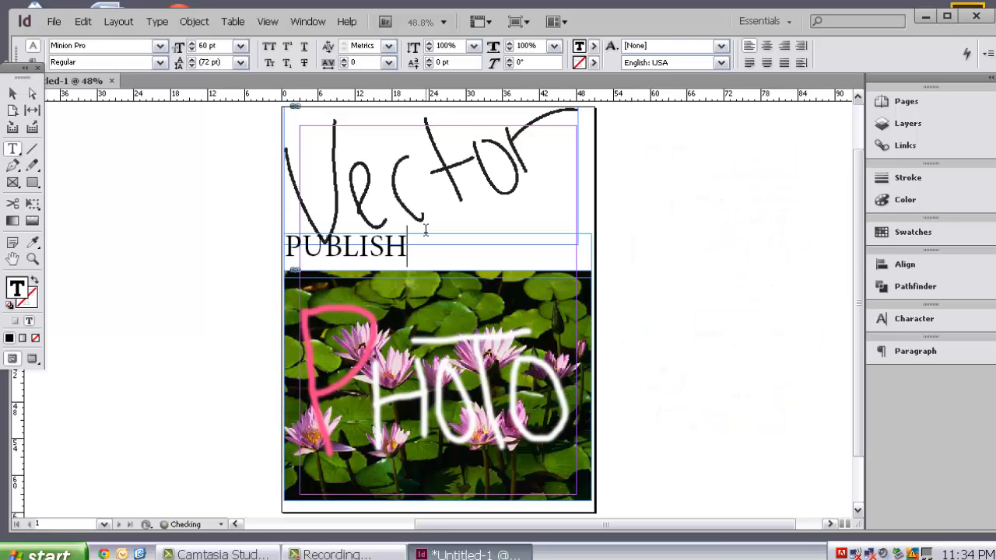
pyautogui.write('ING')
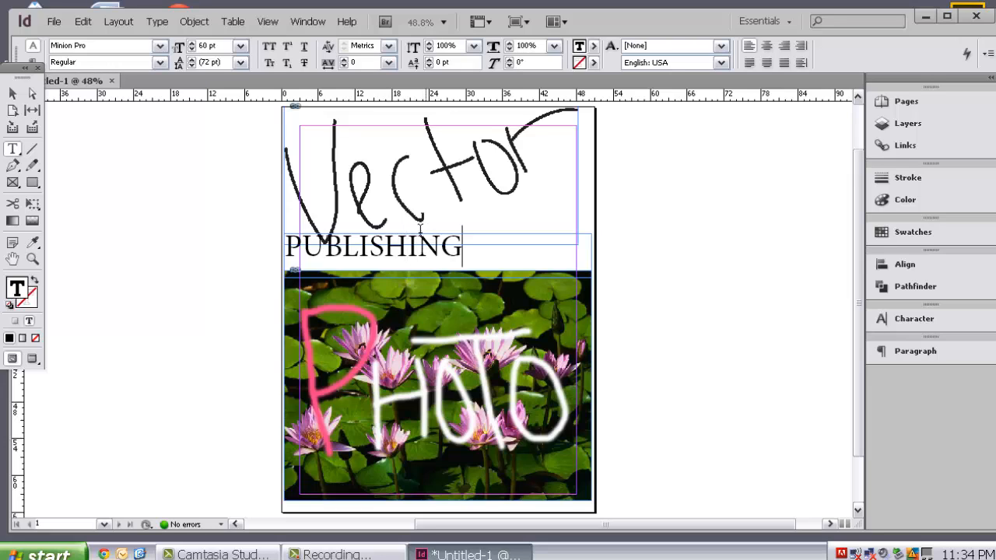
pyautogui.click(13, 93)
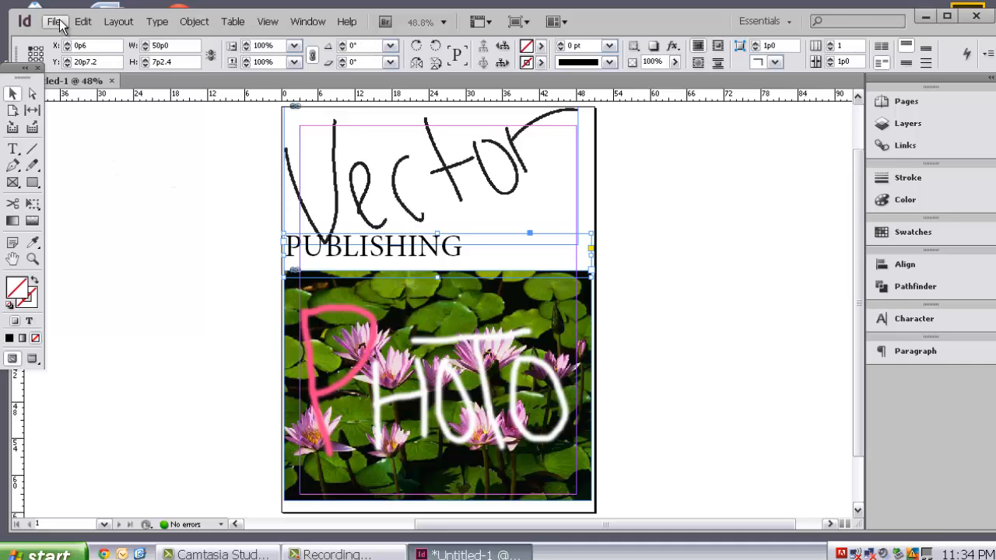
# Save the document as PUBLISHING.indd in My Documents > TEST
pyautogui.click(53, 21)
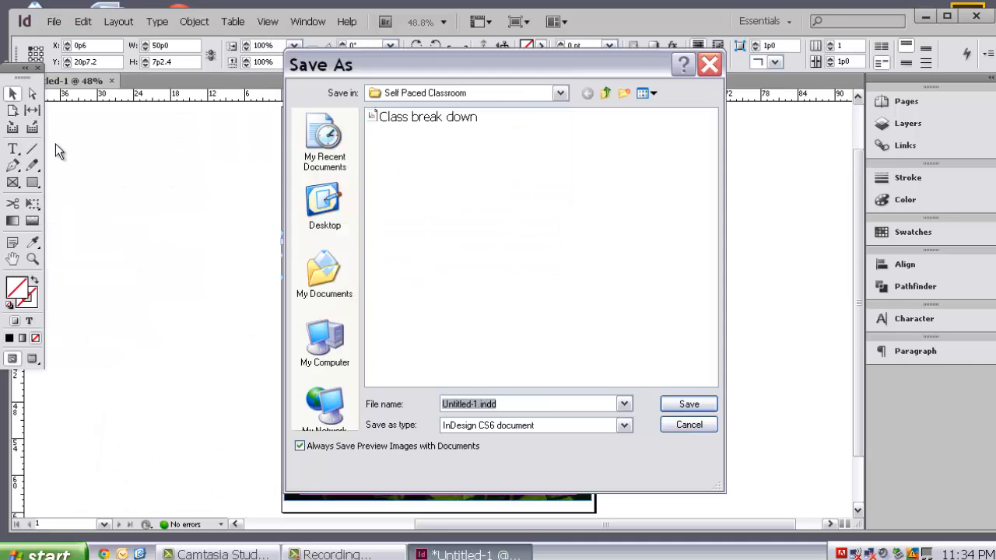
pyautogui.moveTo(324, 343)
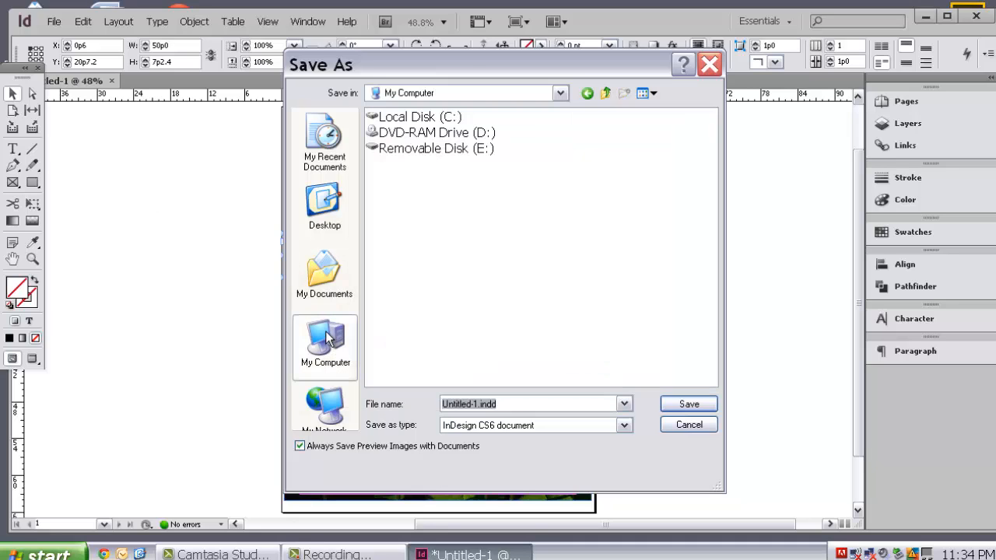
pyautogui.click(324, 272)
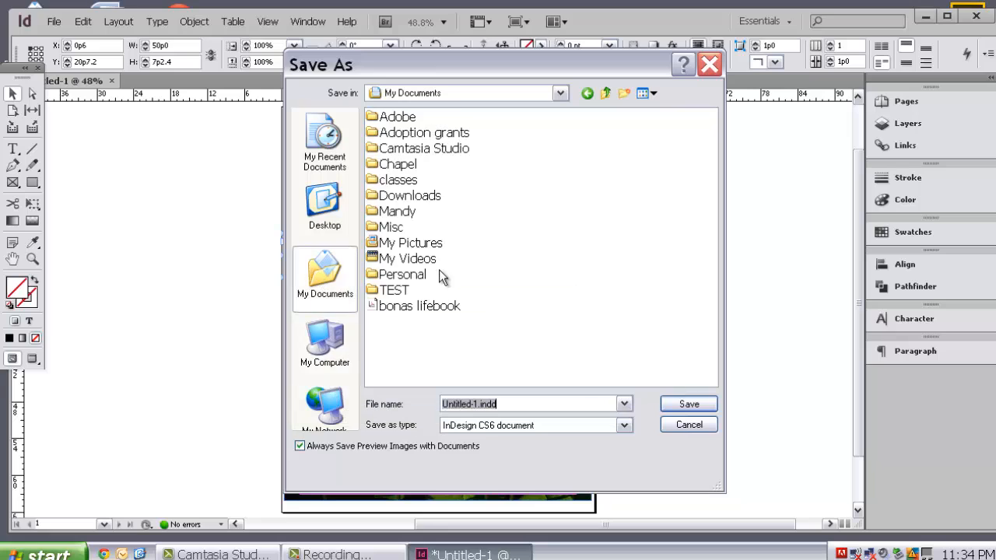
pyautogui.doubleClick(393, 290)
pyautogui.write('PUBLISHING')
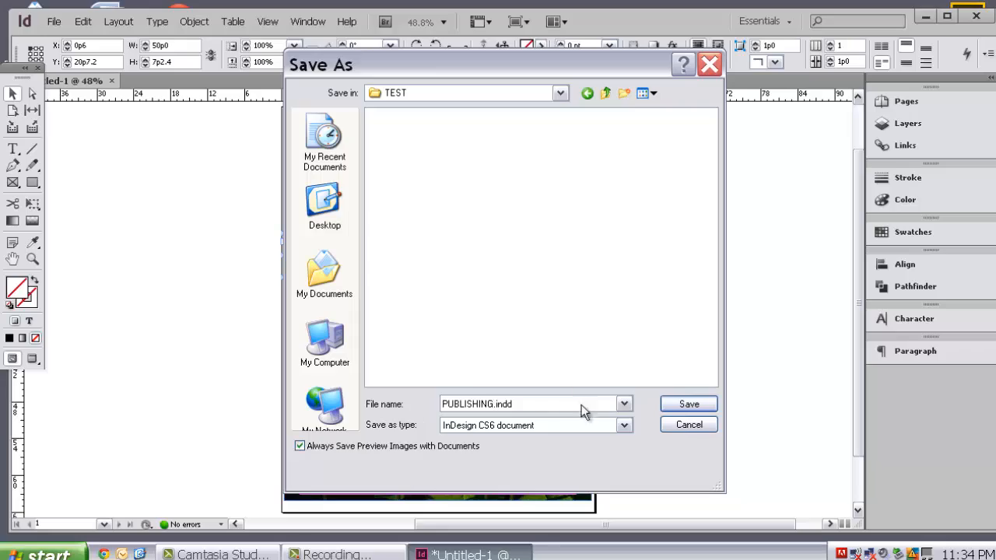
pyautogui.click(688, 404)
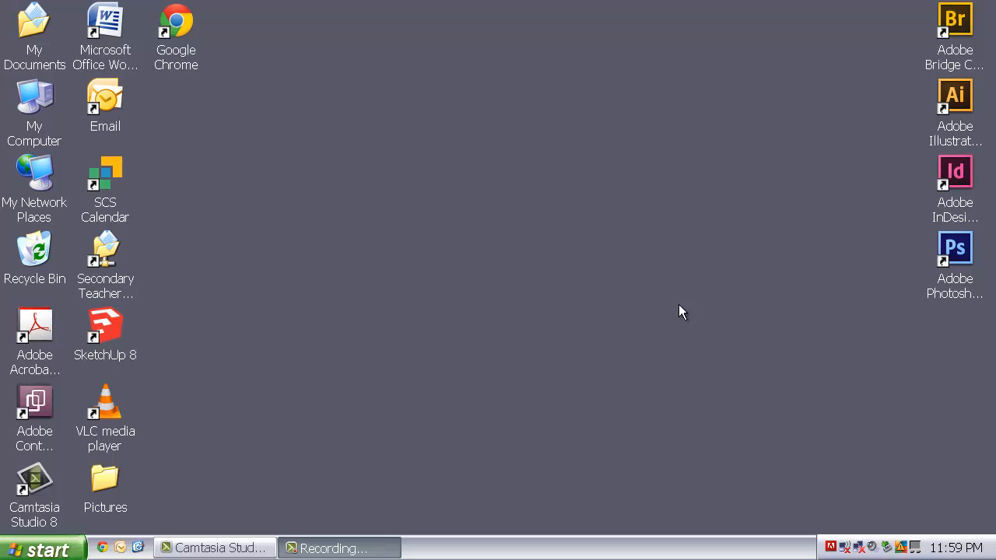
pyautogui.moveTo(894, 87)
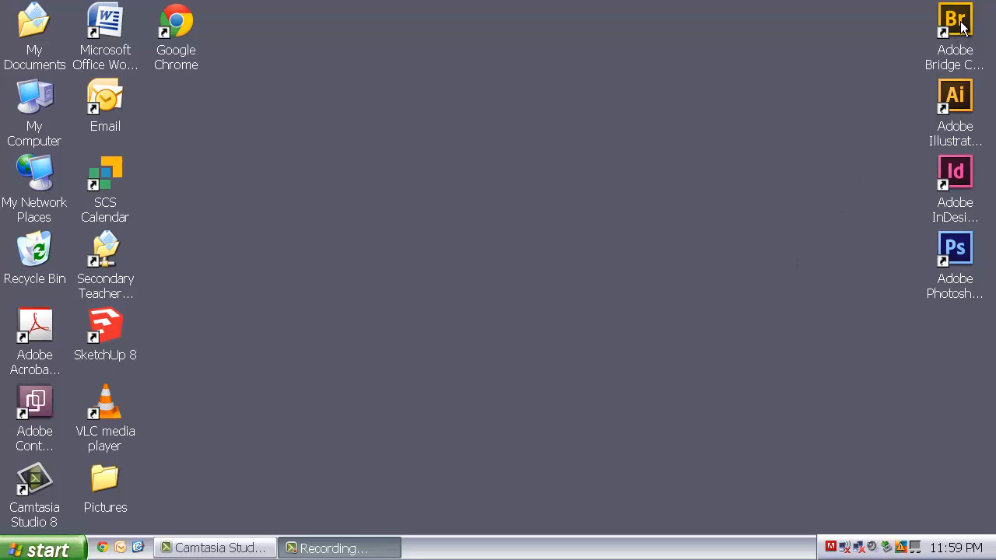
# Launch Adobe Bridge and scroll My Documents down to the TEST folder
pyautogui.doubleClick(955, 28)
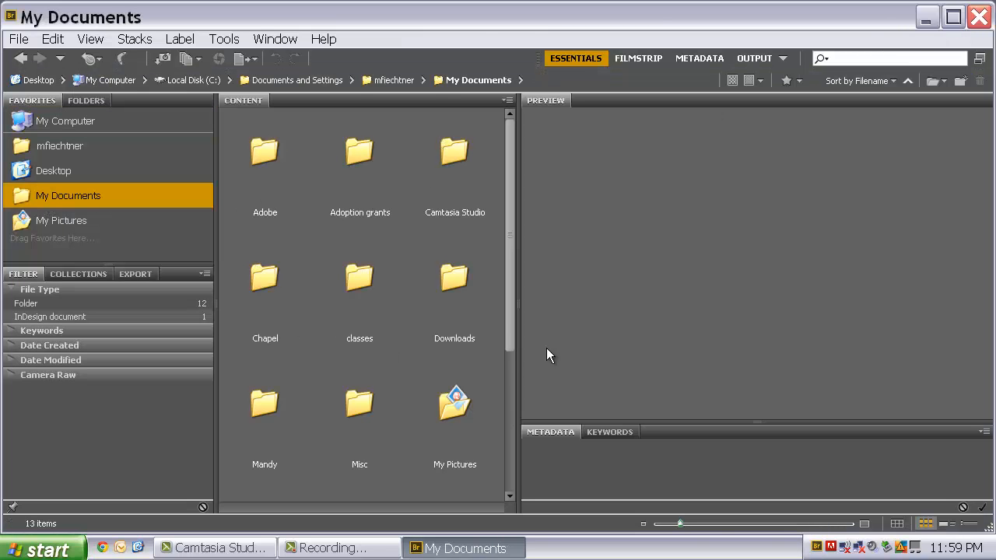
pyautogui.scroll(-3)
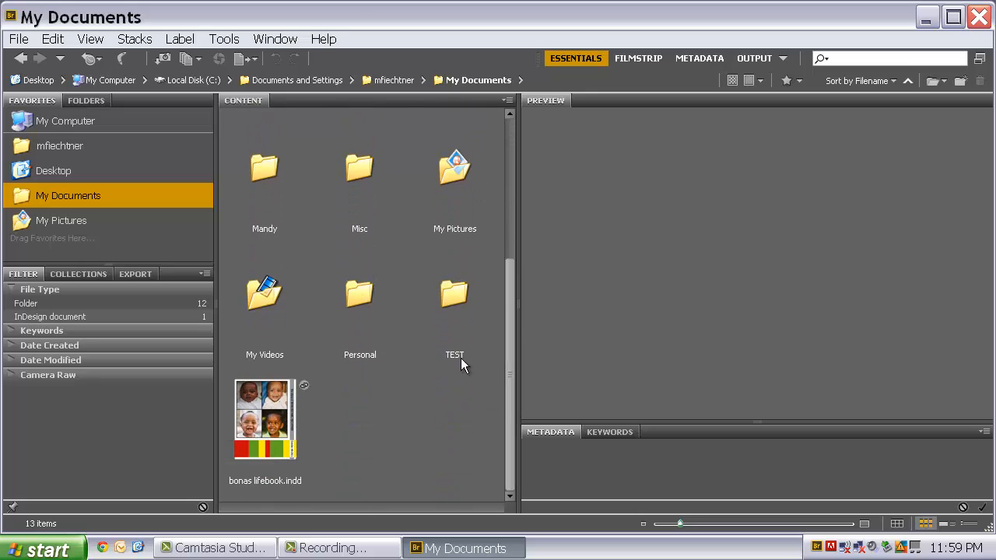
# Open the TEST folder in Bridge and preview PUBLISHING.indd, VECTOR.ai and Water lilies.psd in turn
pyautogui.doubleClick(454, 296)
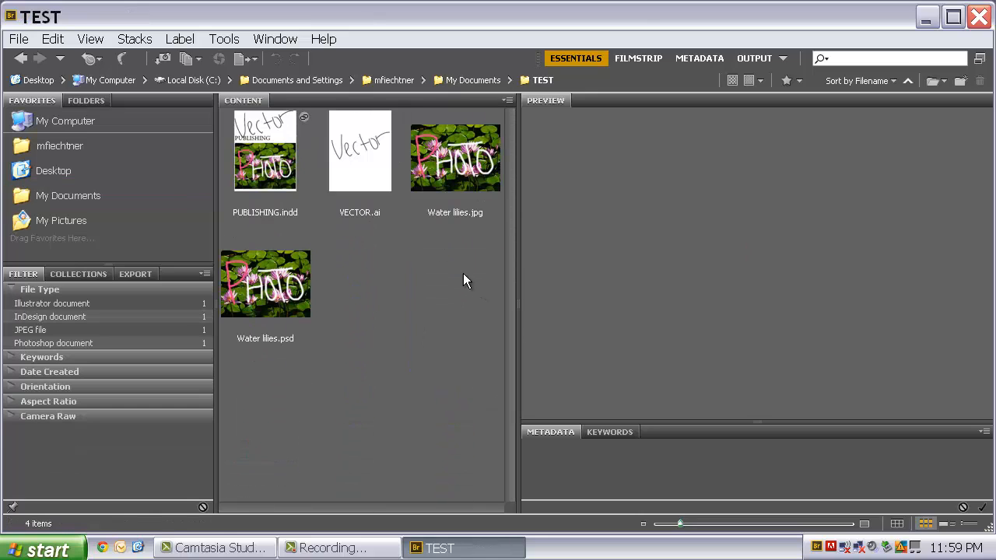
pyautogui.click(264, 156)
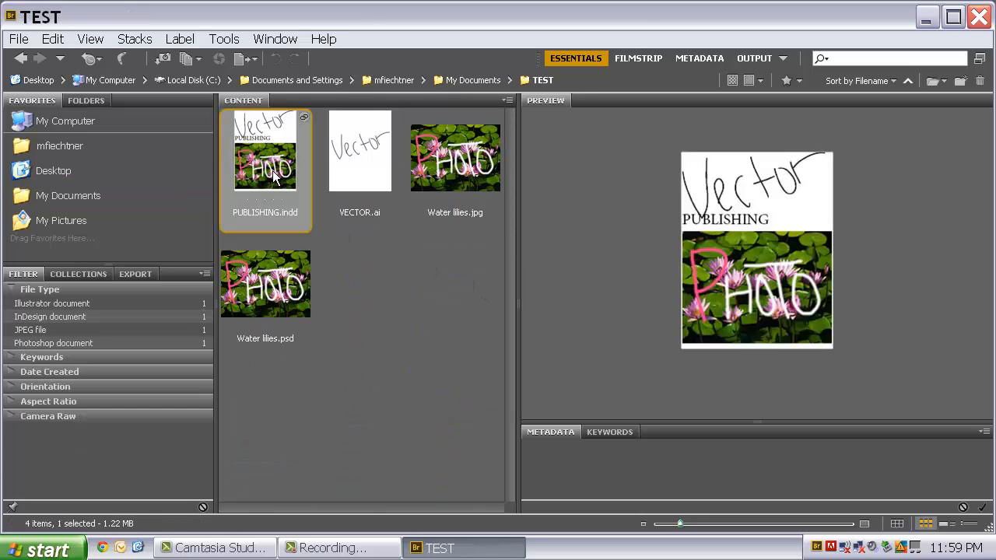
pyautogui.click(360, 152)
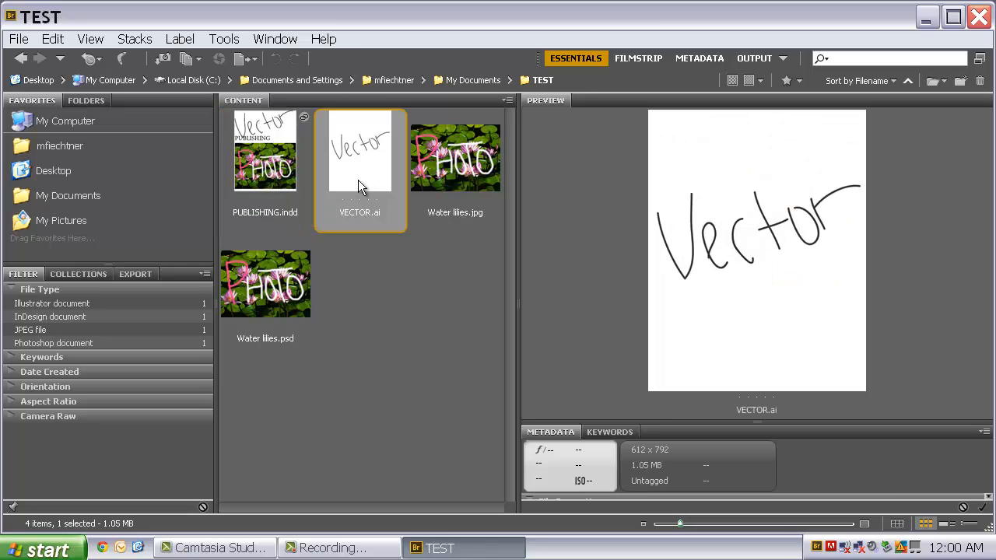
pyautogui.click(265, 283)
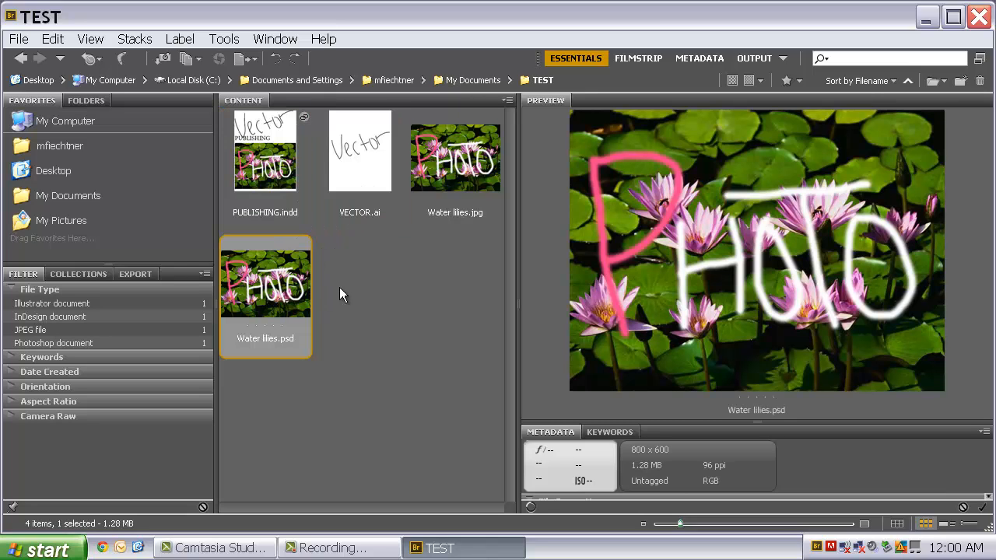
pyautogui.moveTo(412, 297)
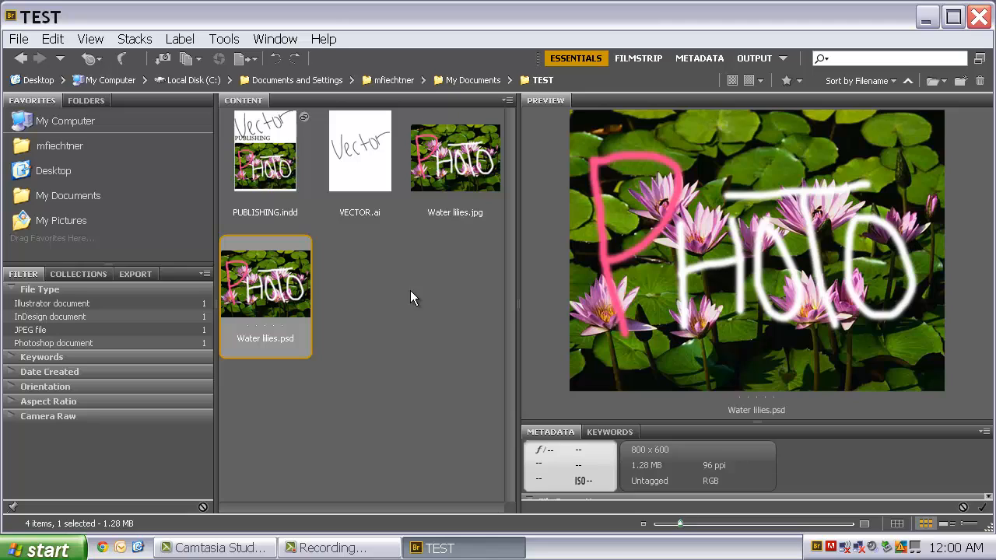
pyautogui.moveTo(426, 302)
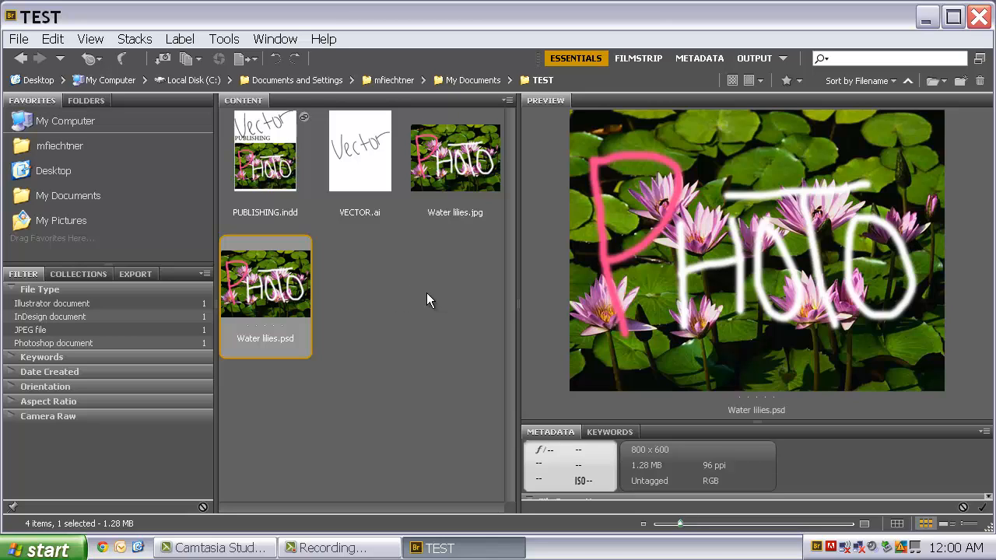
pyautogui.moveTo(733, 194)
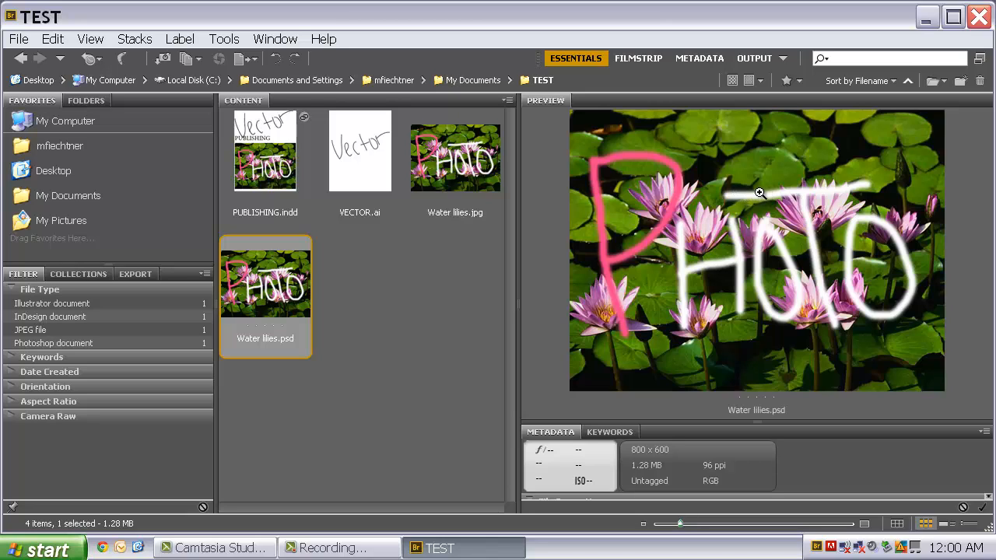
pyautogui.moveTo(767, 186)
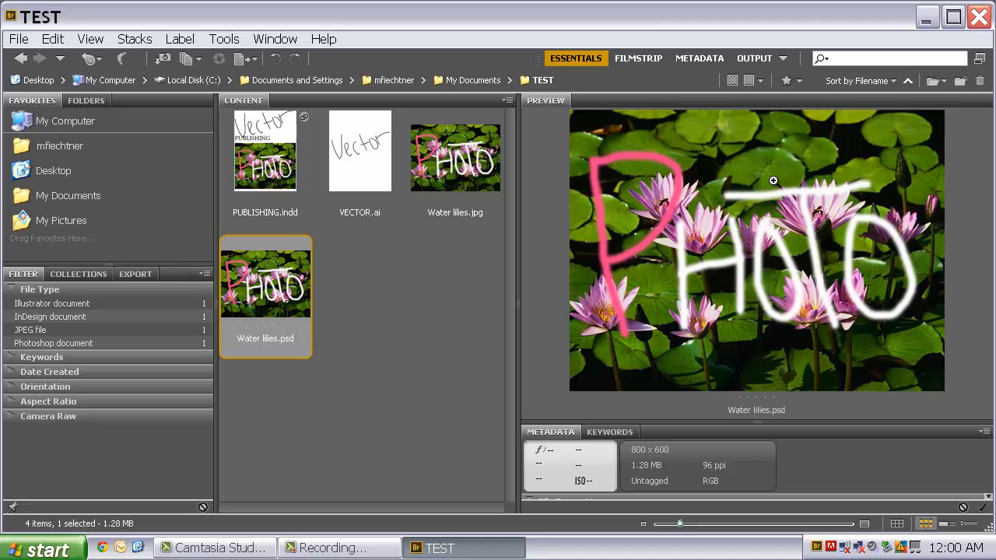
pyautogui.moveTo(781, 177)
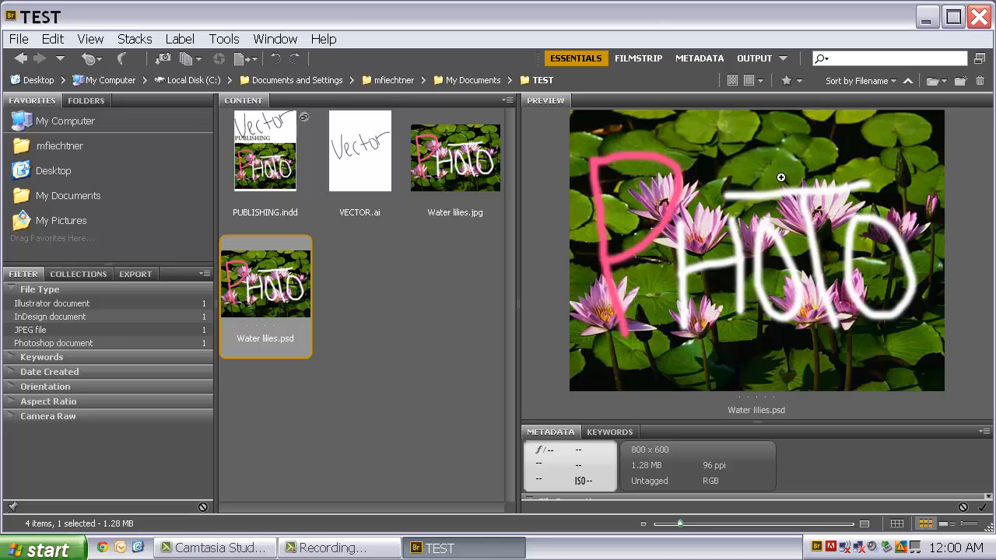
pyautogui.moveTo(776, 172)
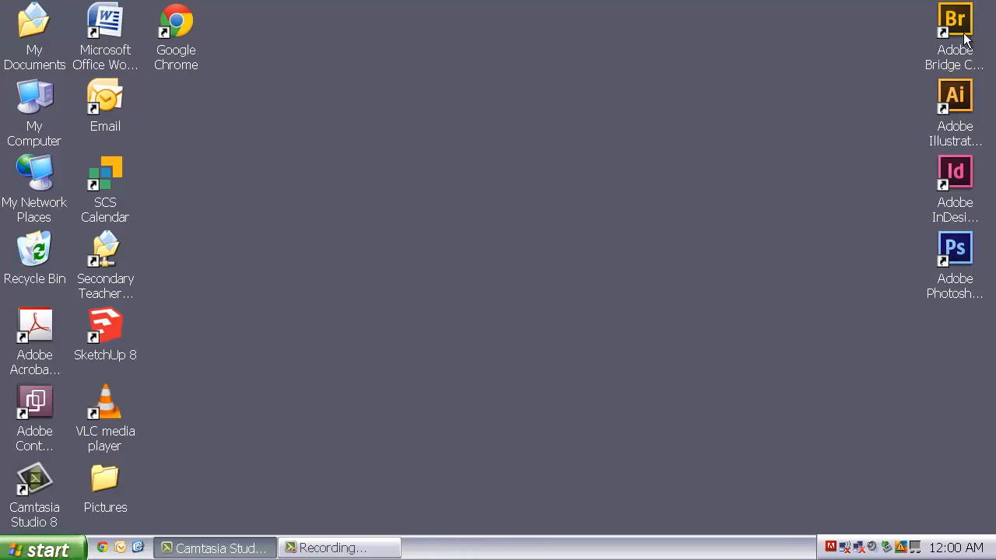
pyautogui.moveTo(529, 373)
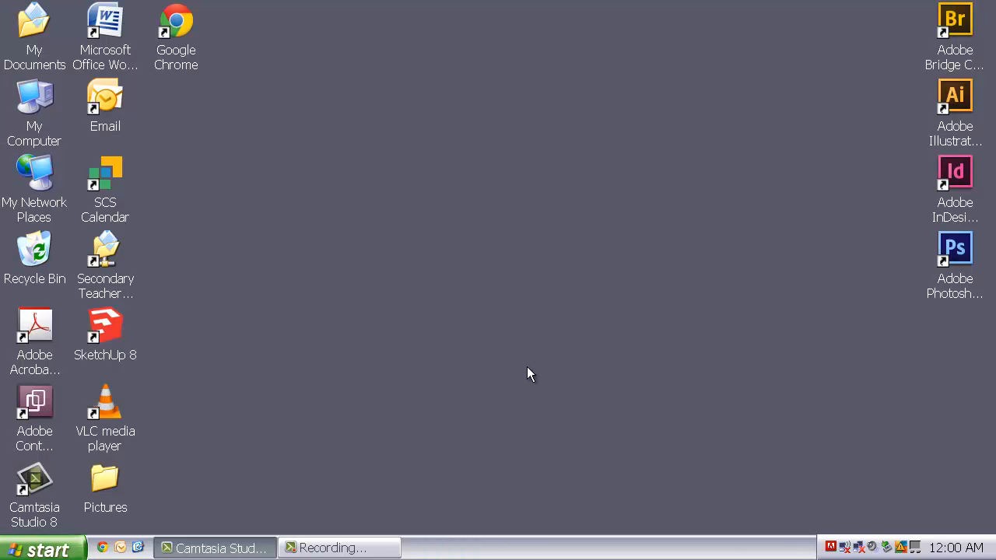
pyautogui.moveTo(529, 379)
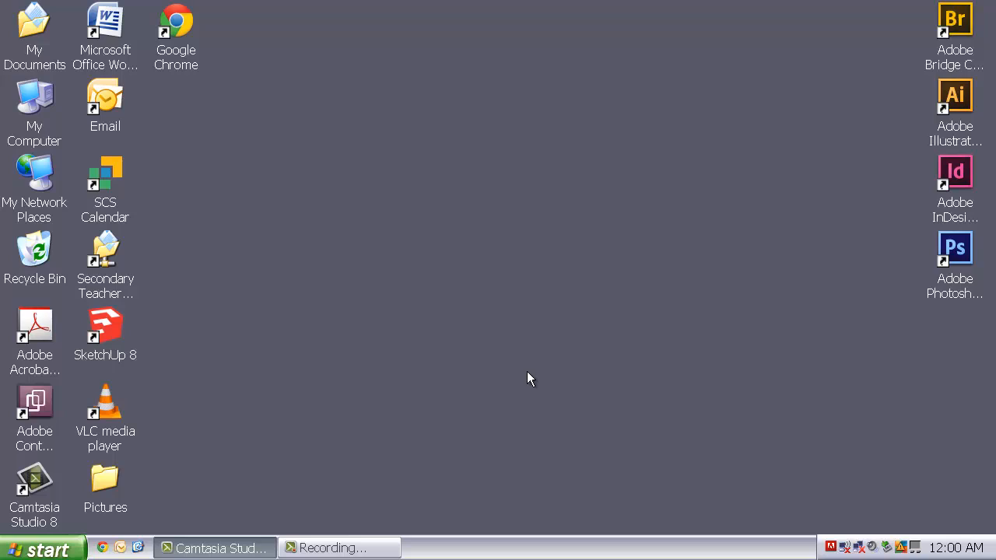
pyautogui.moveTo(454, 395)
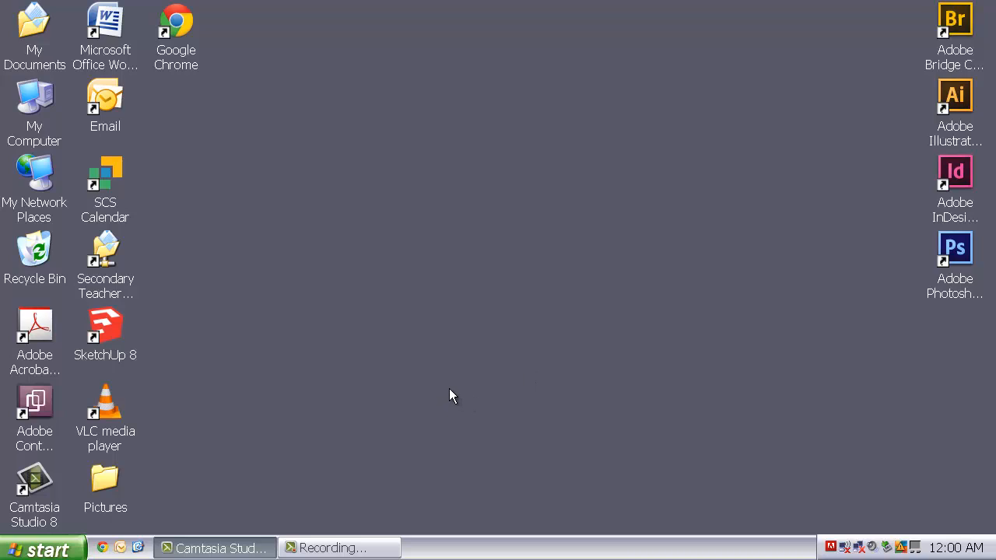
pyautogui.moveTo(434, 413)
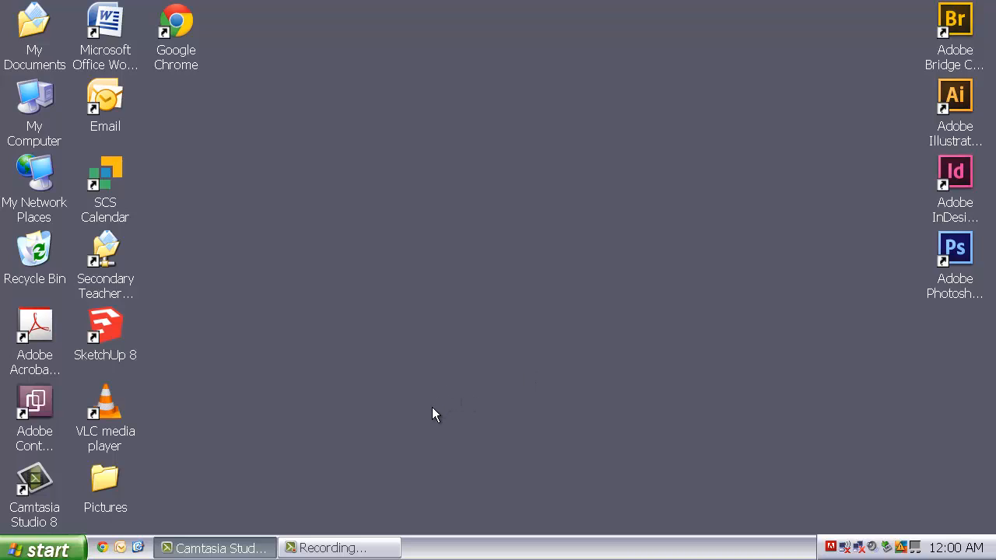